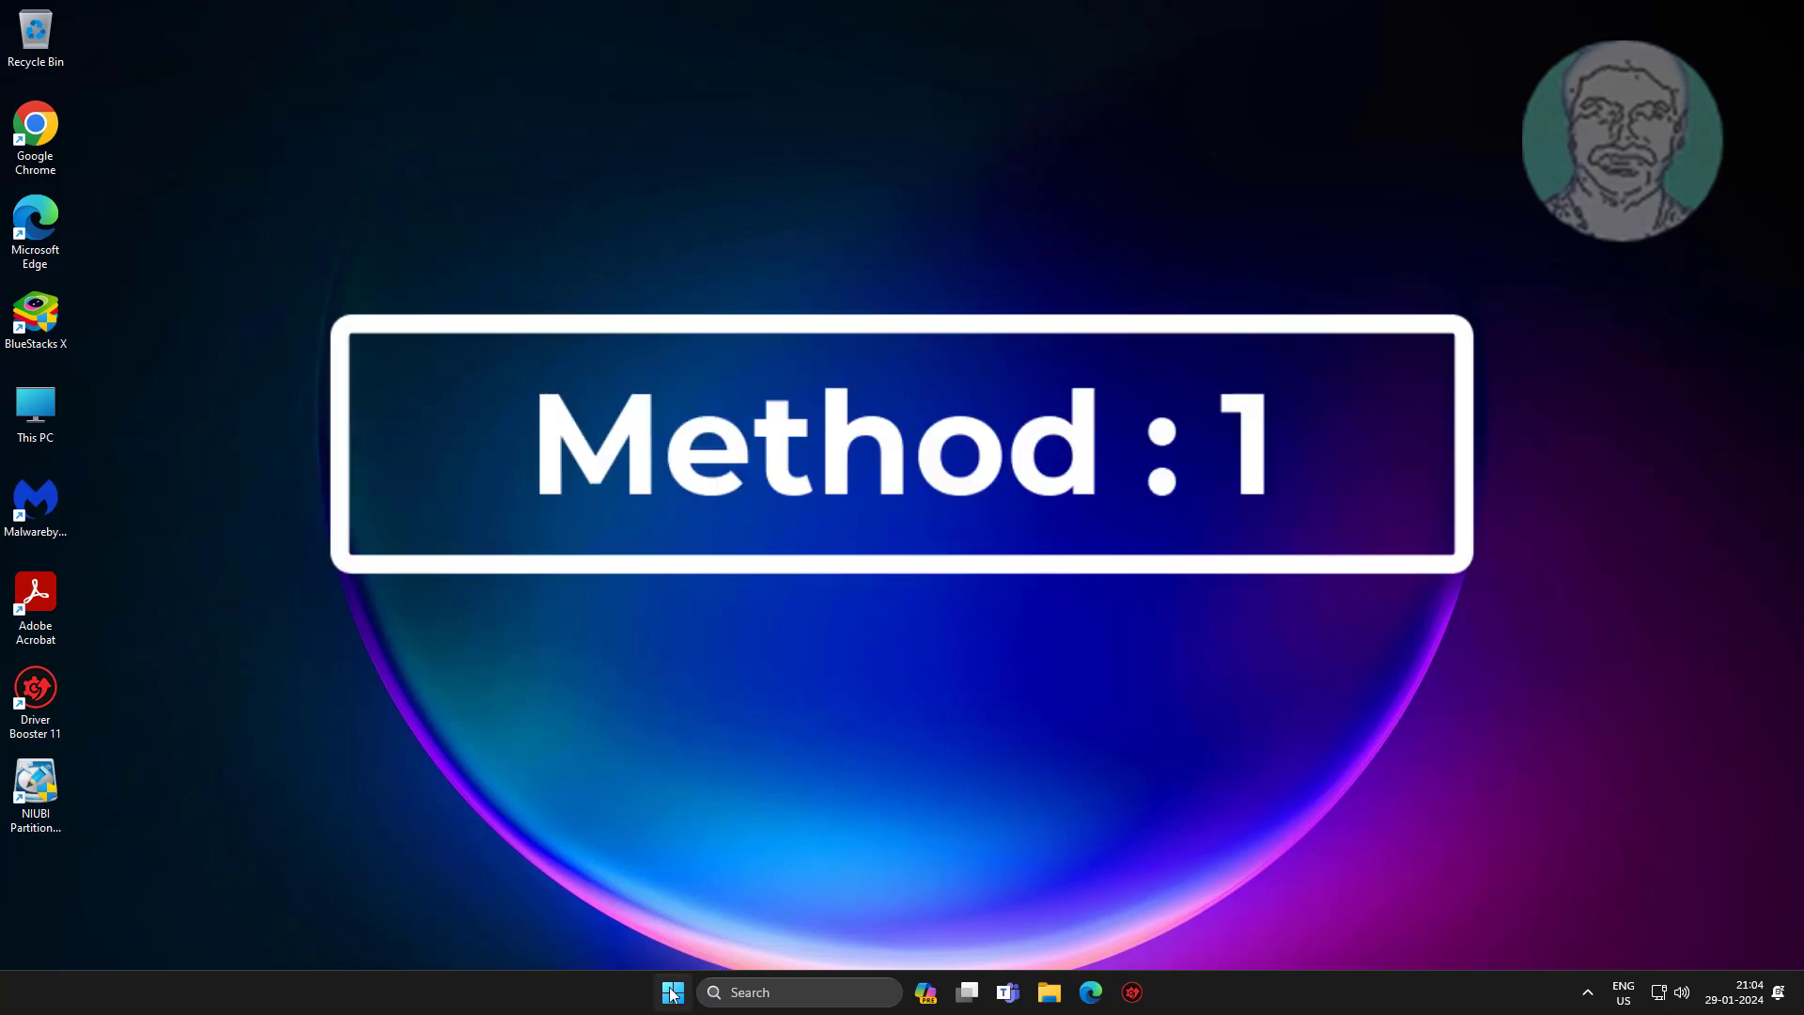
- Run a Windows Update check in Settings and confirm the system is up to date
click(672, 992)
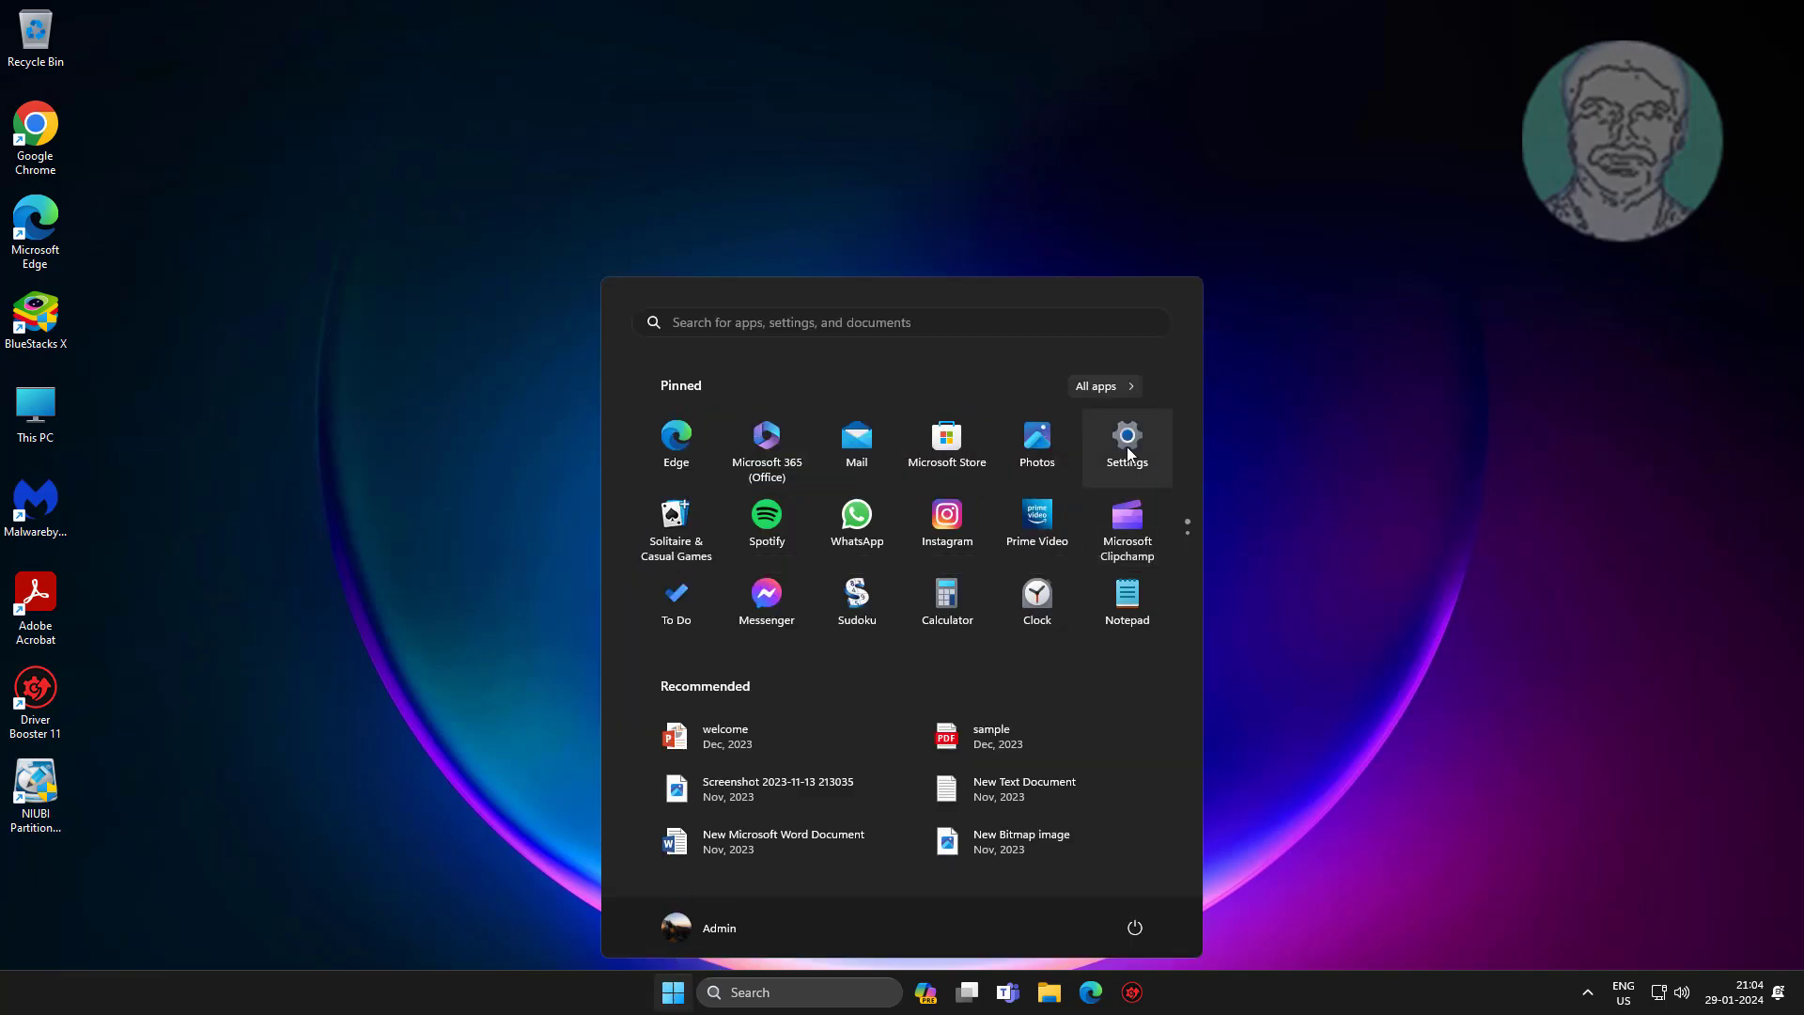
click(1126, 443)
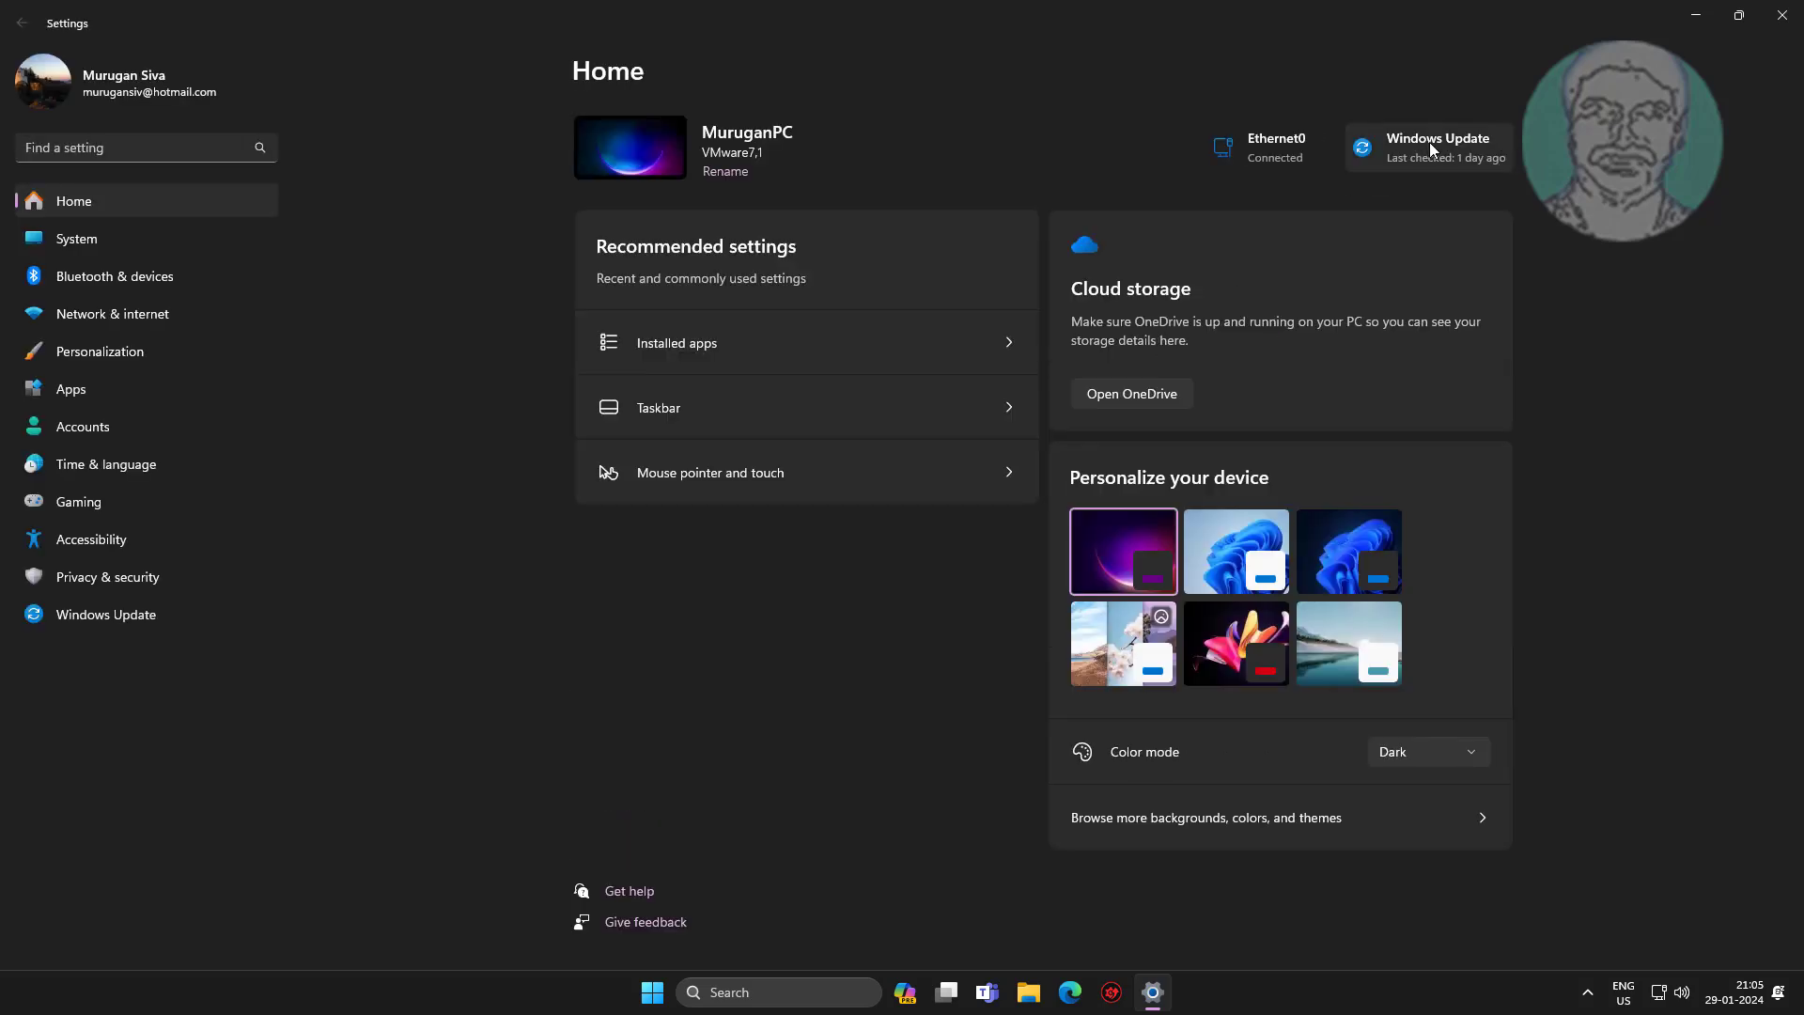
click(1436, 146)
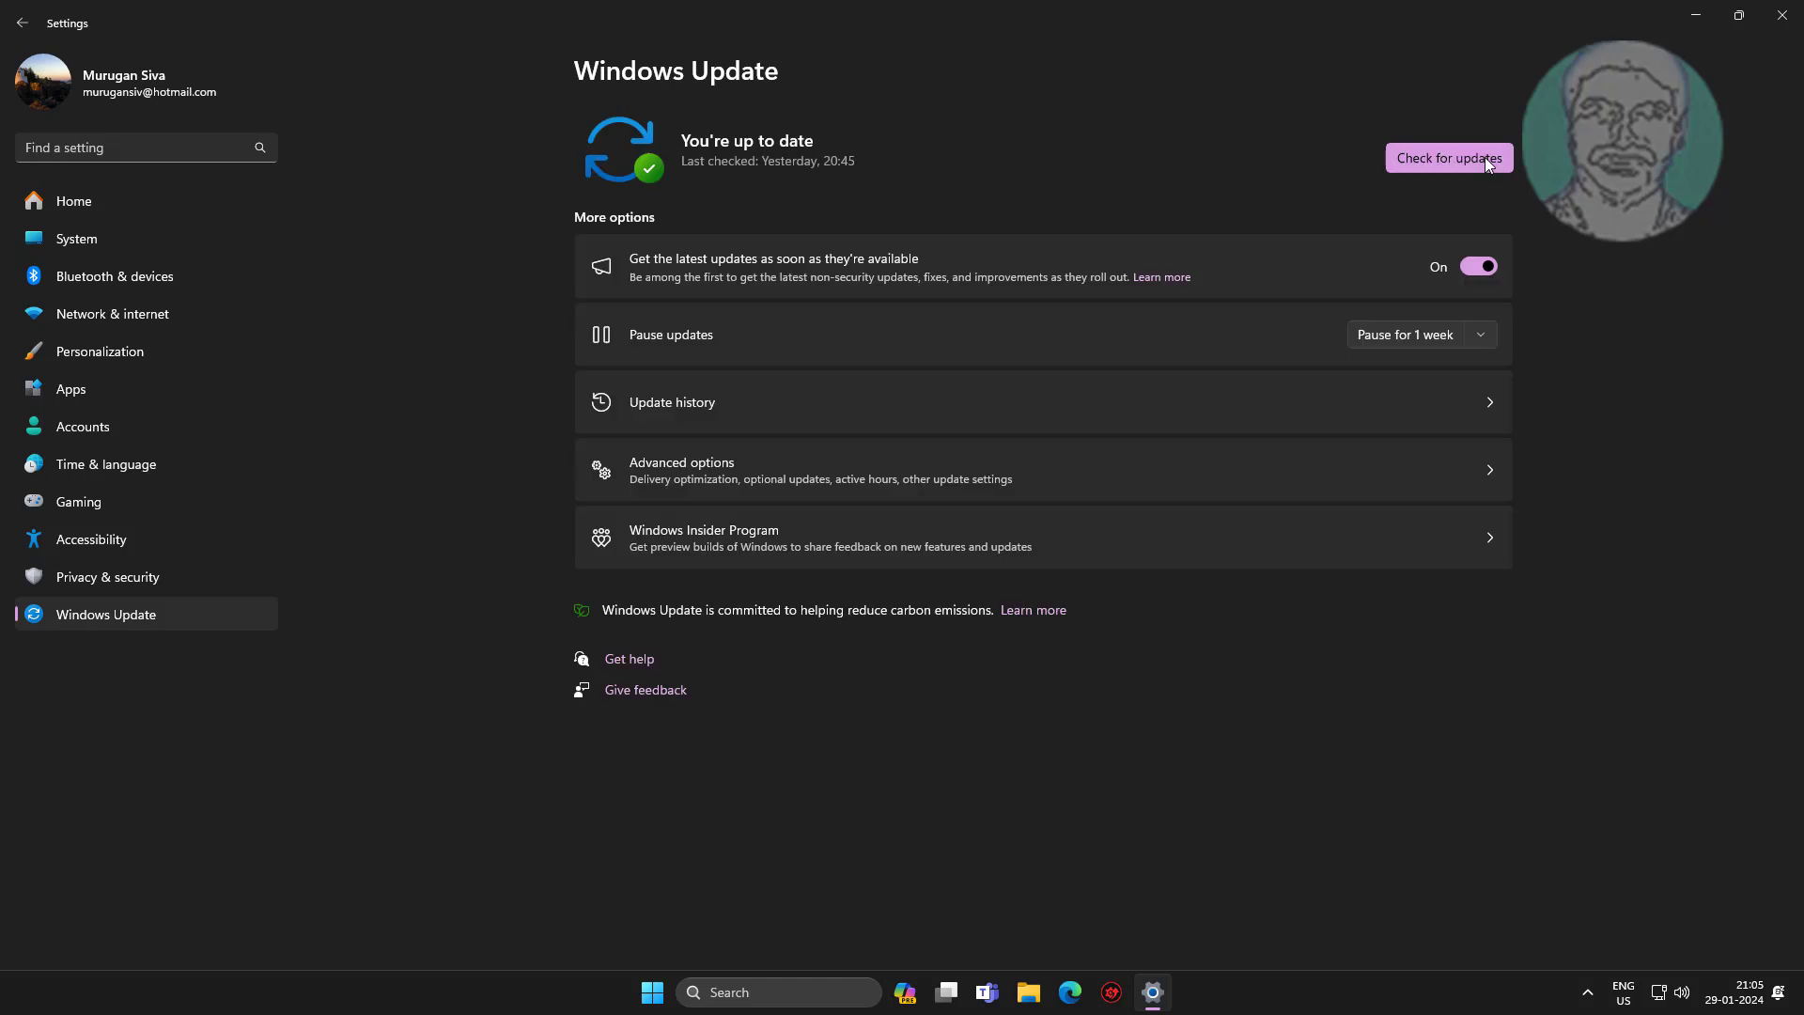
click(1449, 158)
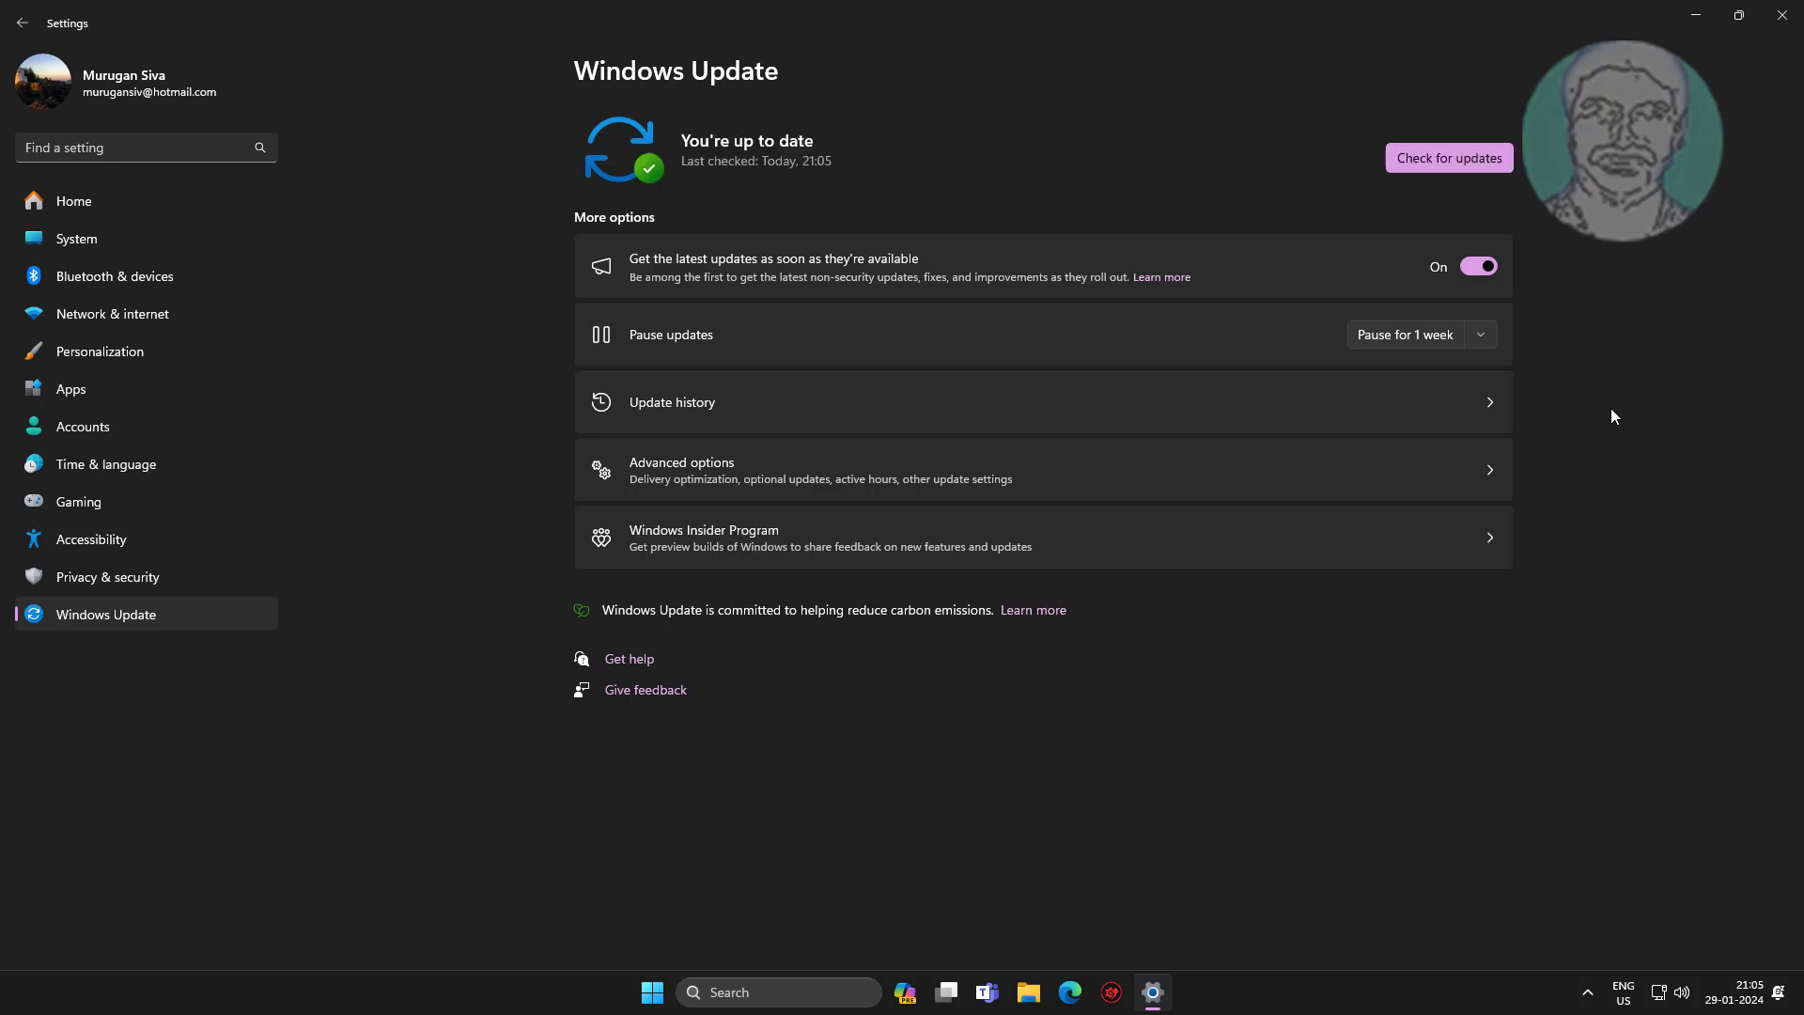
mouse_move(1799, 449)
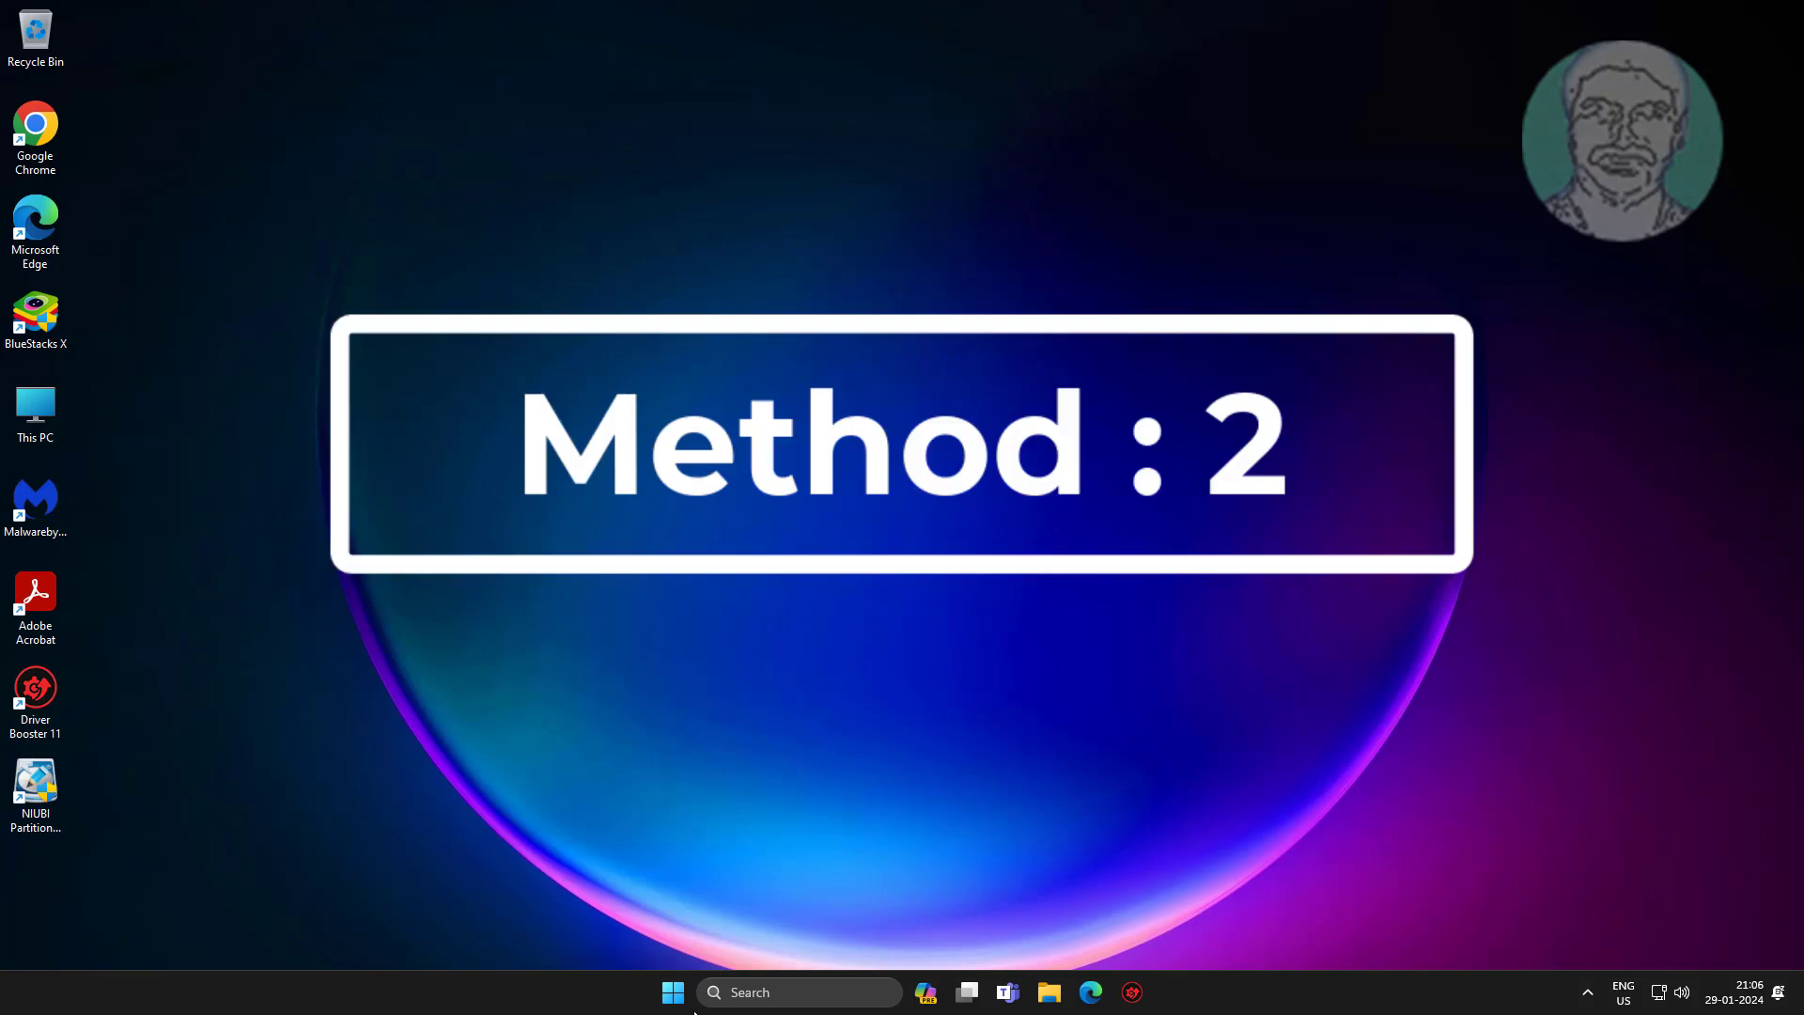
- Search automatically for a better VMware SVGA 3D display adapter driver in Device Manager
right_click(672, 992)
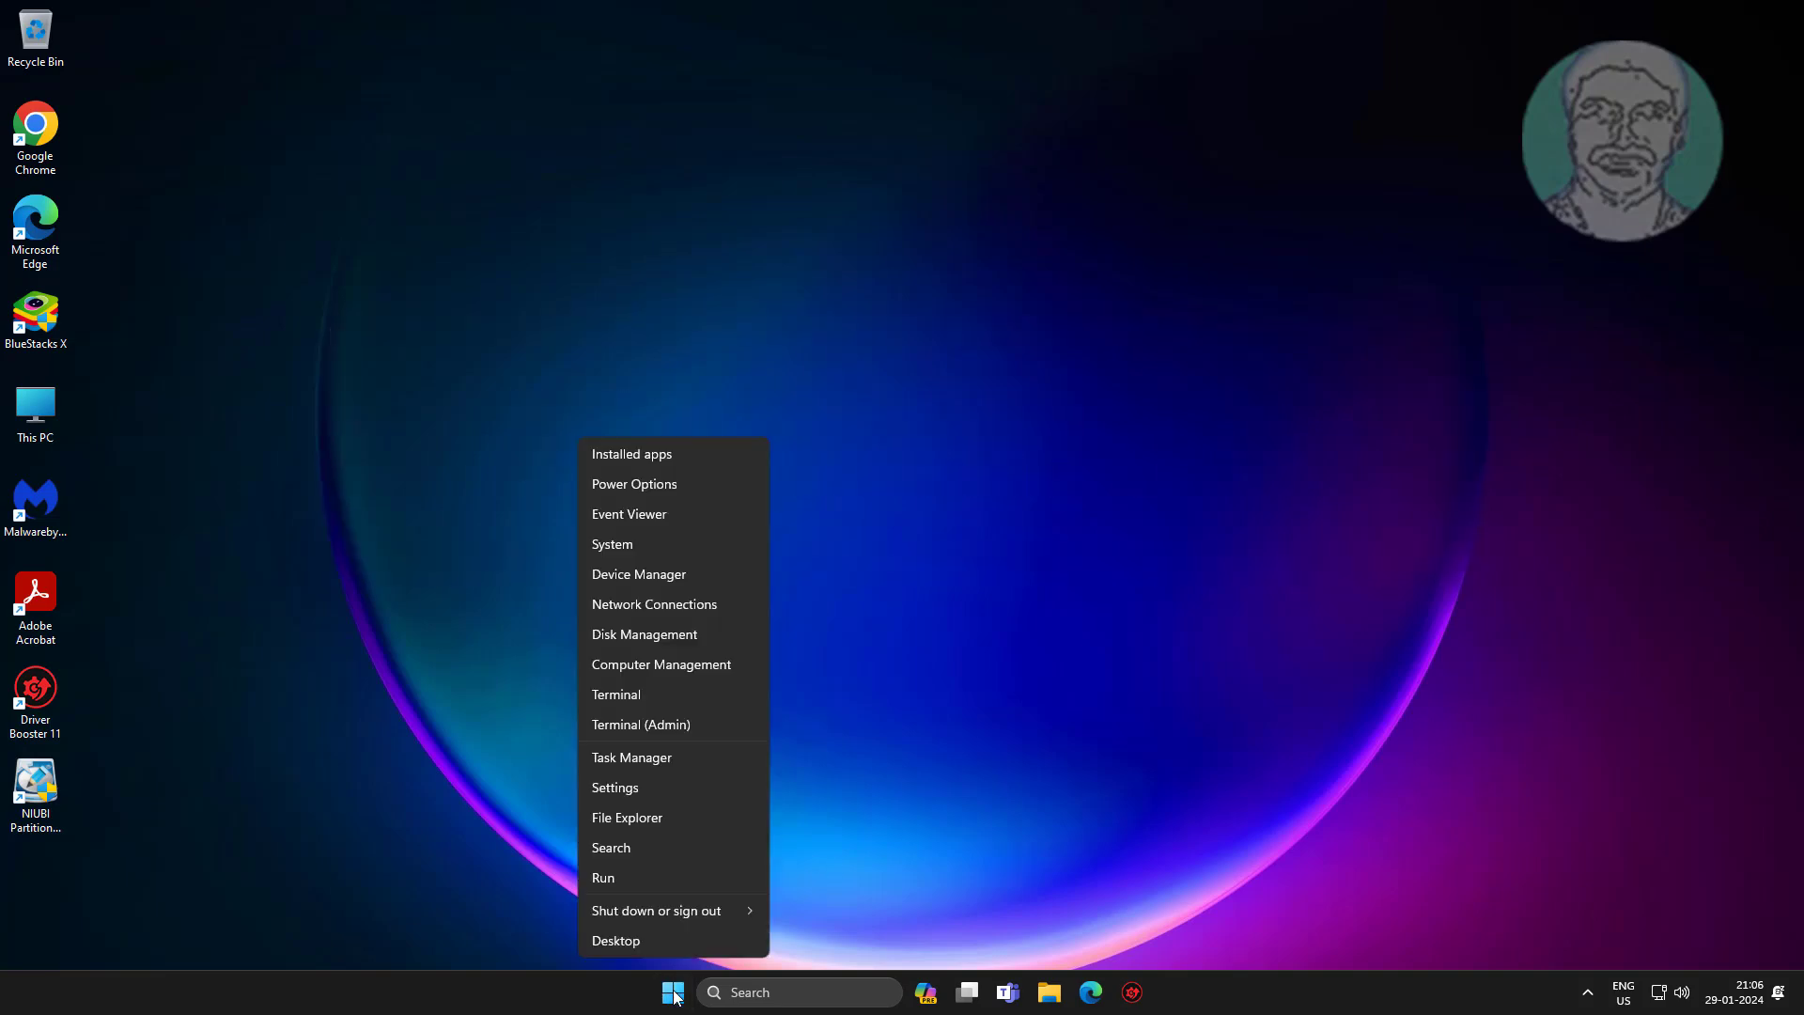
click(654, 580)
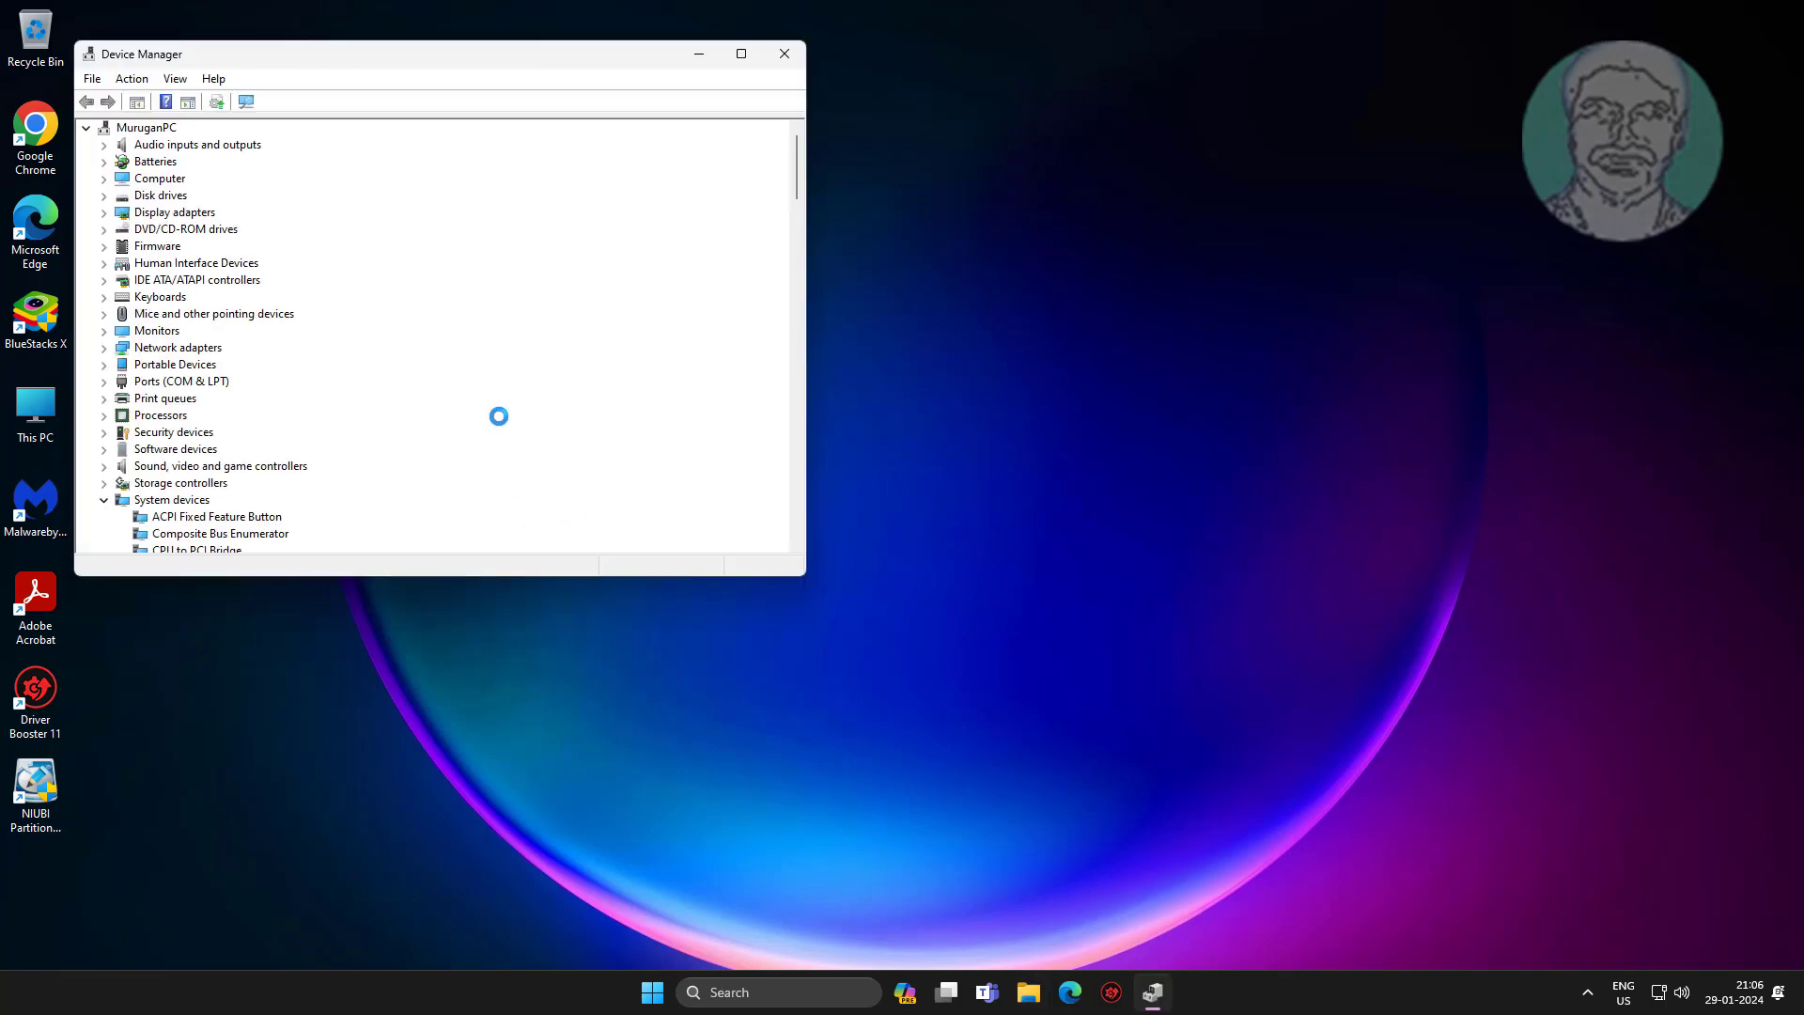
click(174, 211)
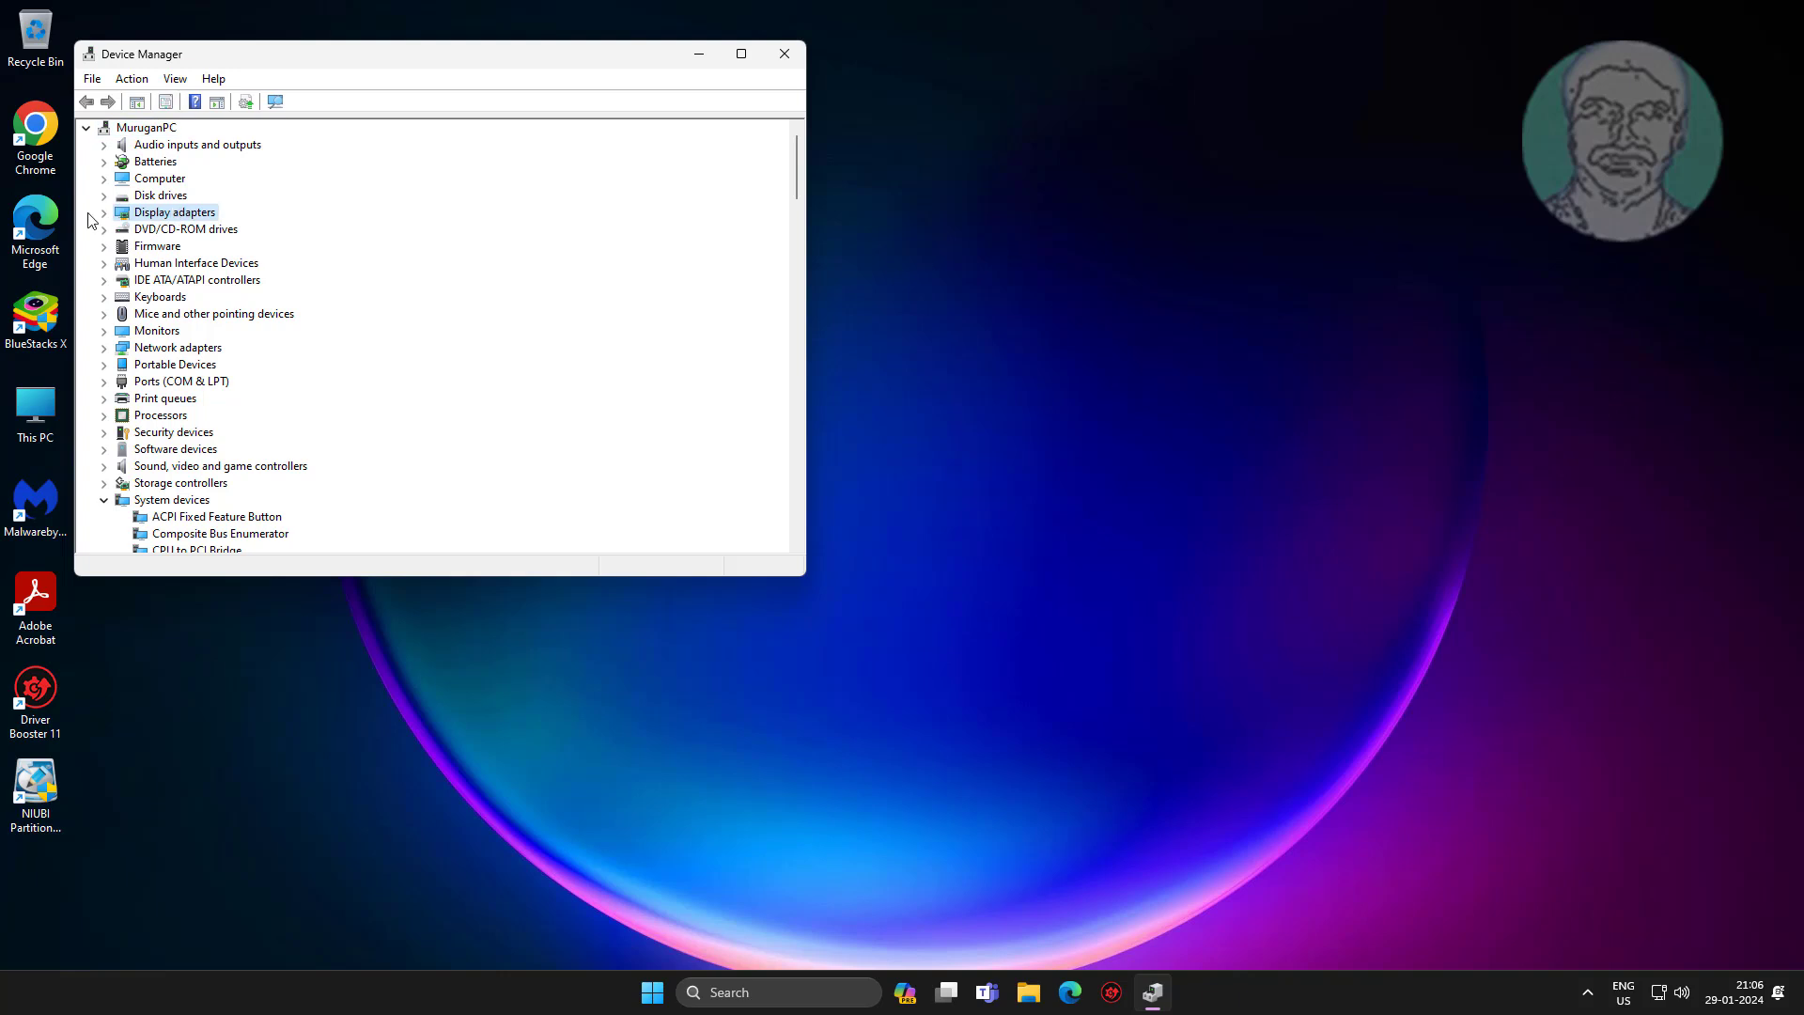
click(104, 212)
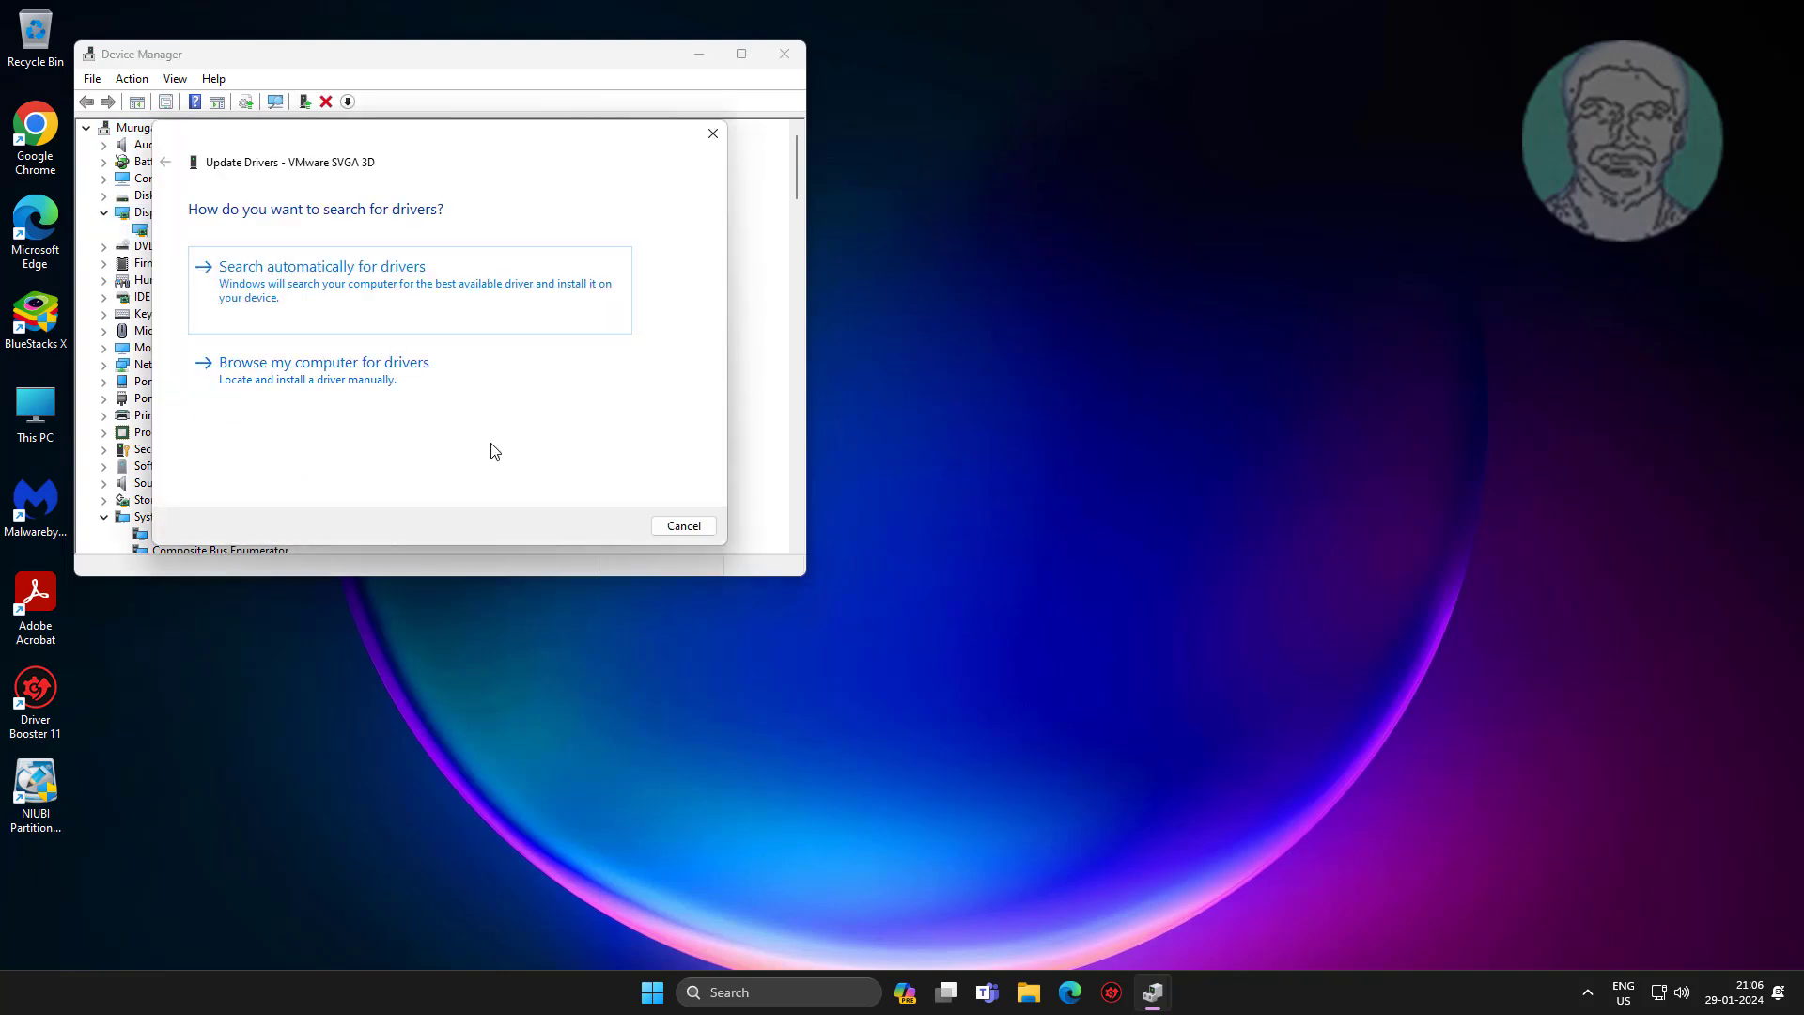
click(321, 266)
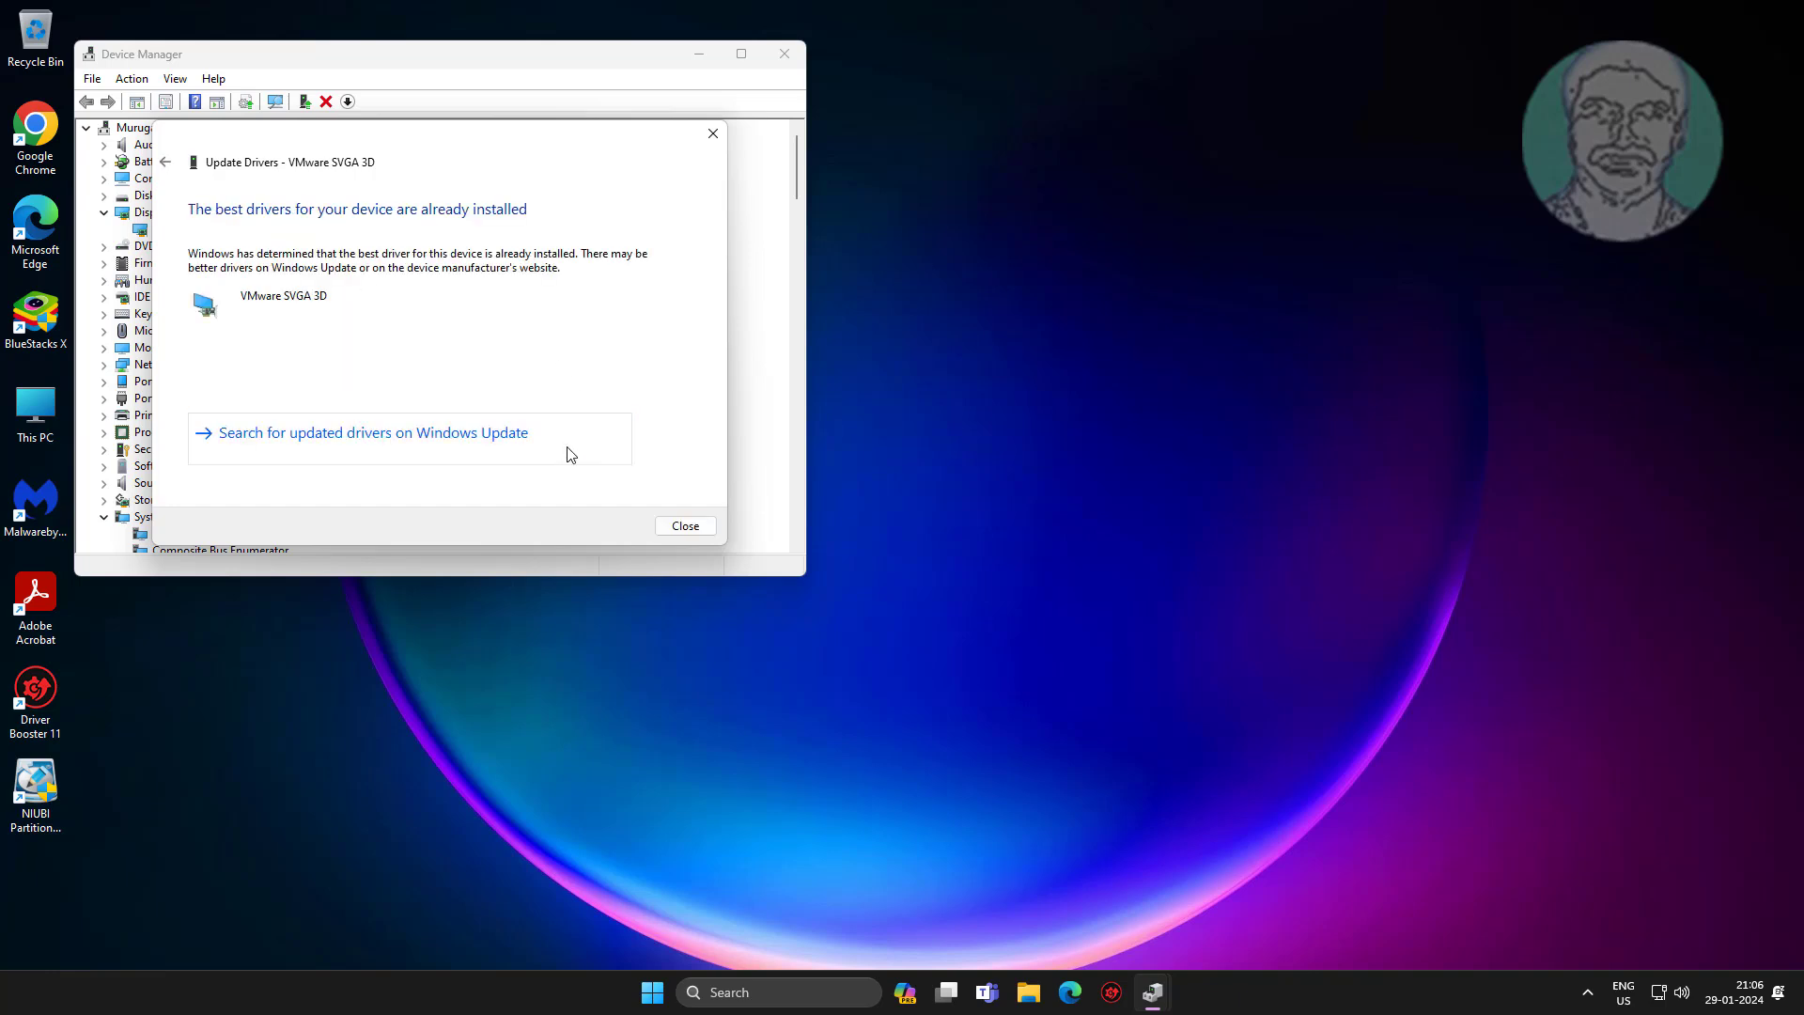
click(683, 526)
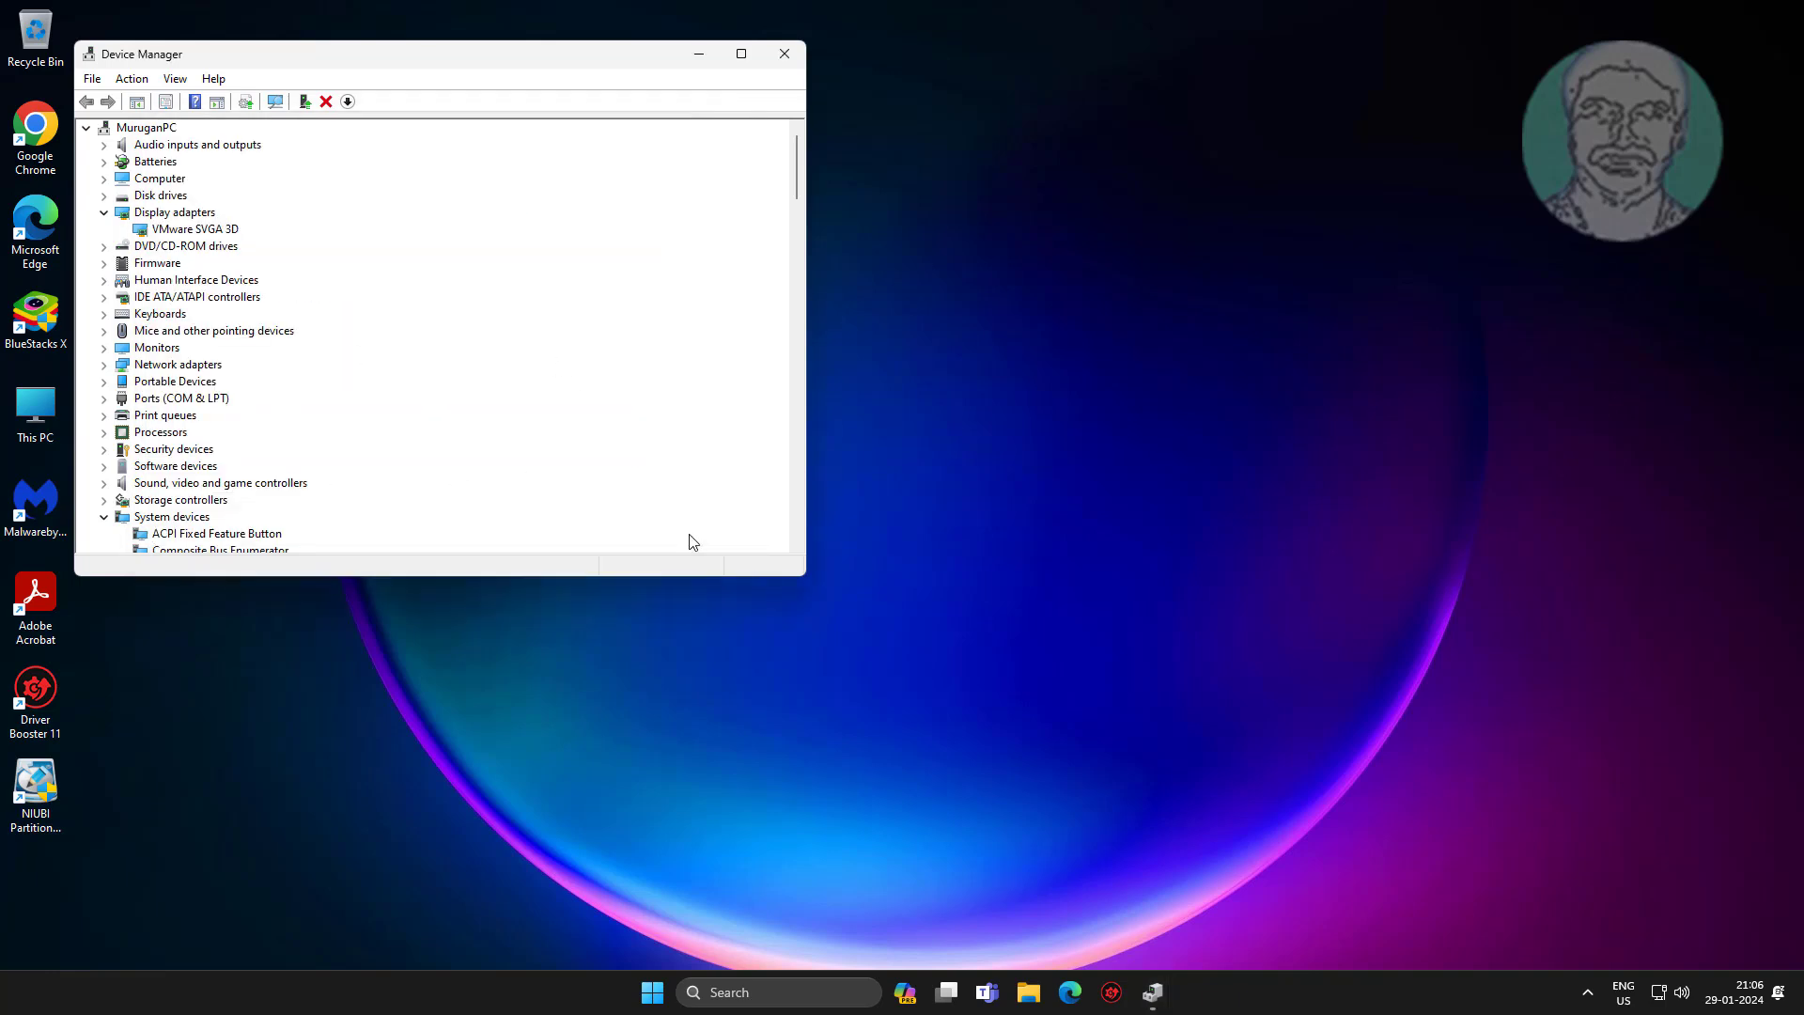
click(783, 53)
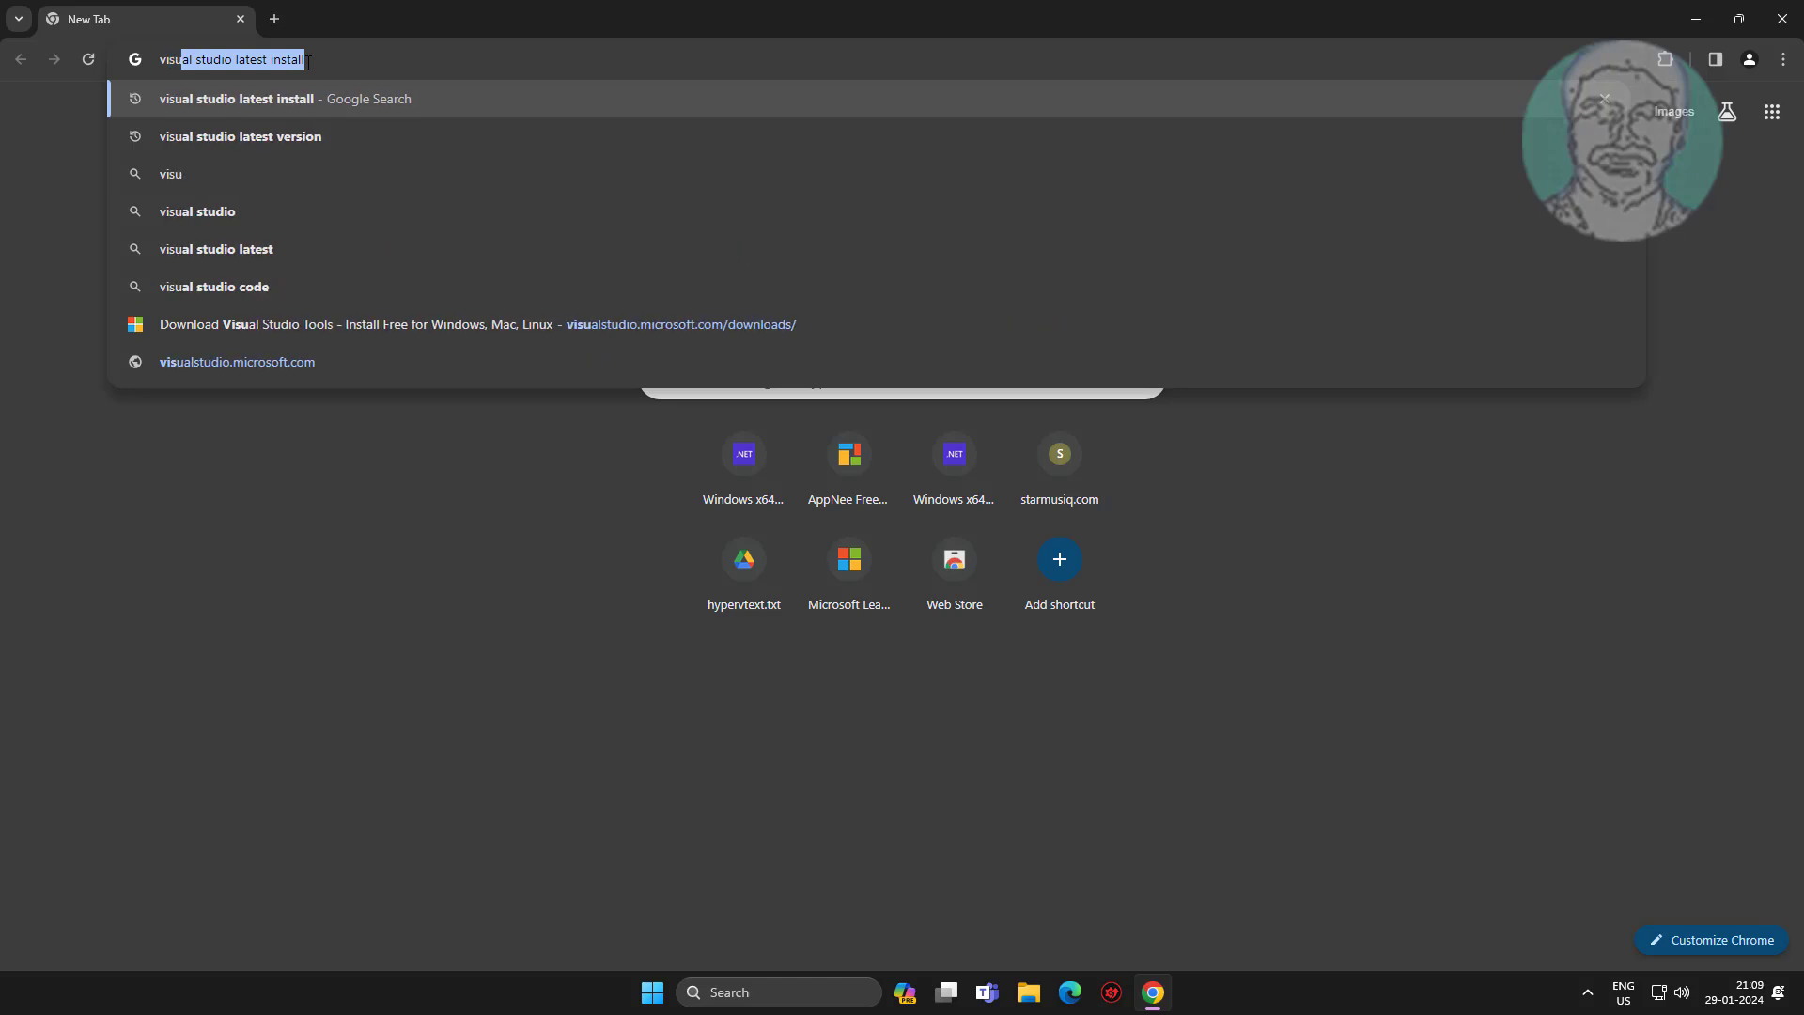
- Search 'visual c++' and open Microsoft's latest supported Redistributable downloads table
text(visual c++ redistributable)
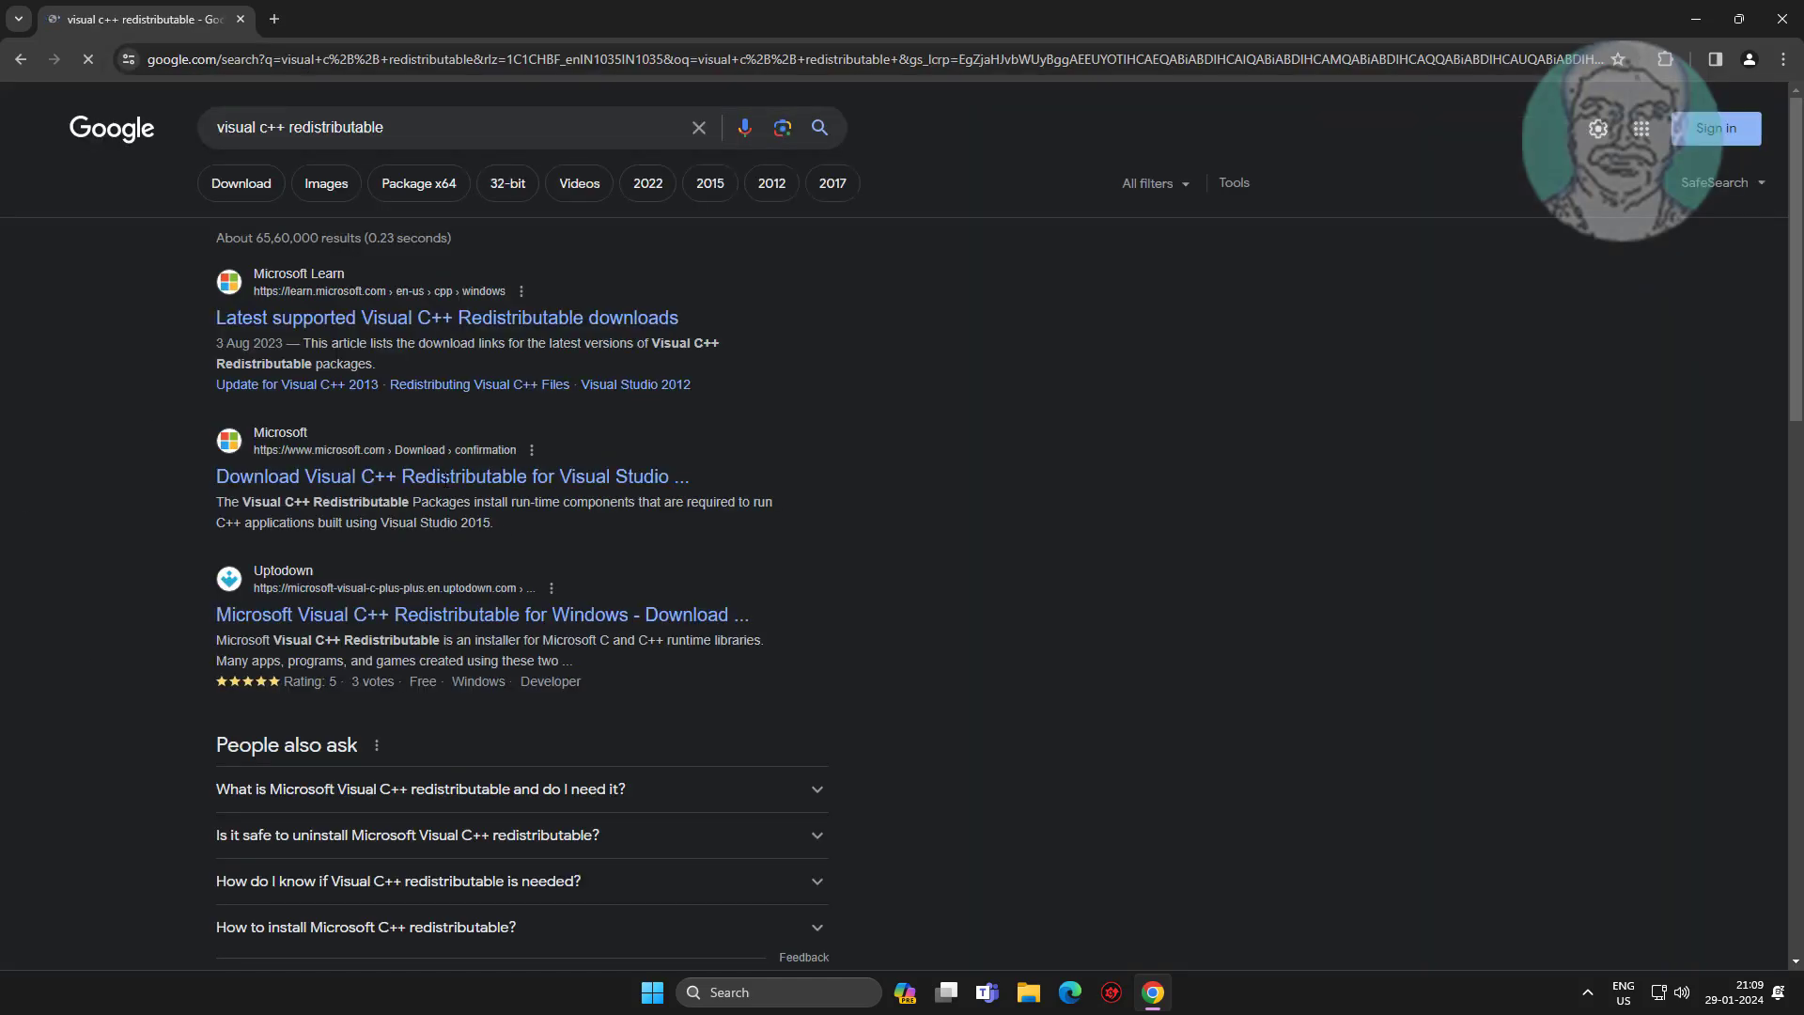
click(446, 317)
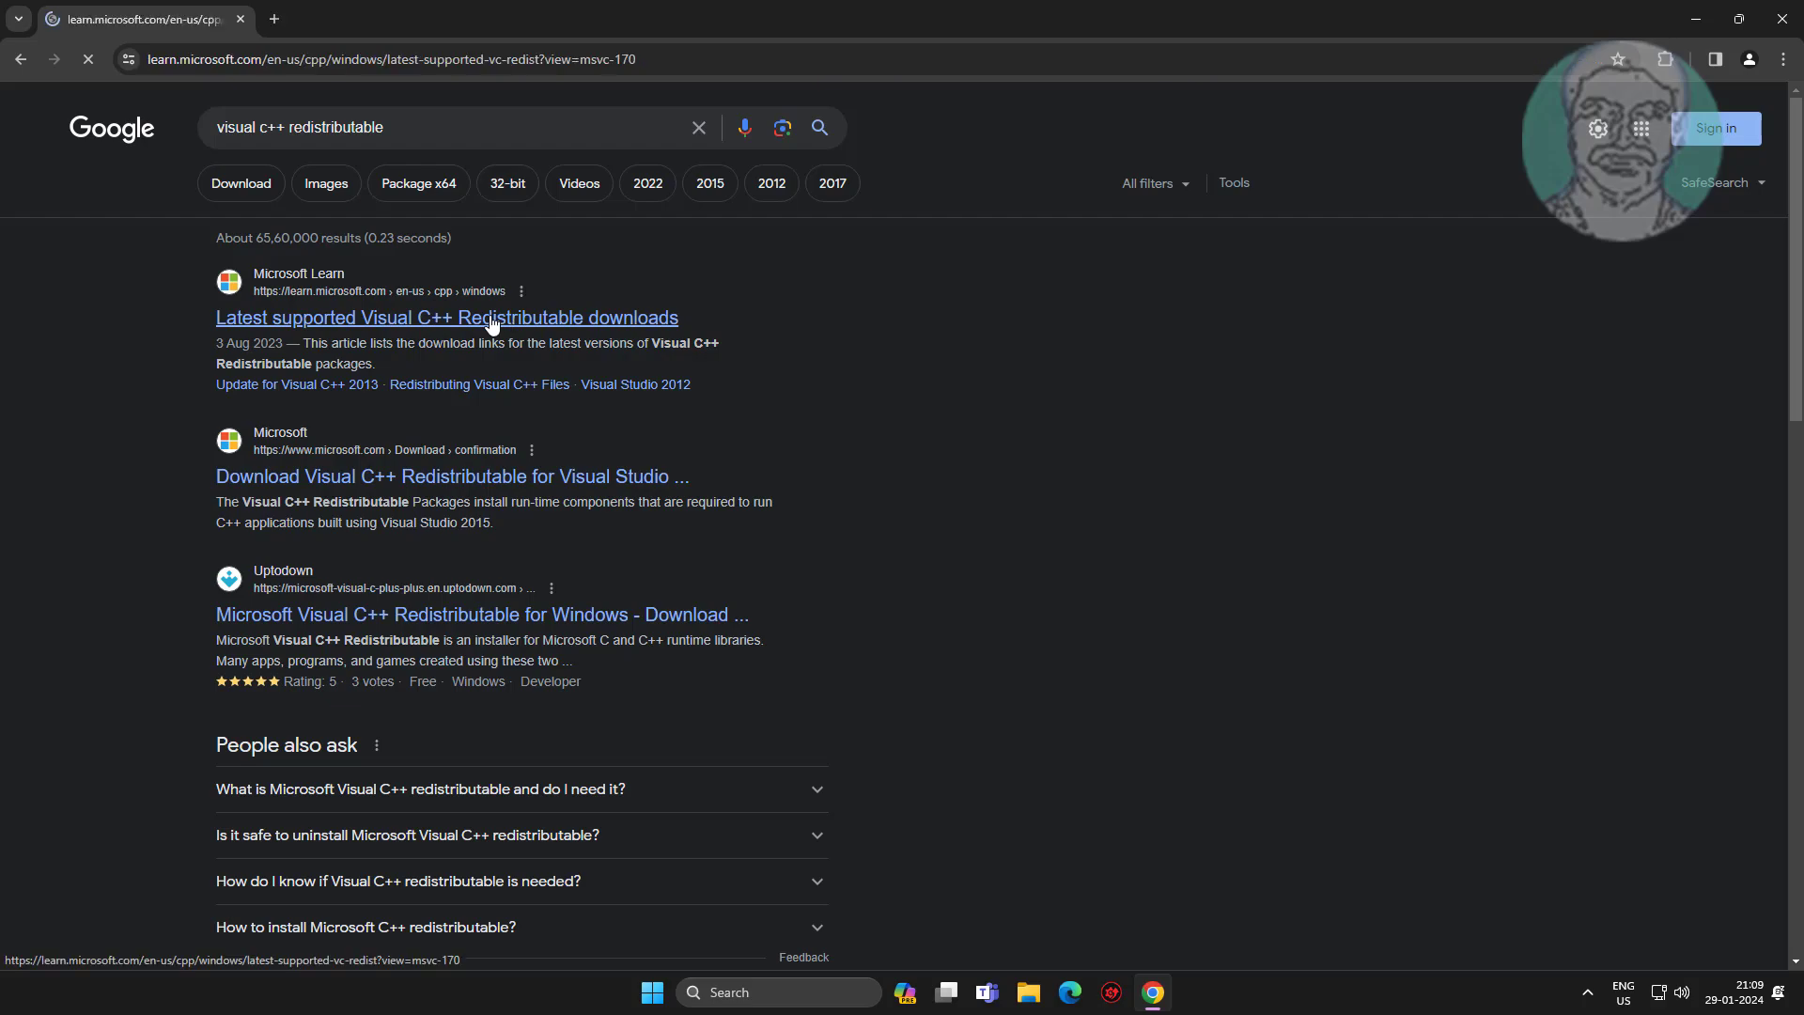
click(462, 317)
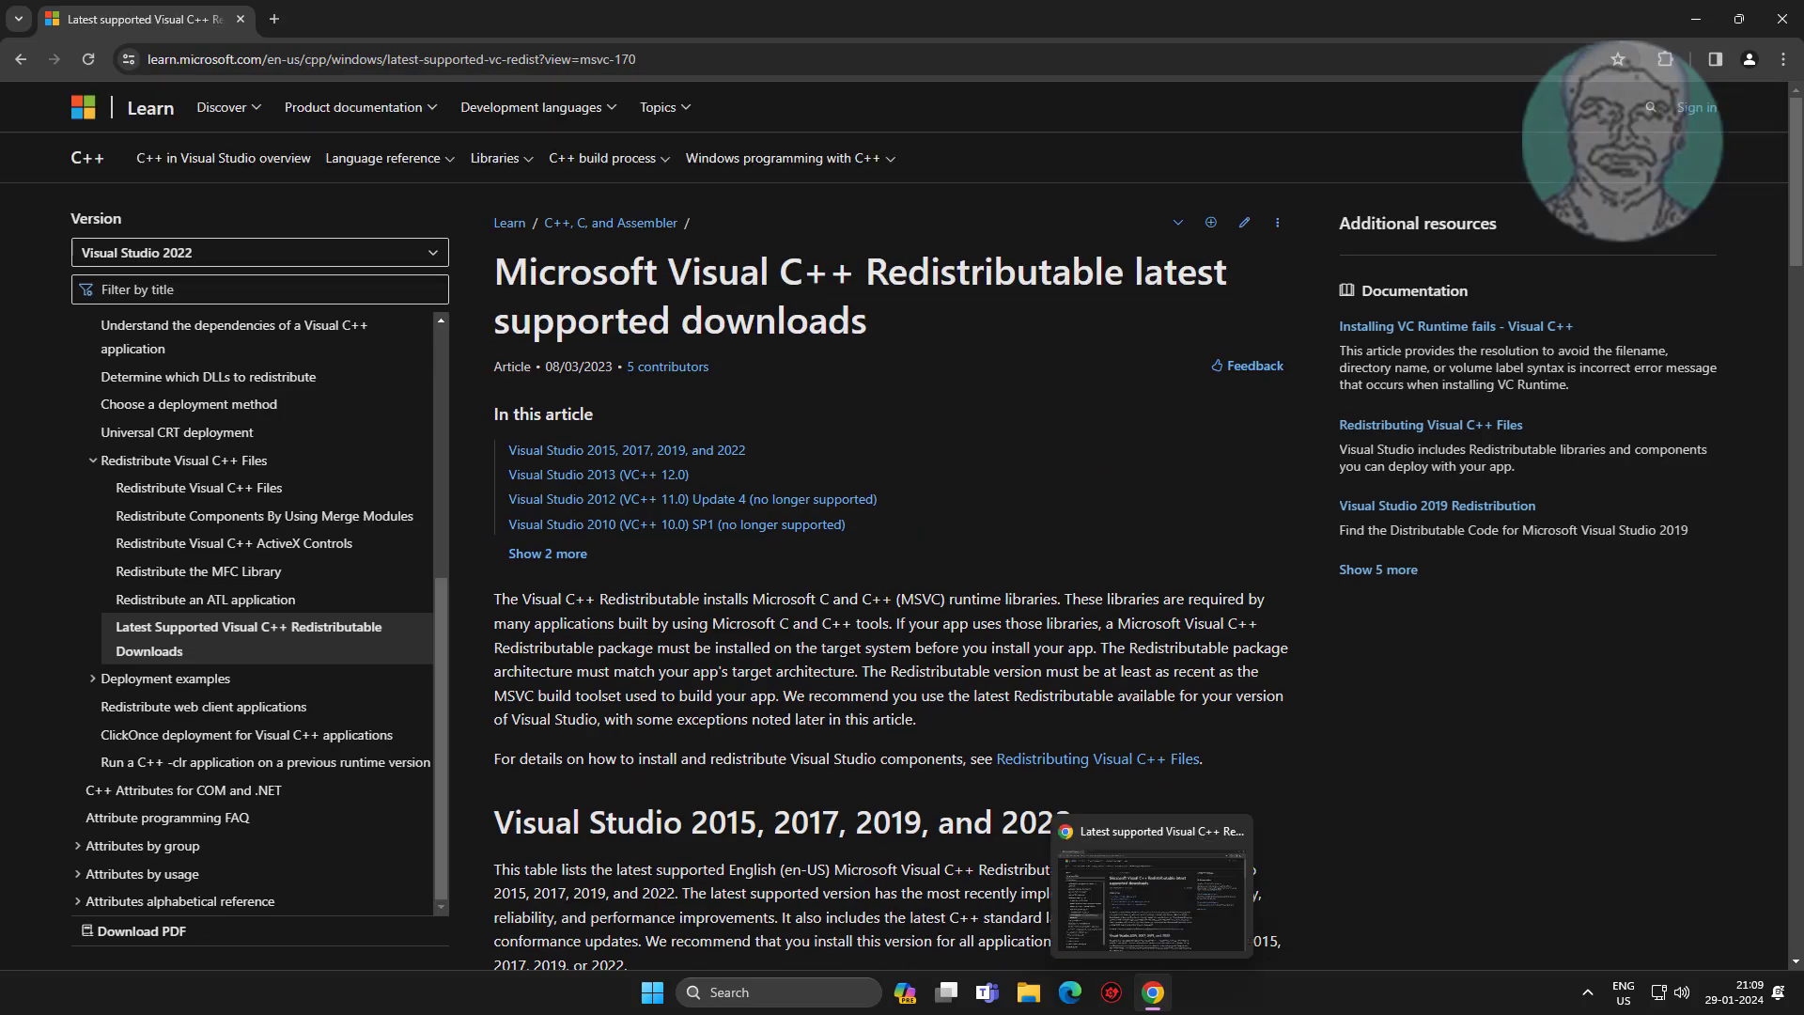
scroll(down, 3)
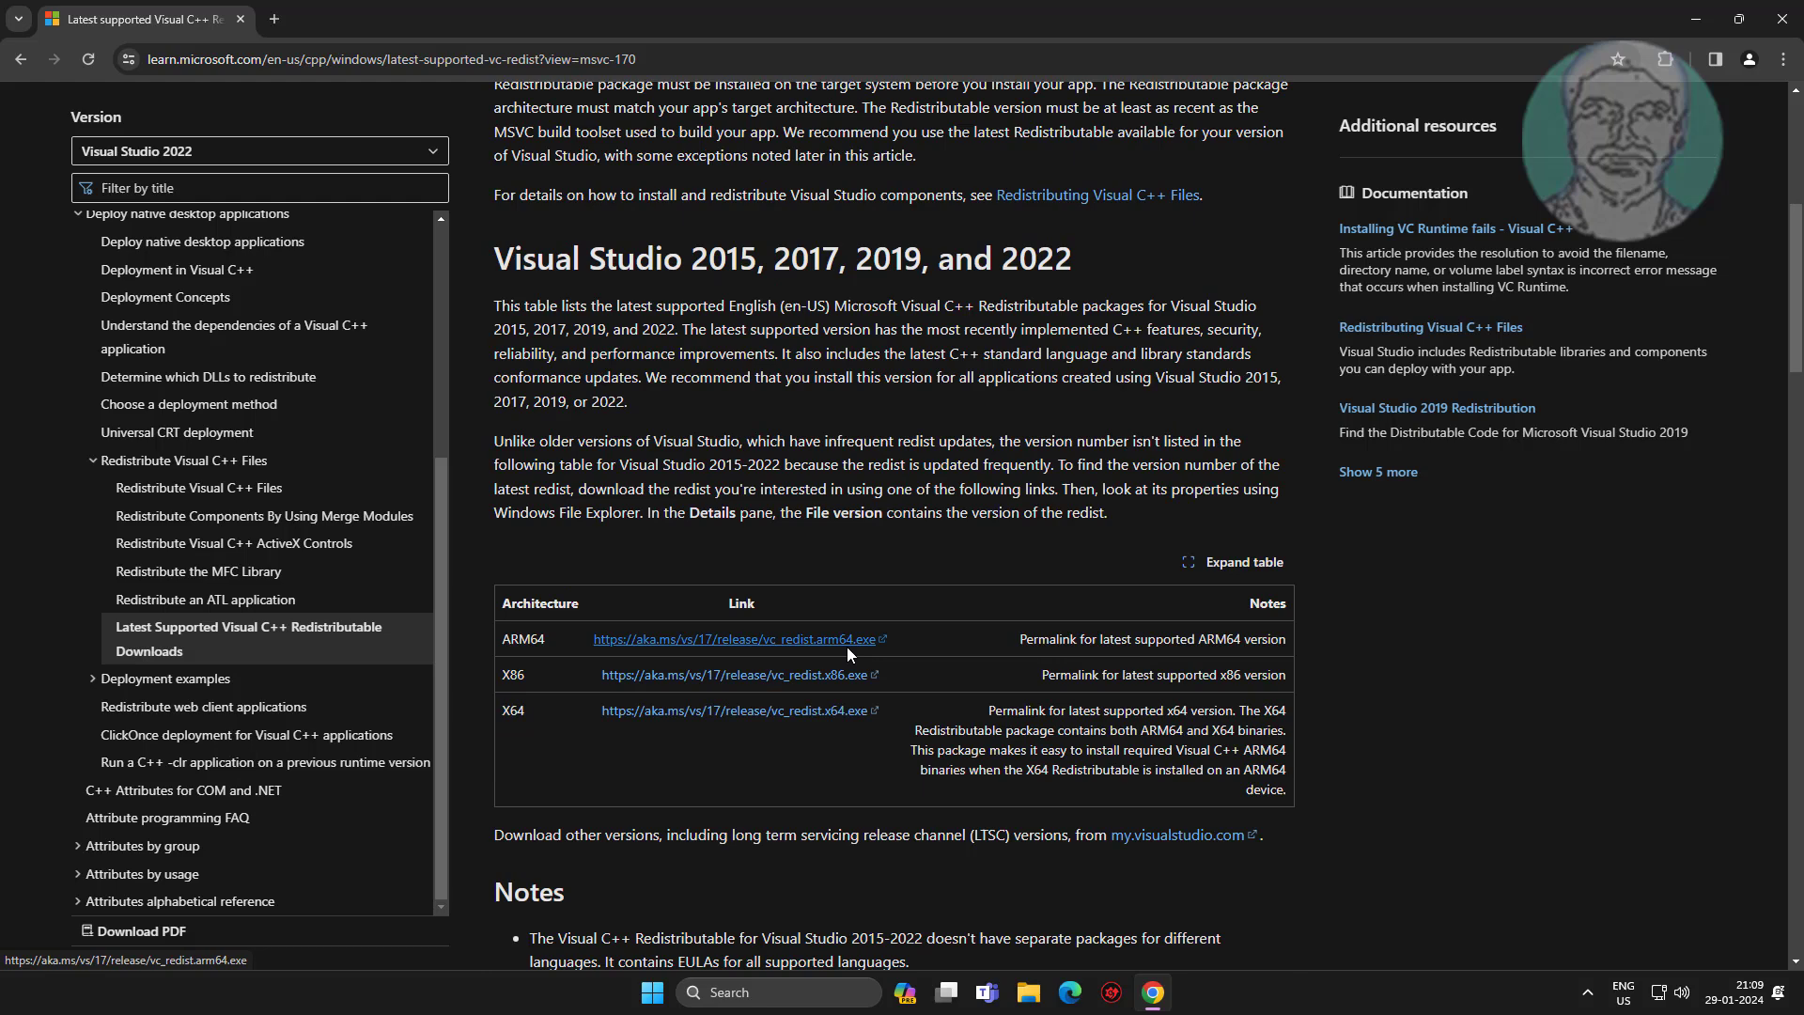
mouse_move(737, 760)
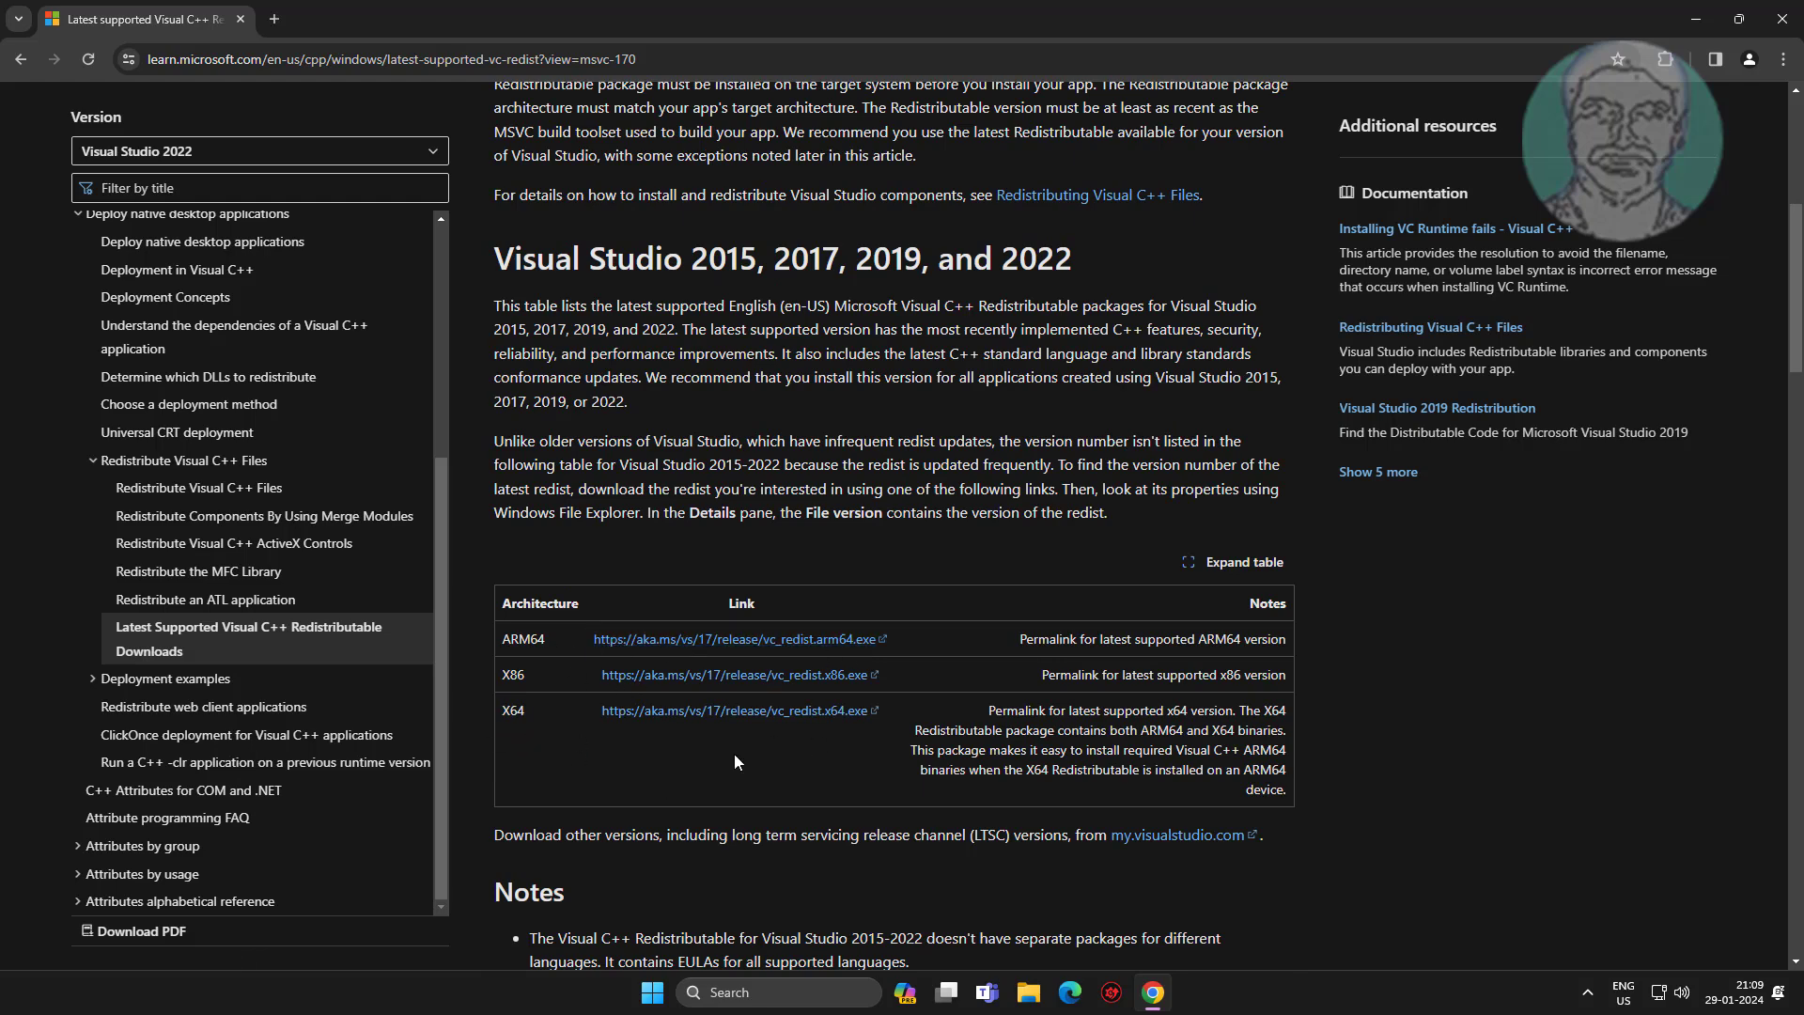
mouse_move(652, 992)
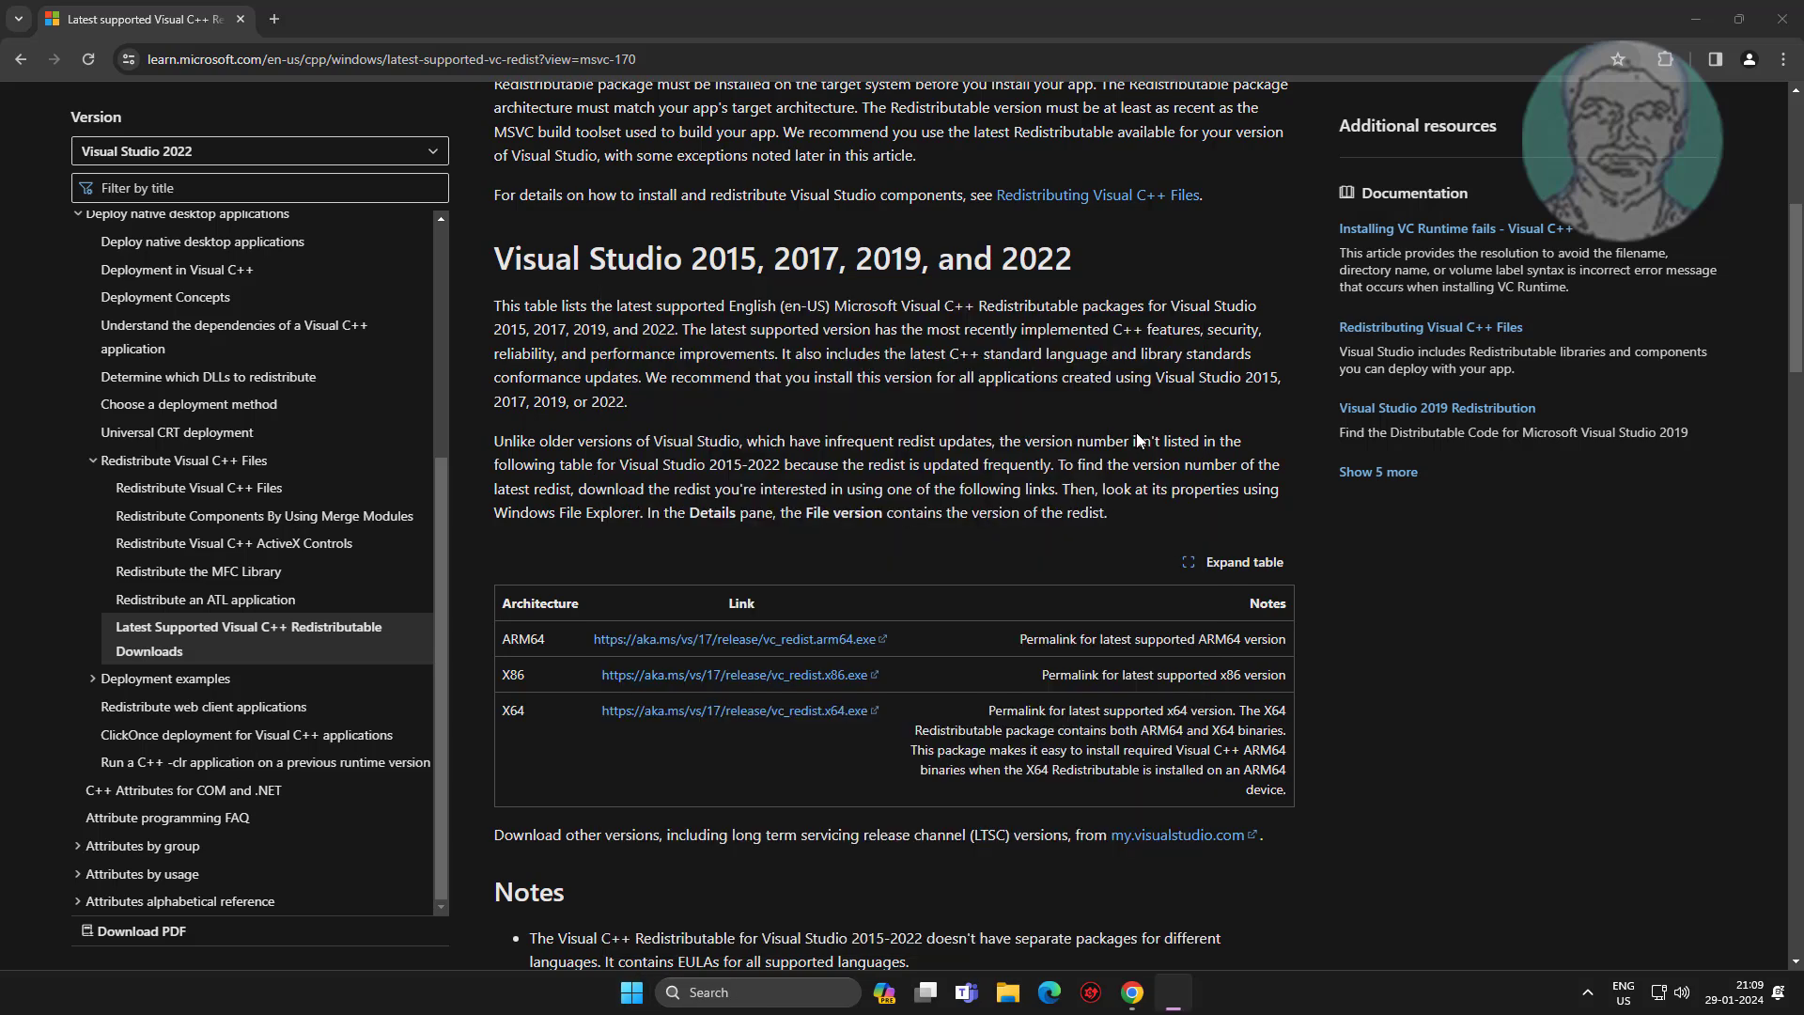
- Verify in Settings > System > About that the system type is 64-bit, x64-based
click(1173, 992)
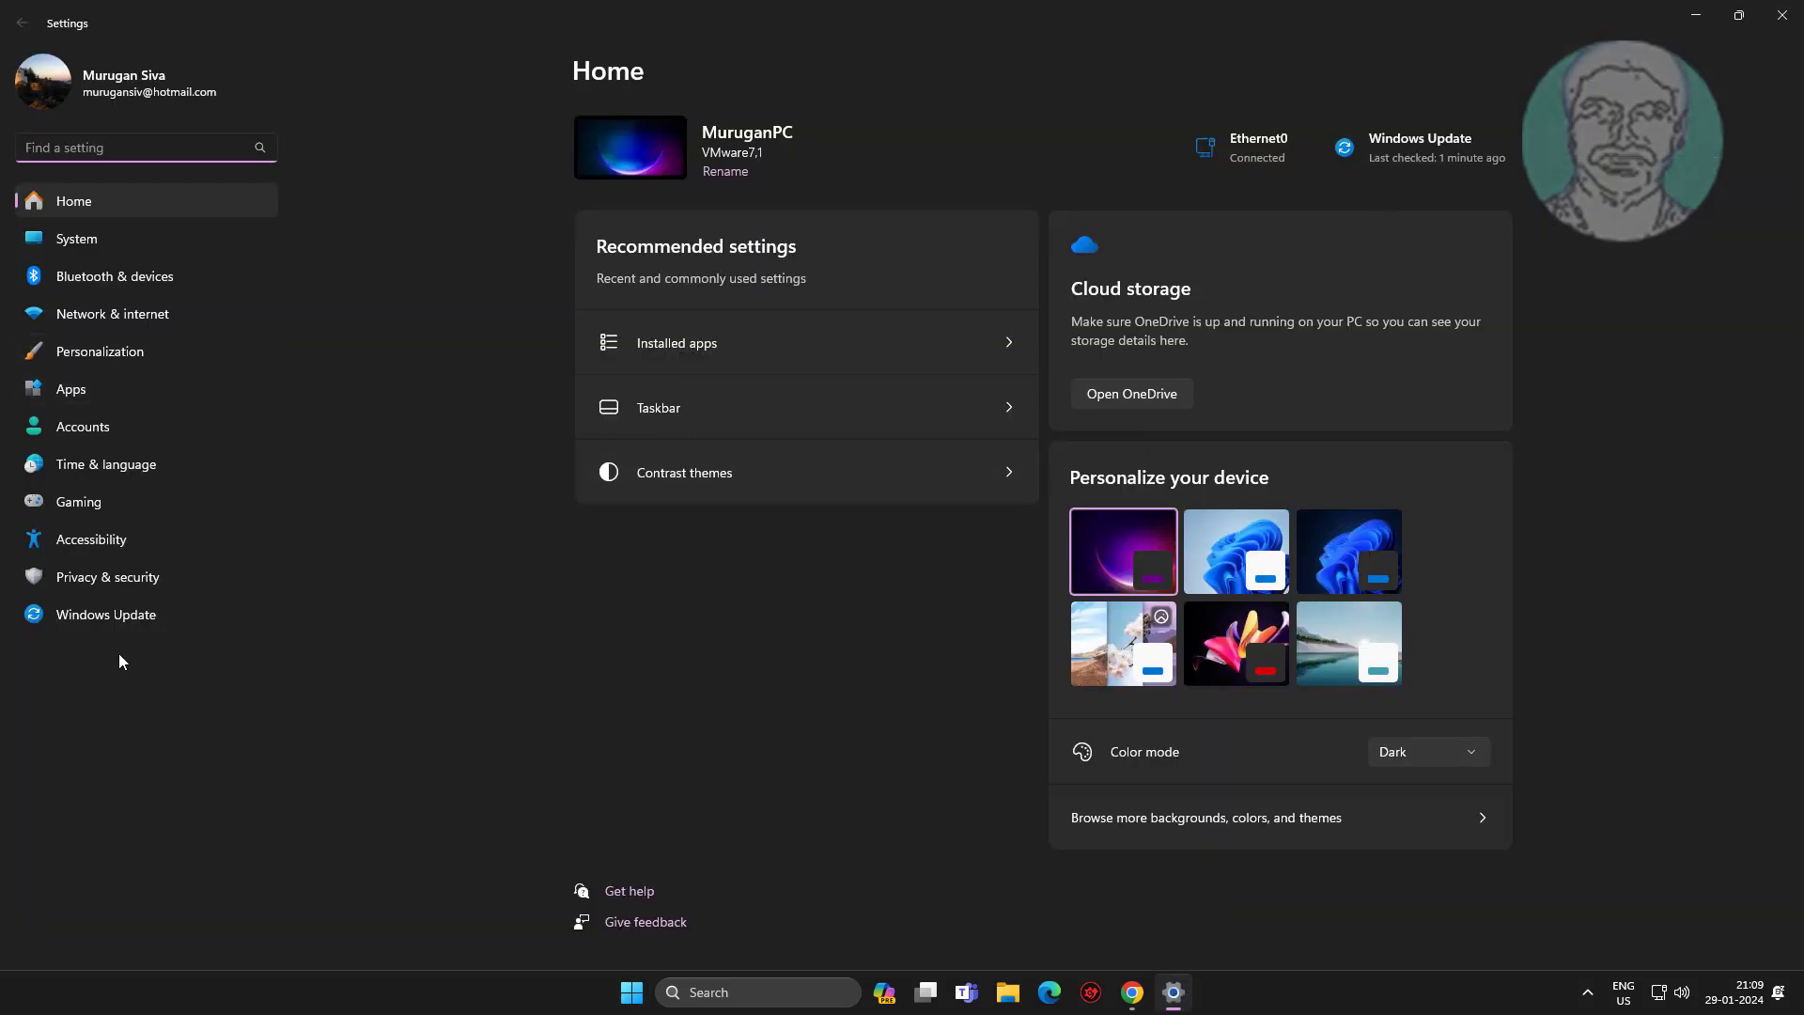
click(77, 237)
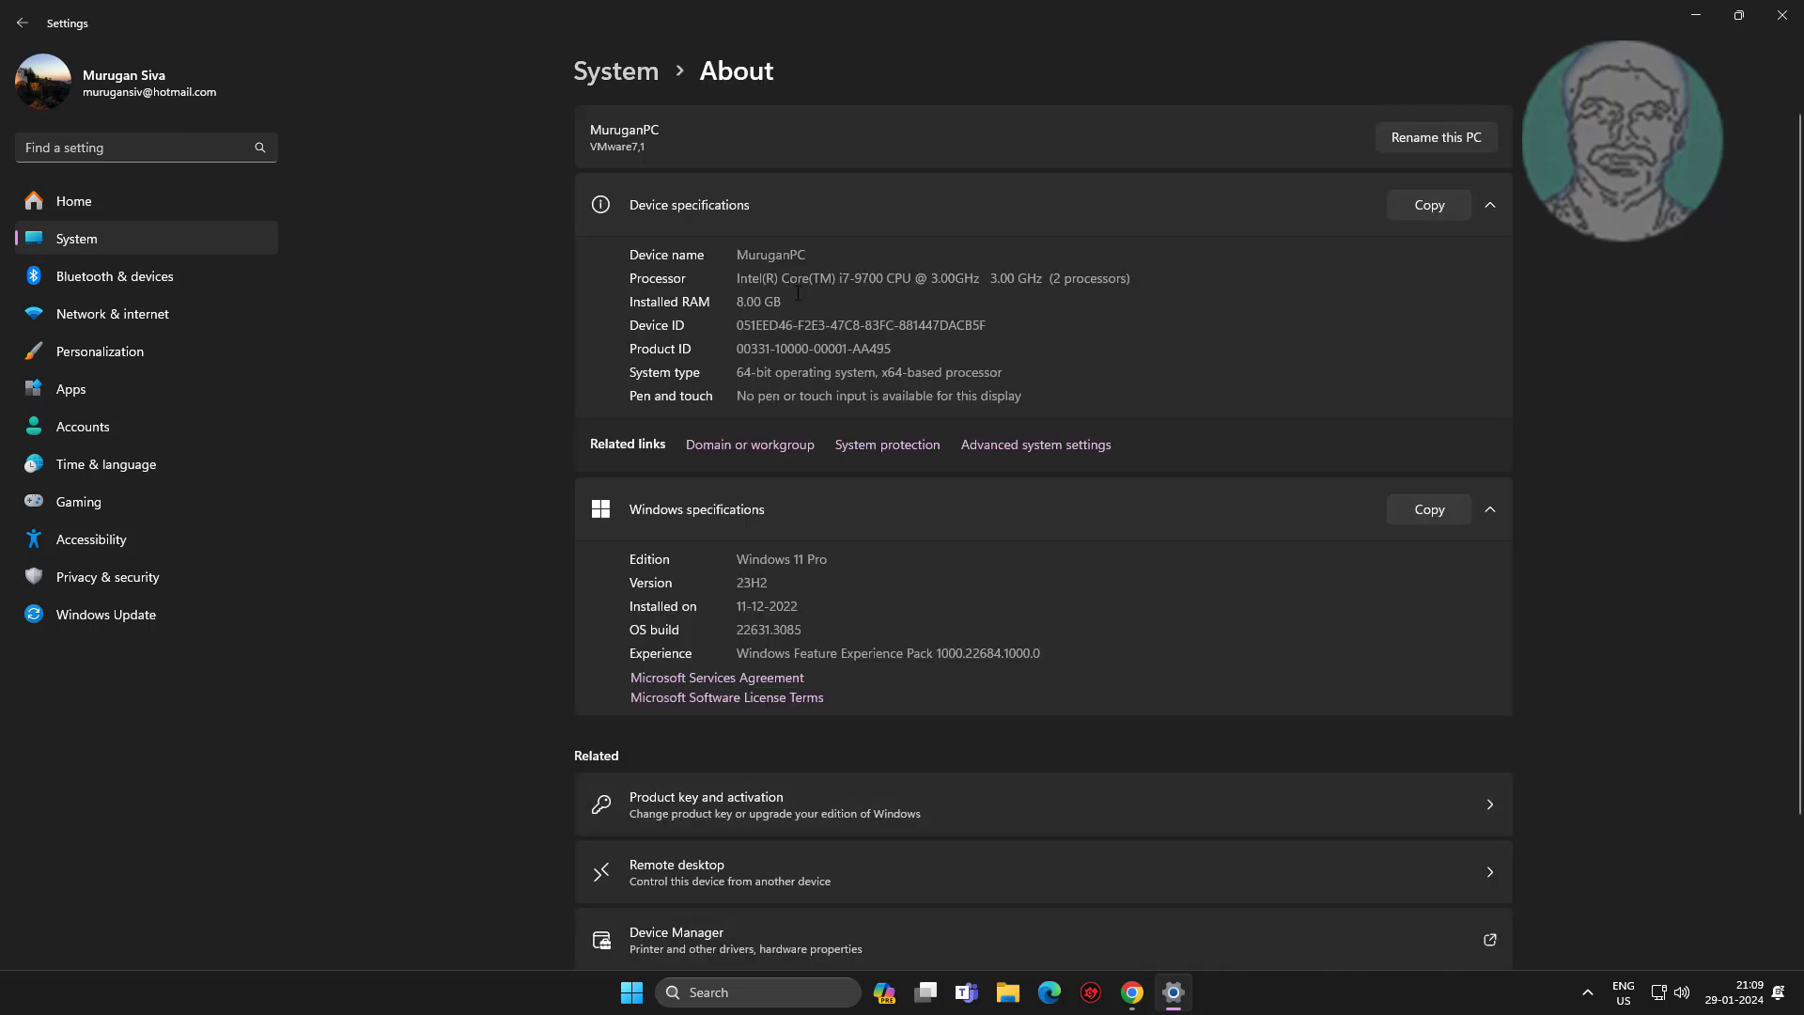
mouse_move(737, 379)
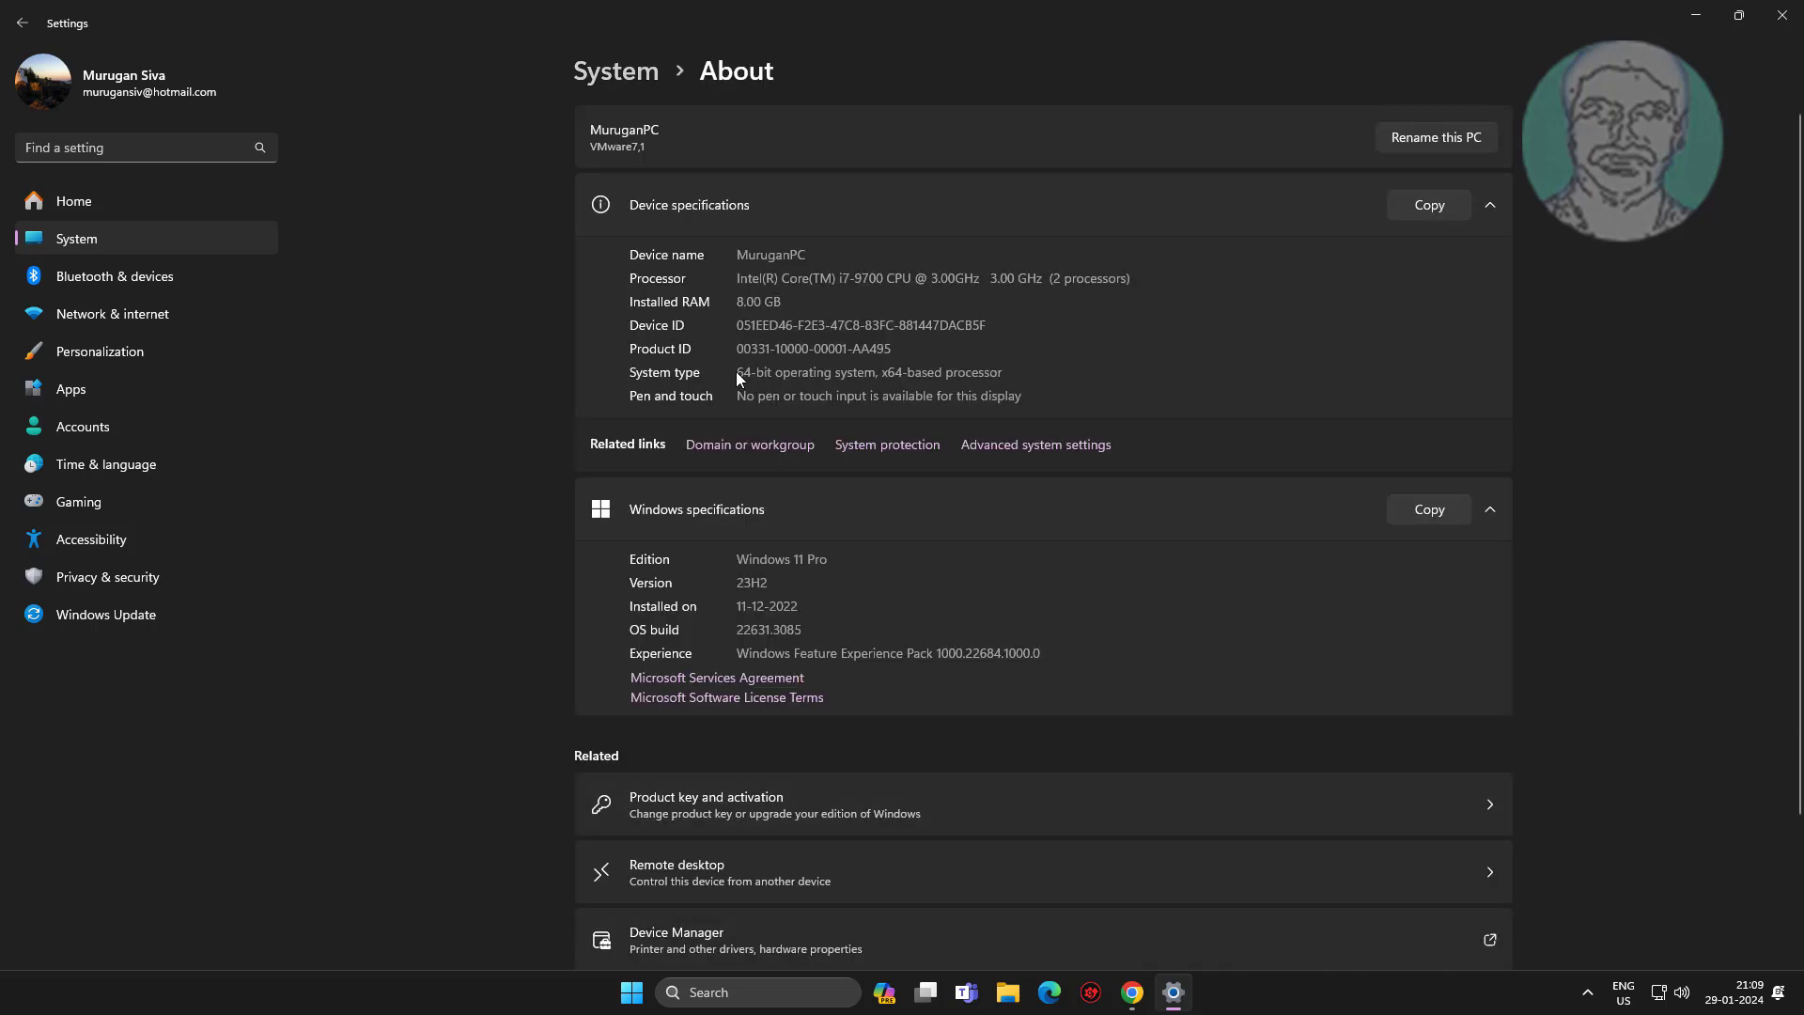
double_click(868, 372)
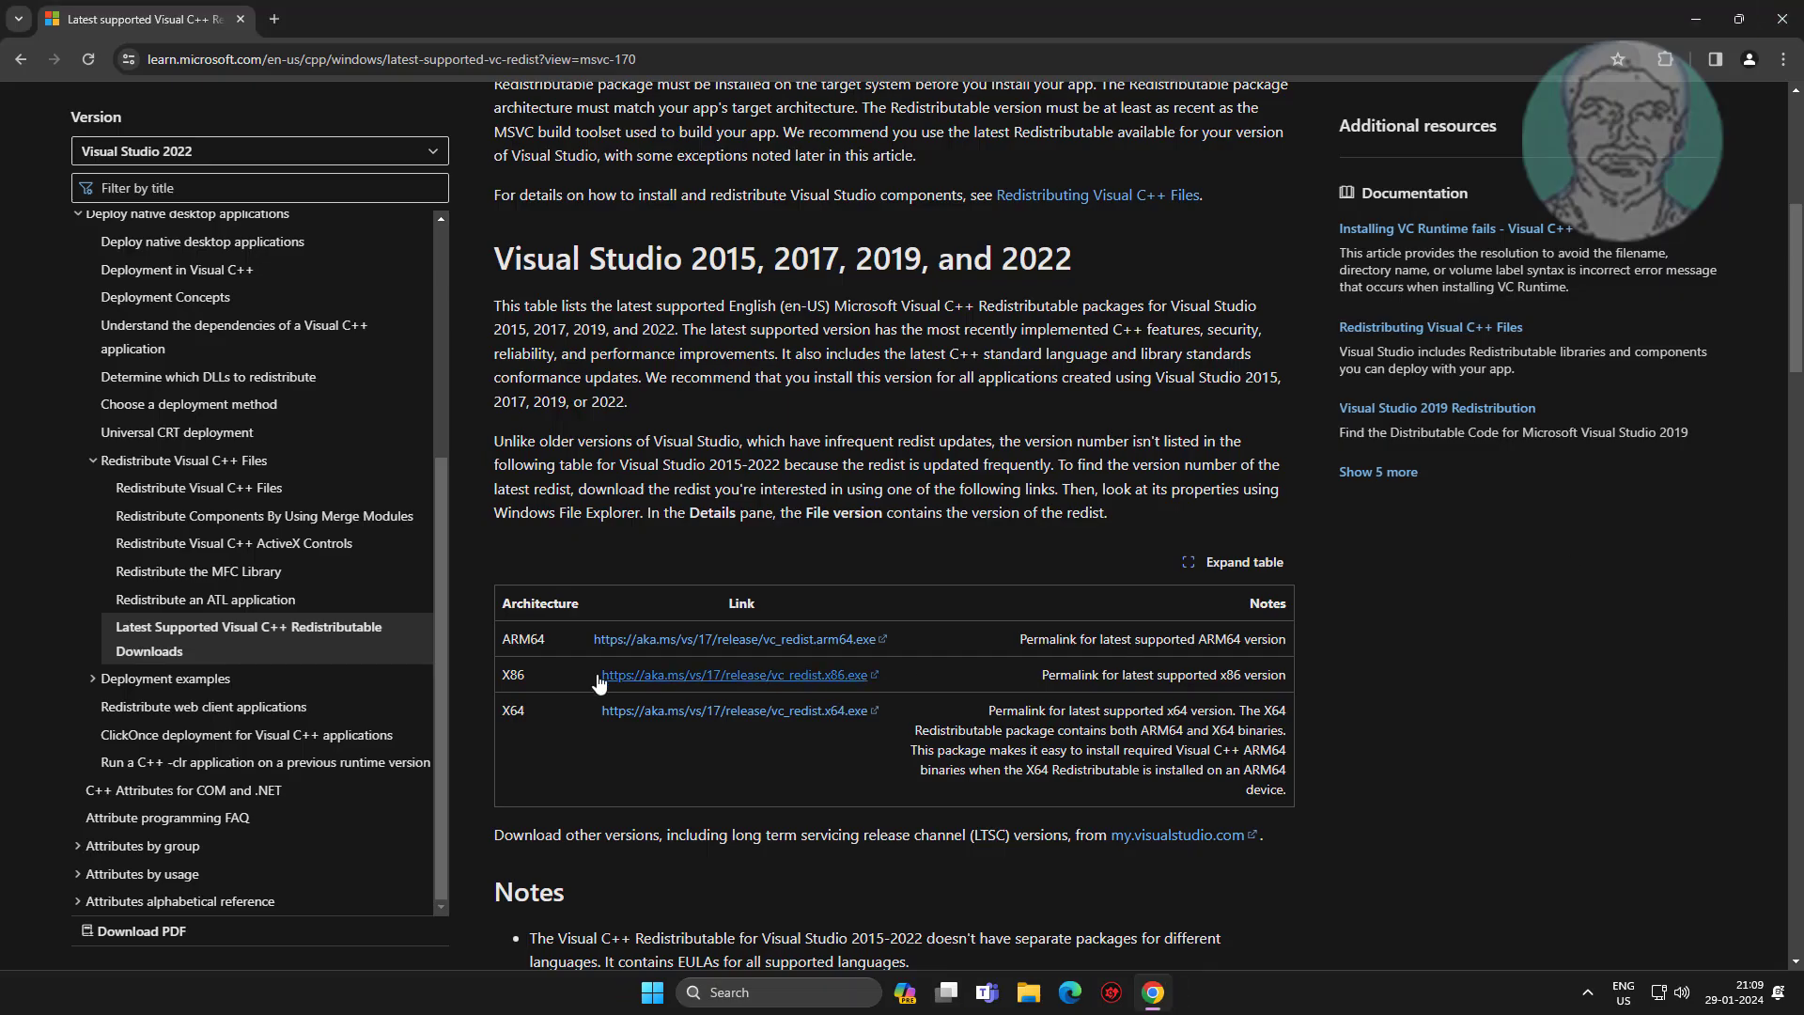
- Download VC_redist.x64.exe and launch it from Chrome's downloads panel
click(733, 710)
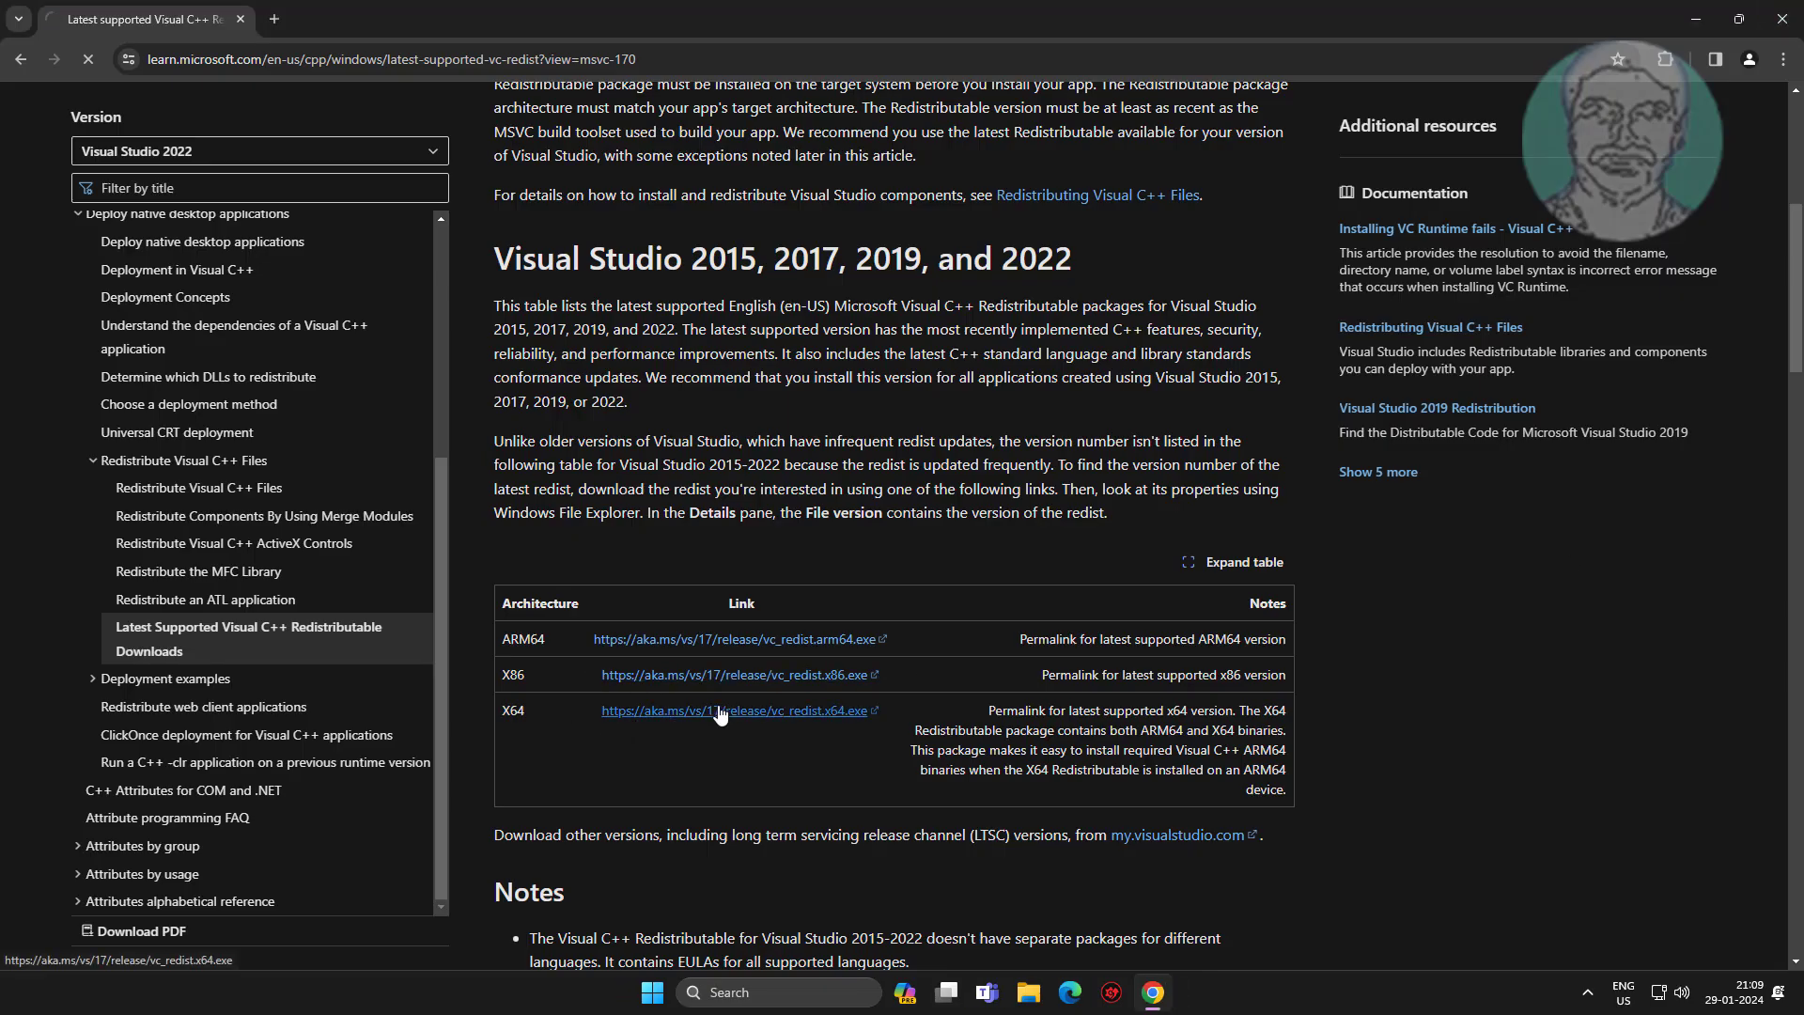
click(733, 710)
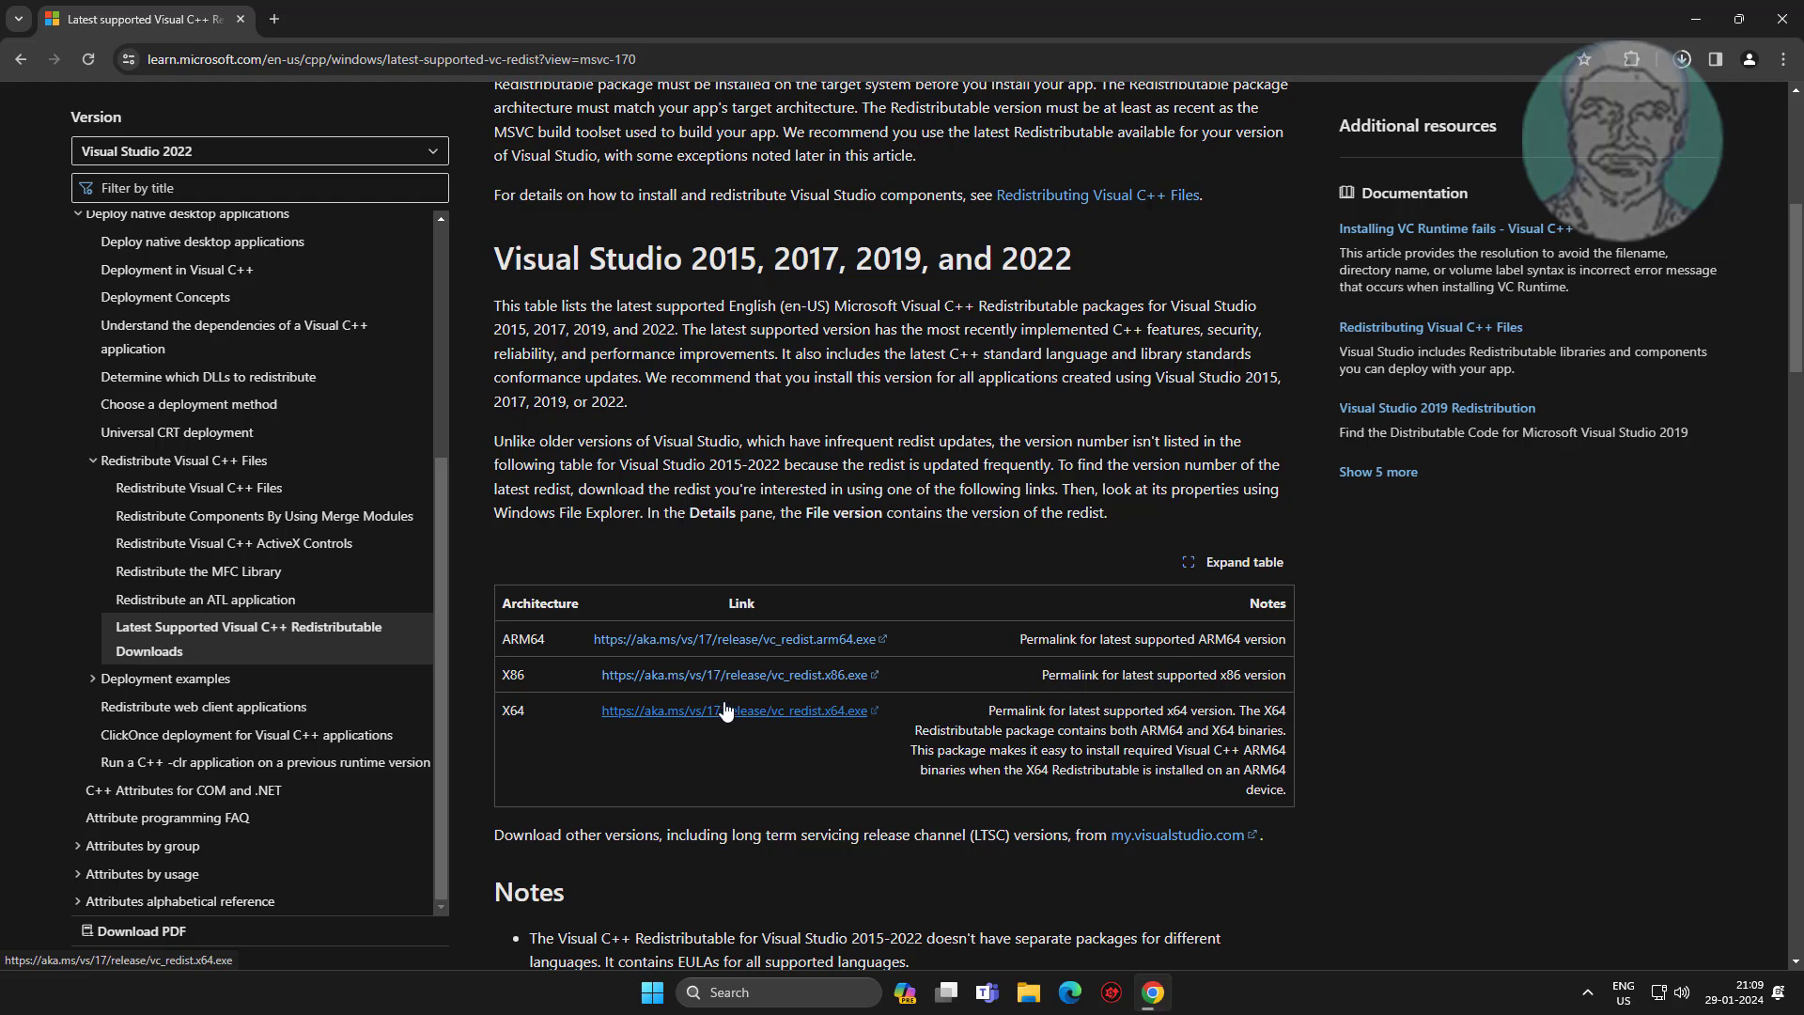
click(737, 710)
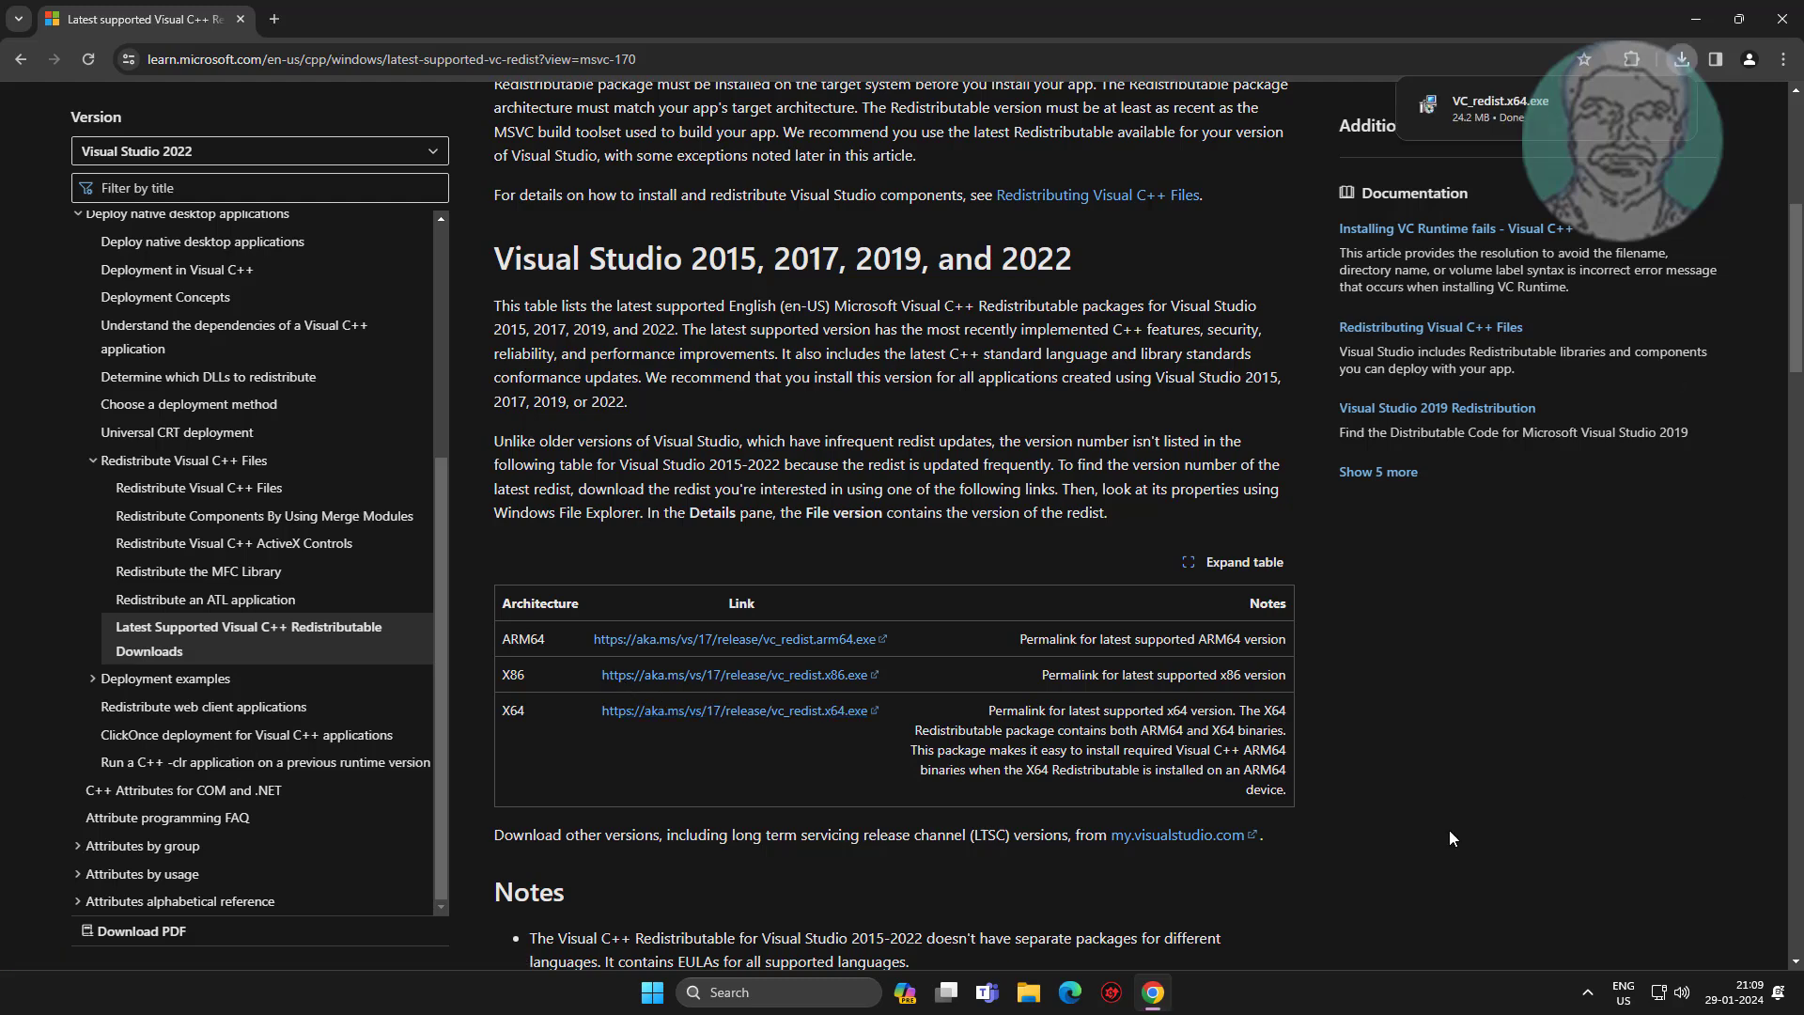
click(1680, 58)
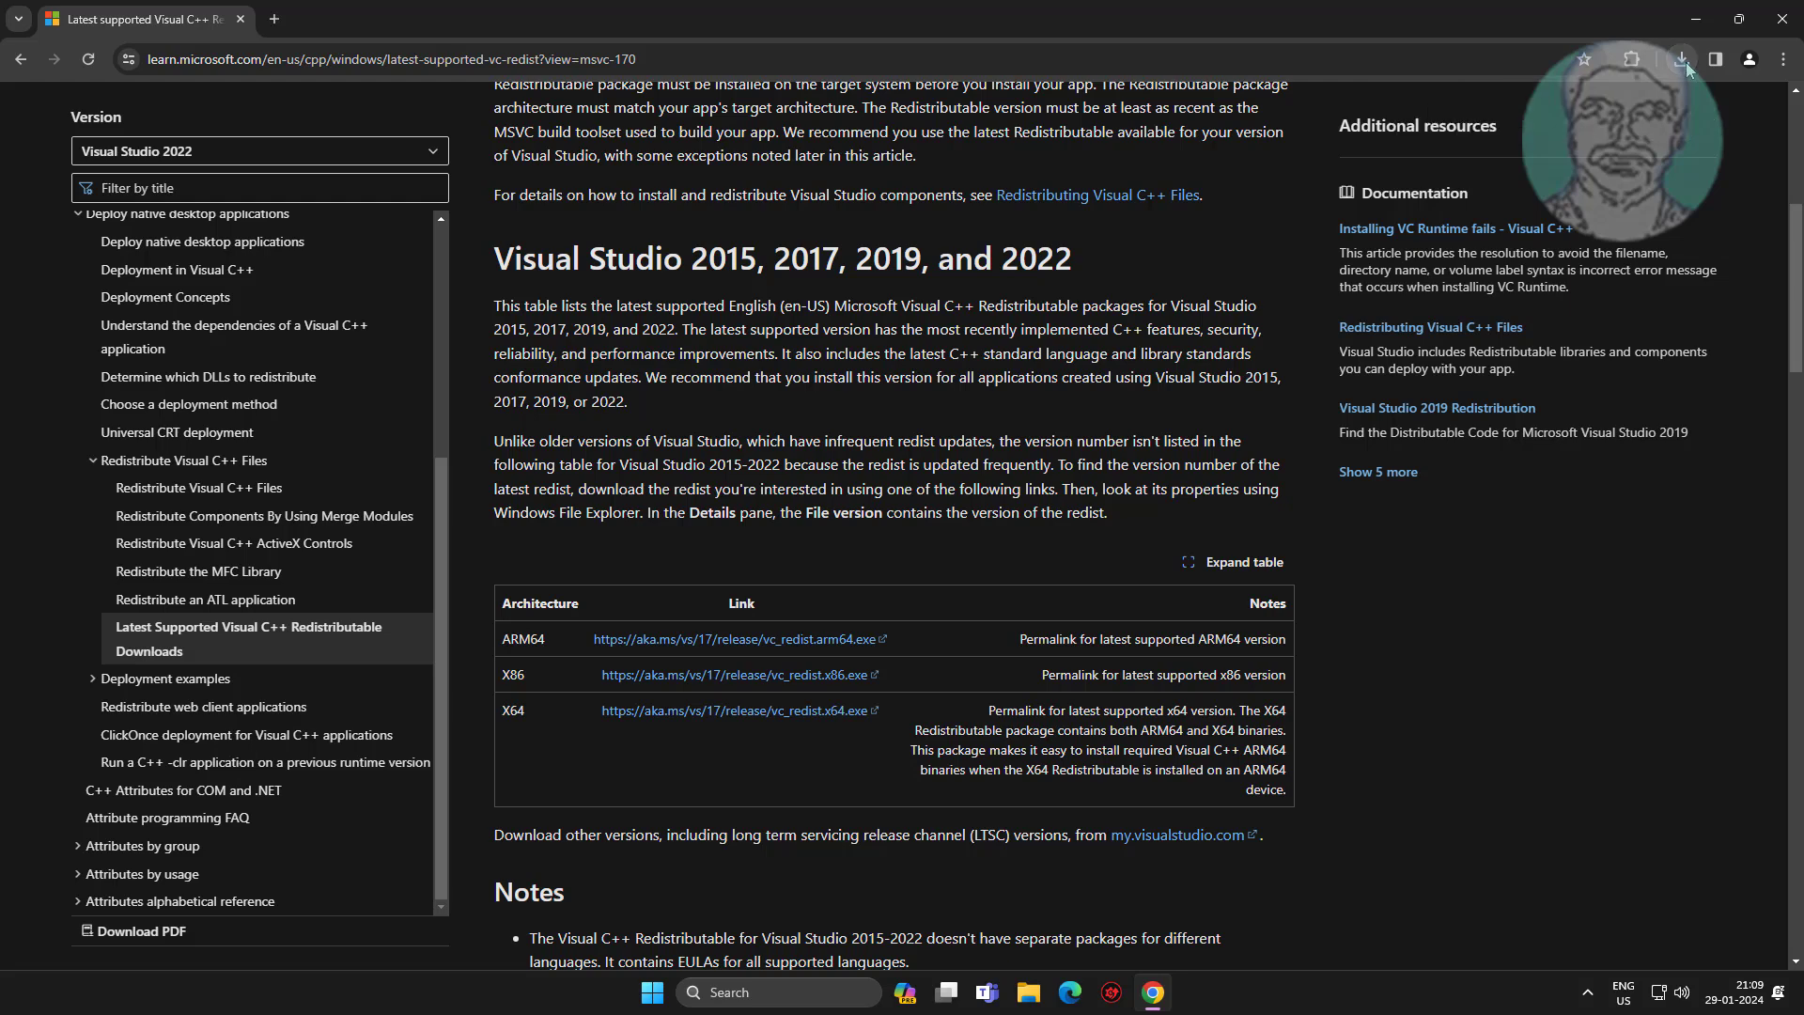
click(1683, 58)
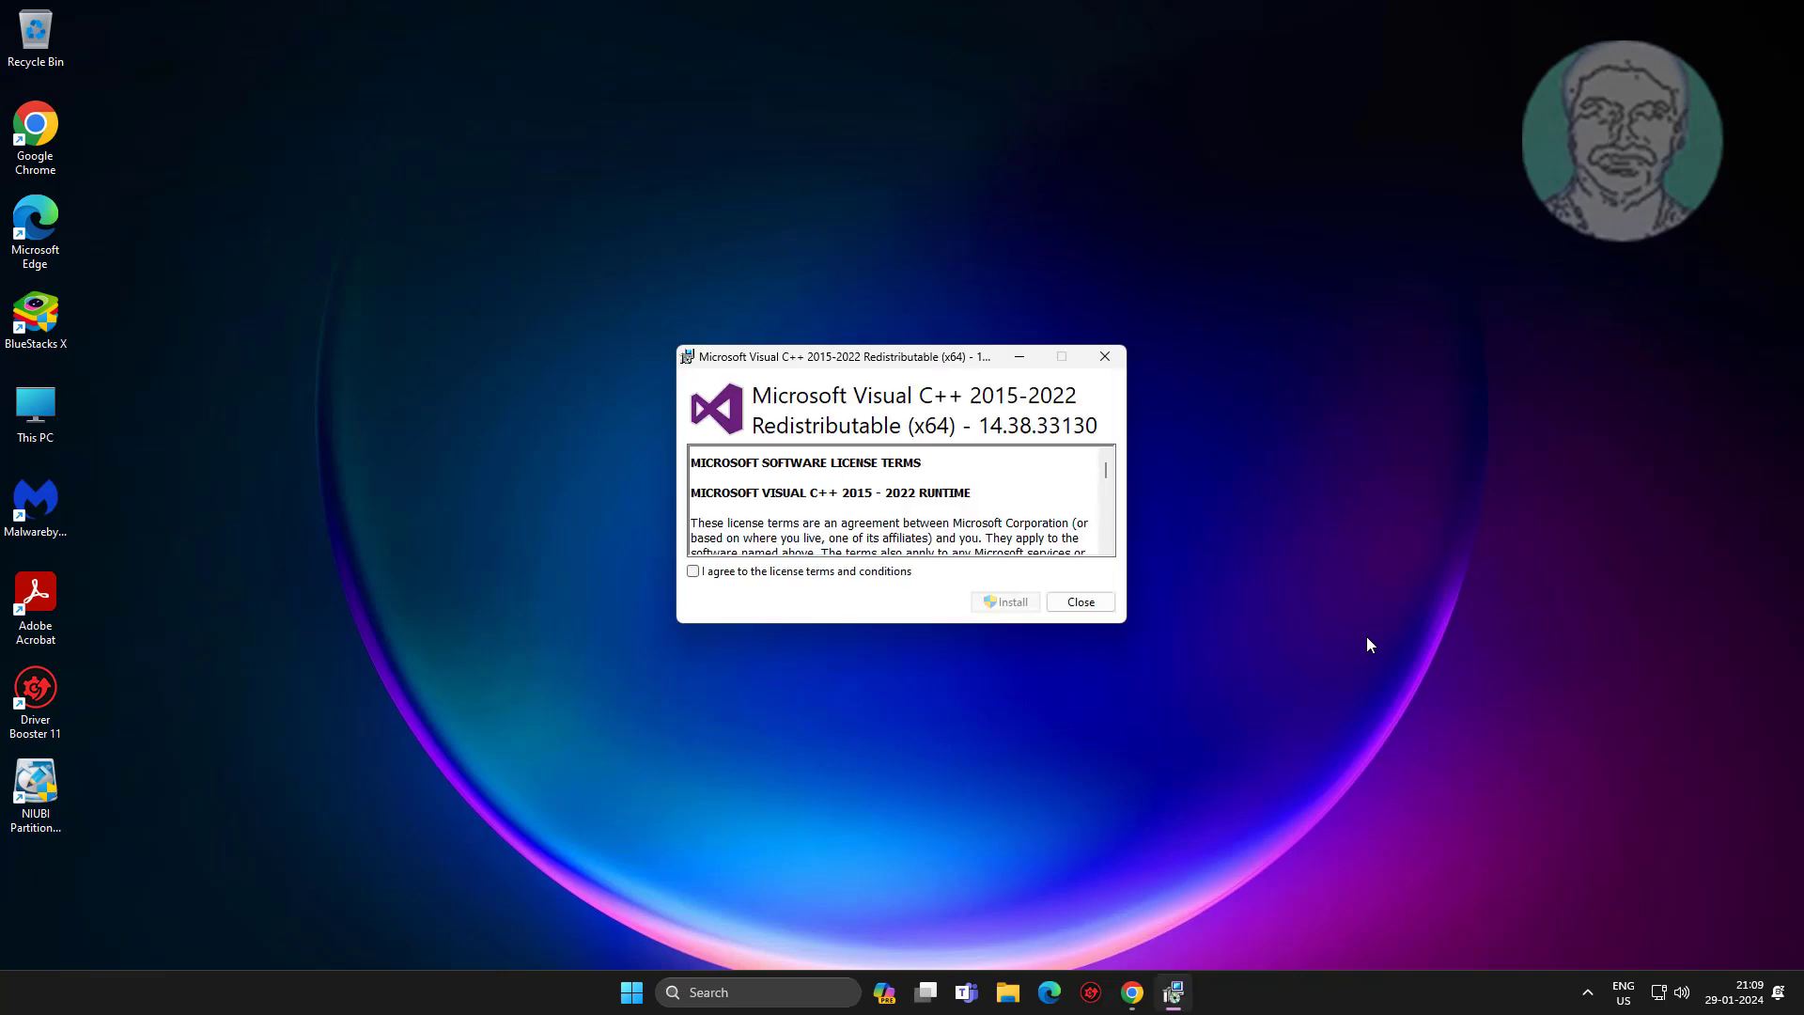
- Accept the license and install the Visual C++ 2015-2022 x64 Redistributable, approving UAC, then close setup
click(693, 572)
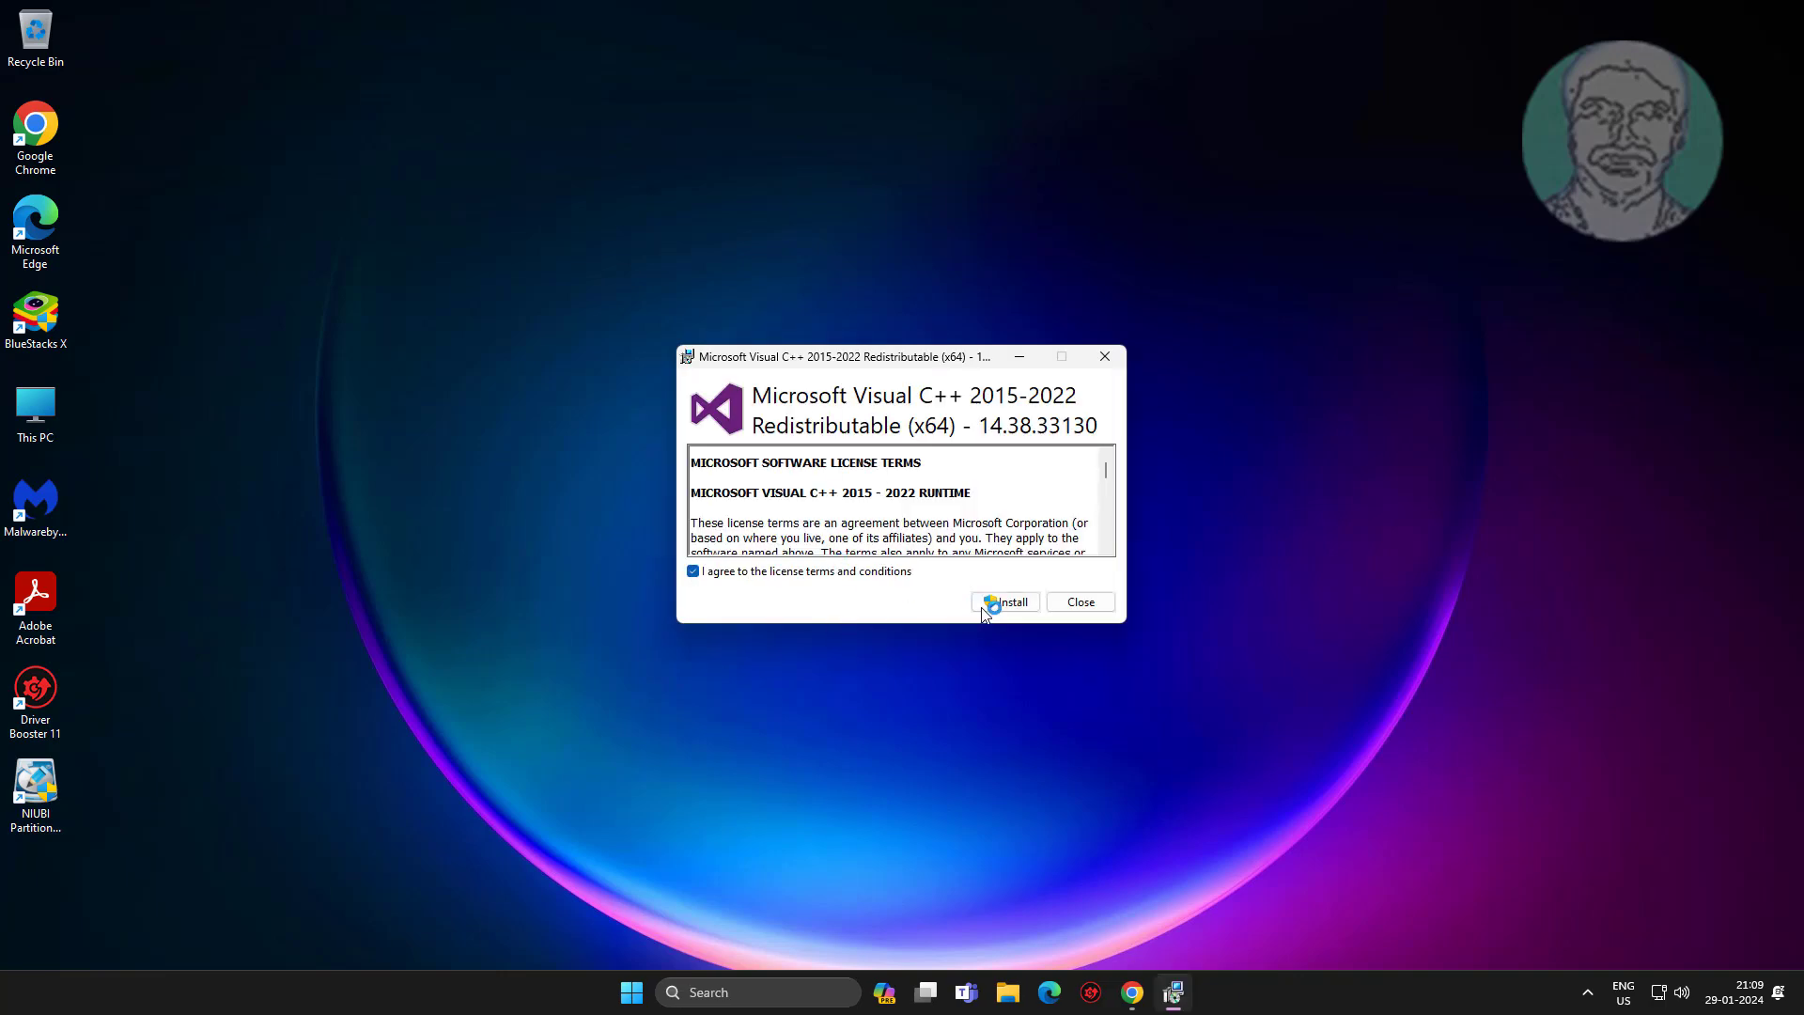
click(1003, 602)
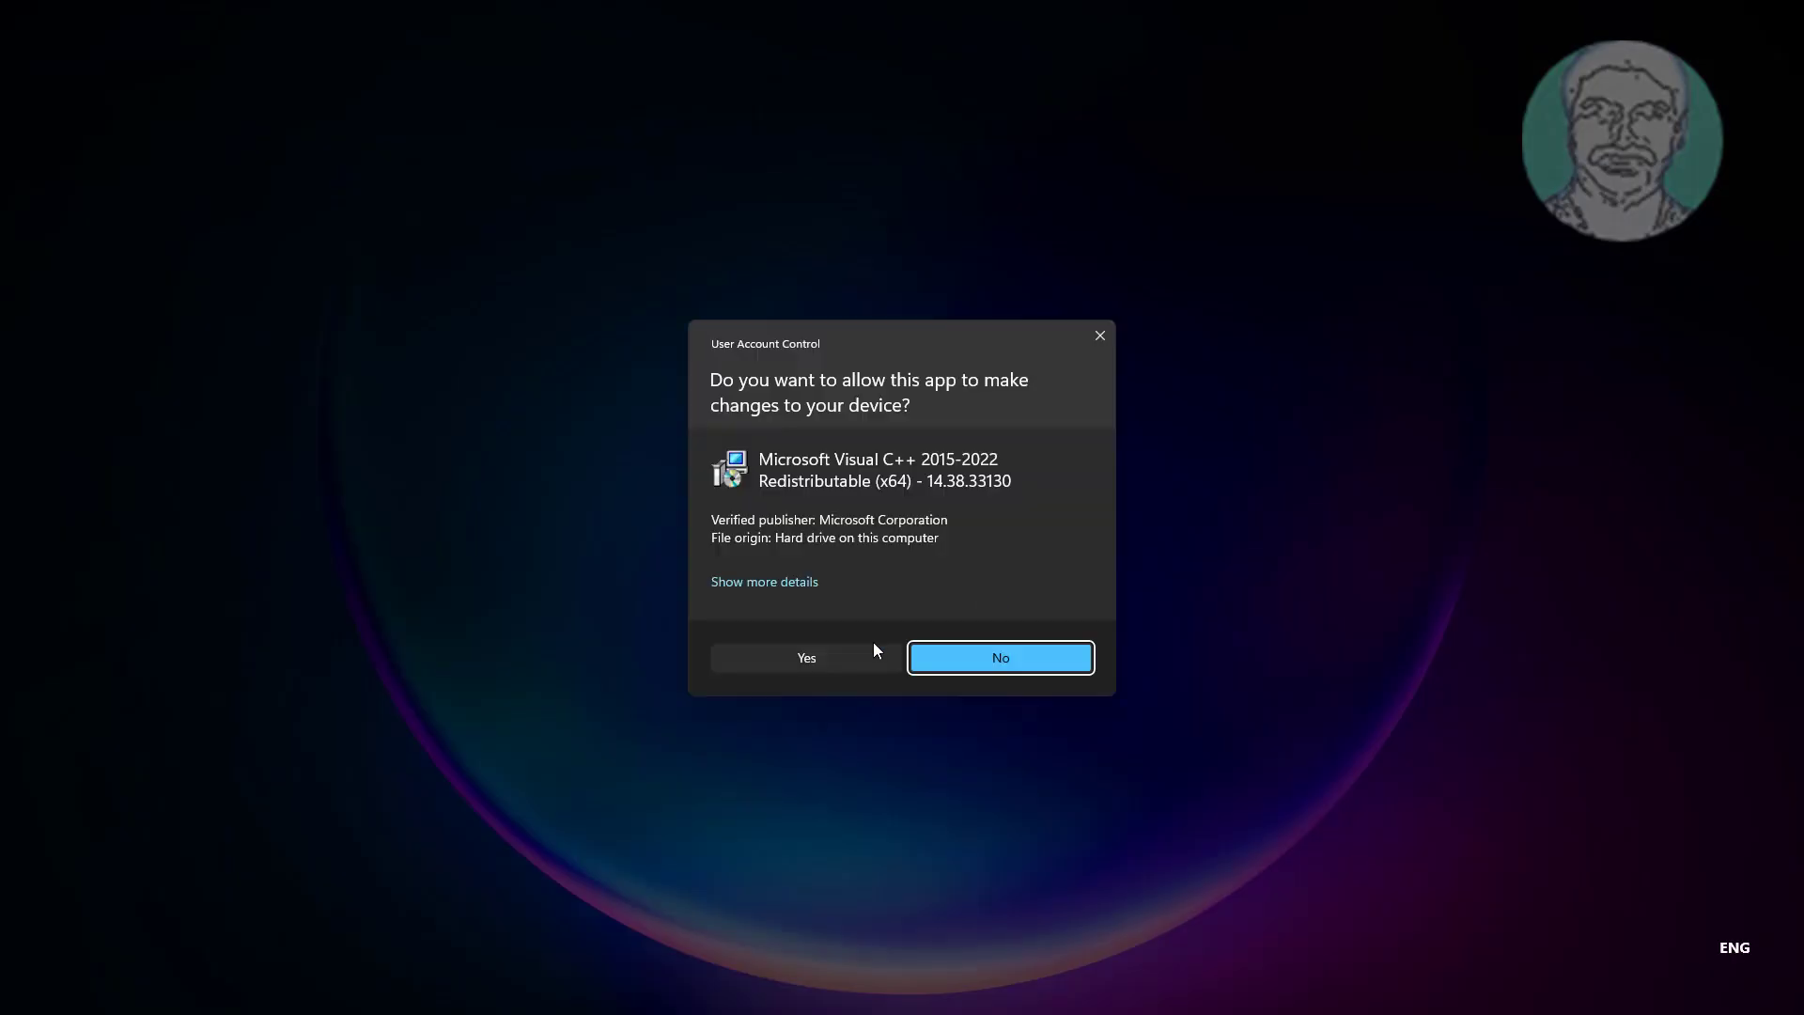
click(806, 657)
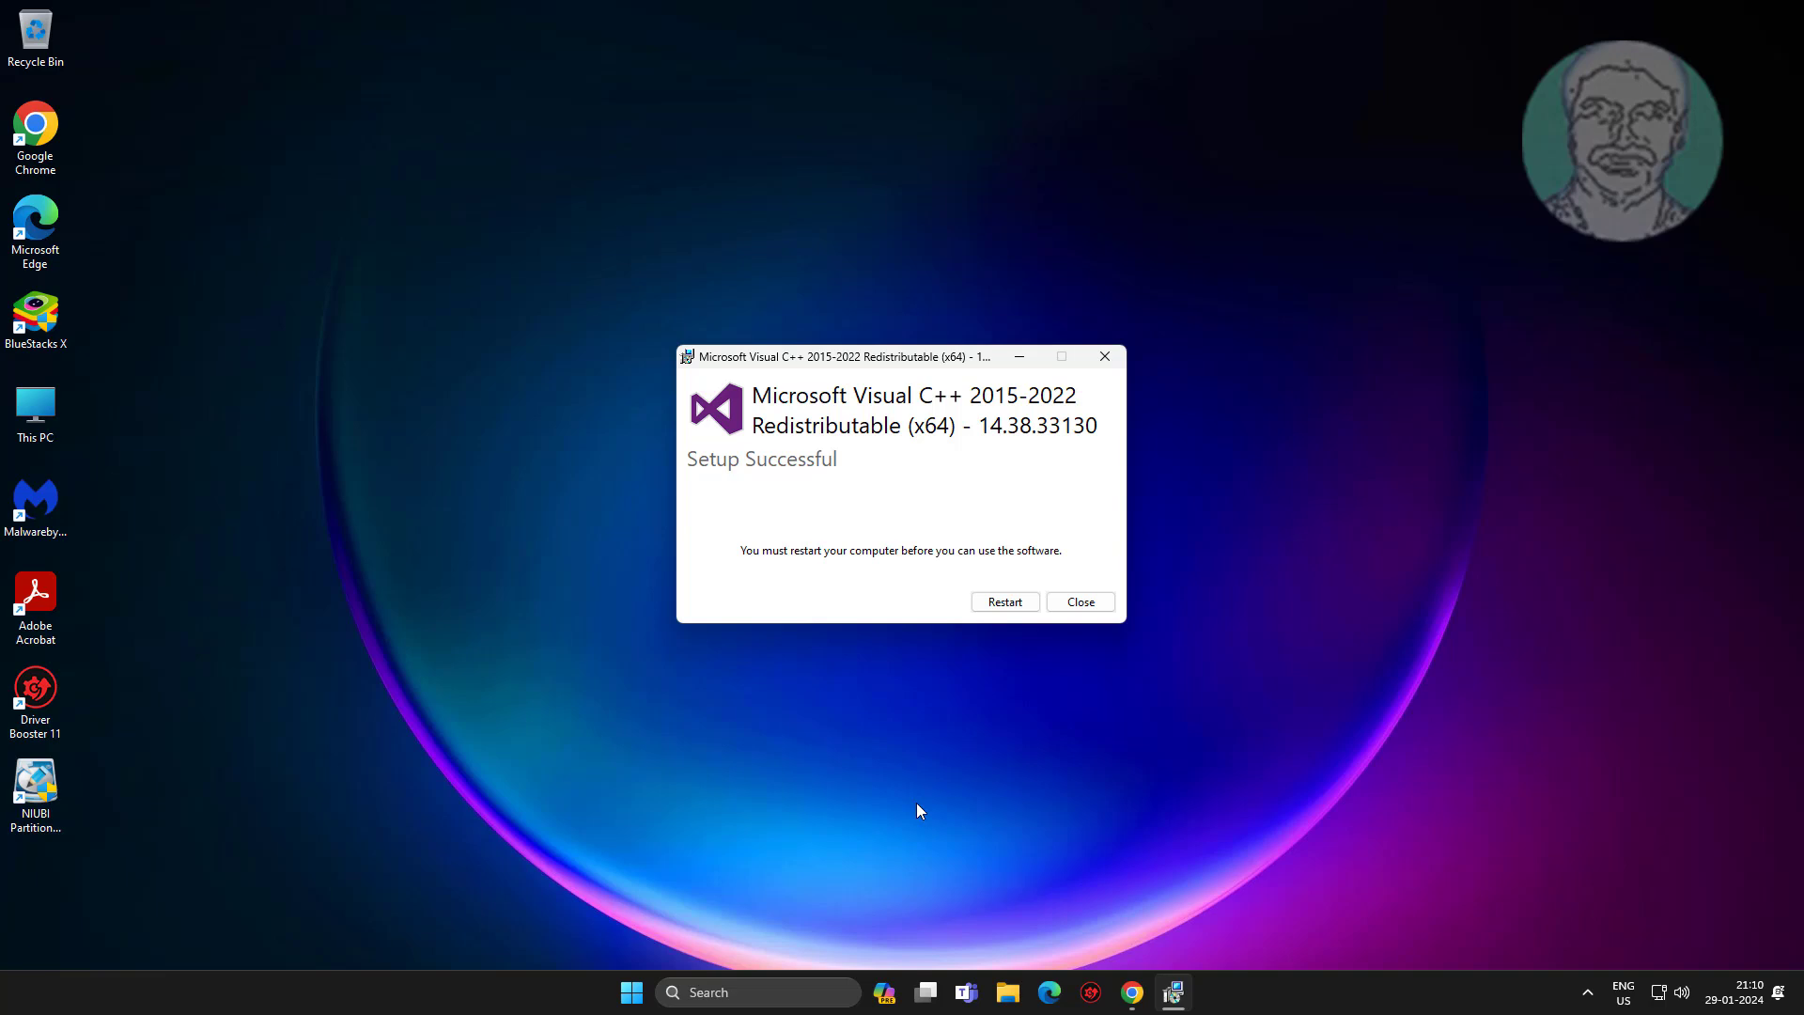
mouse_move(1004, 600)
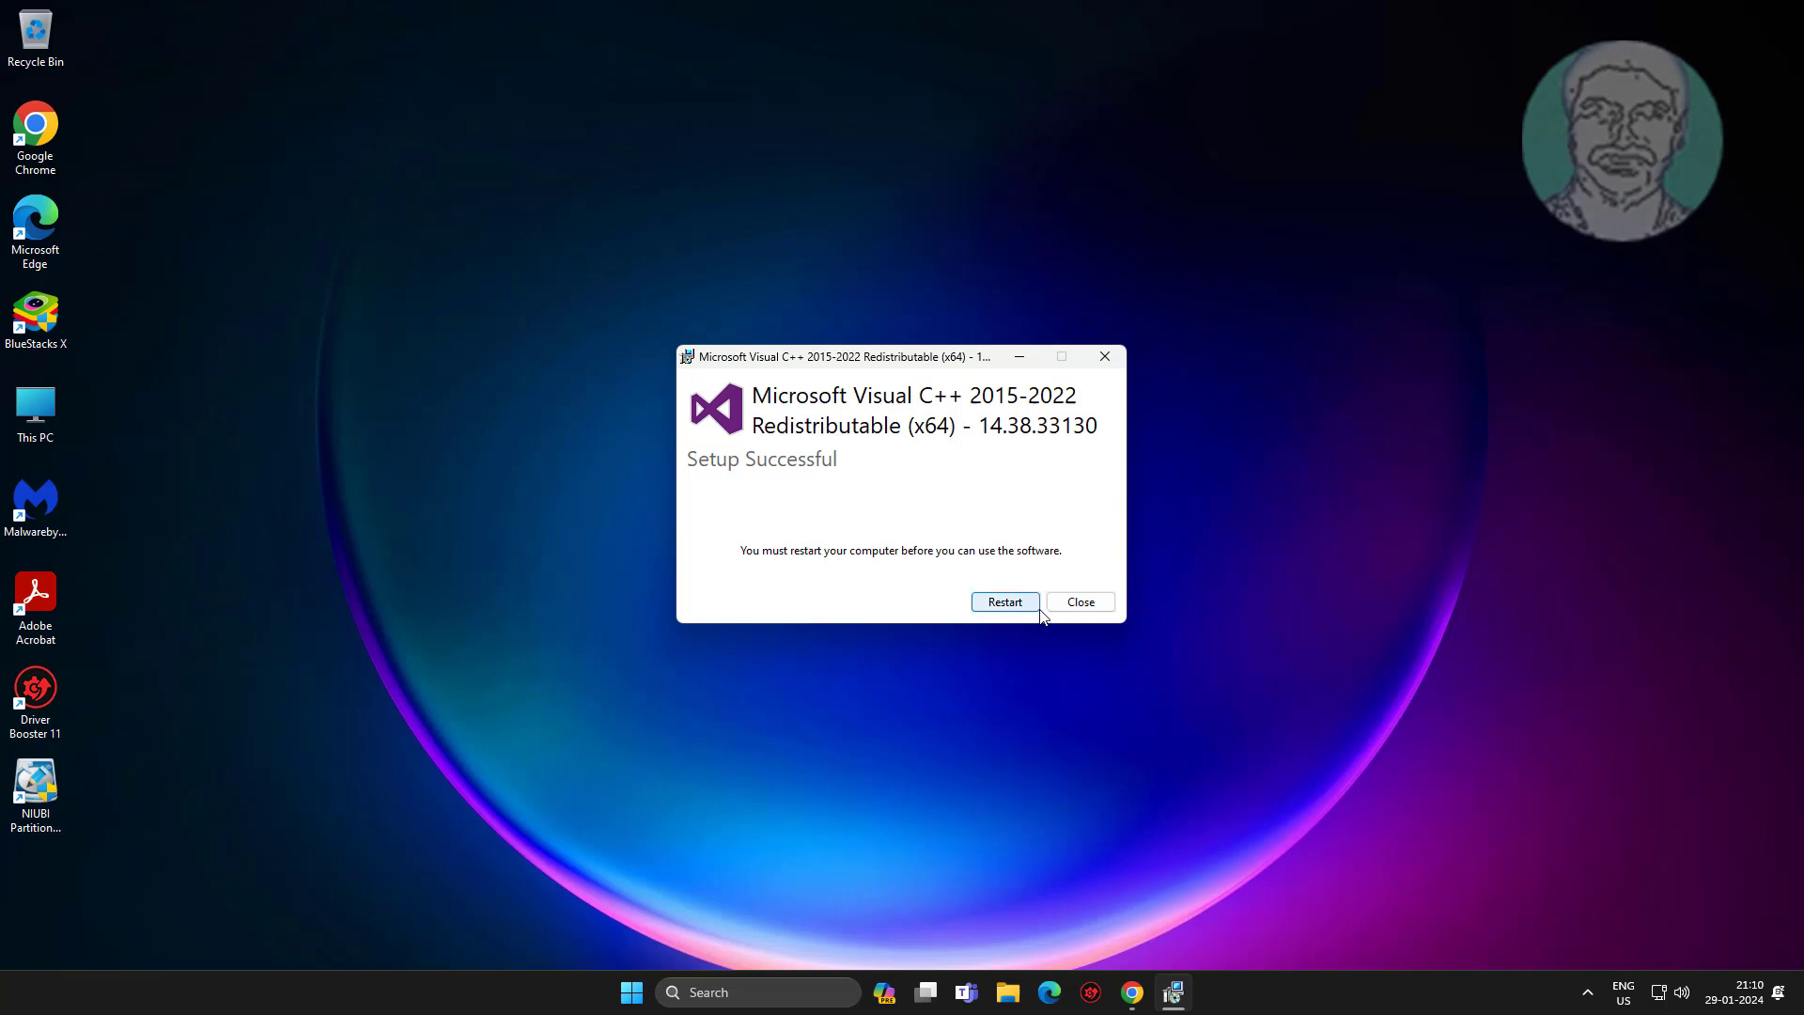
click(1078, 600)
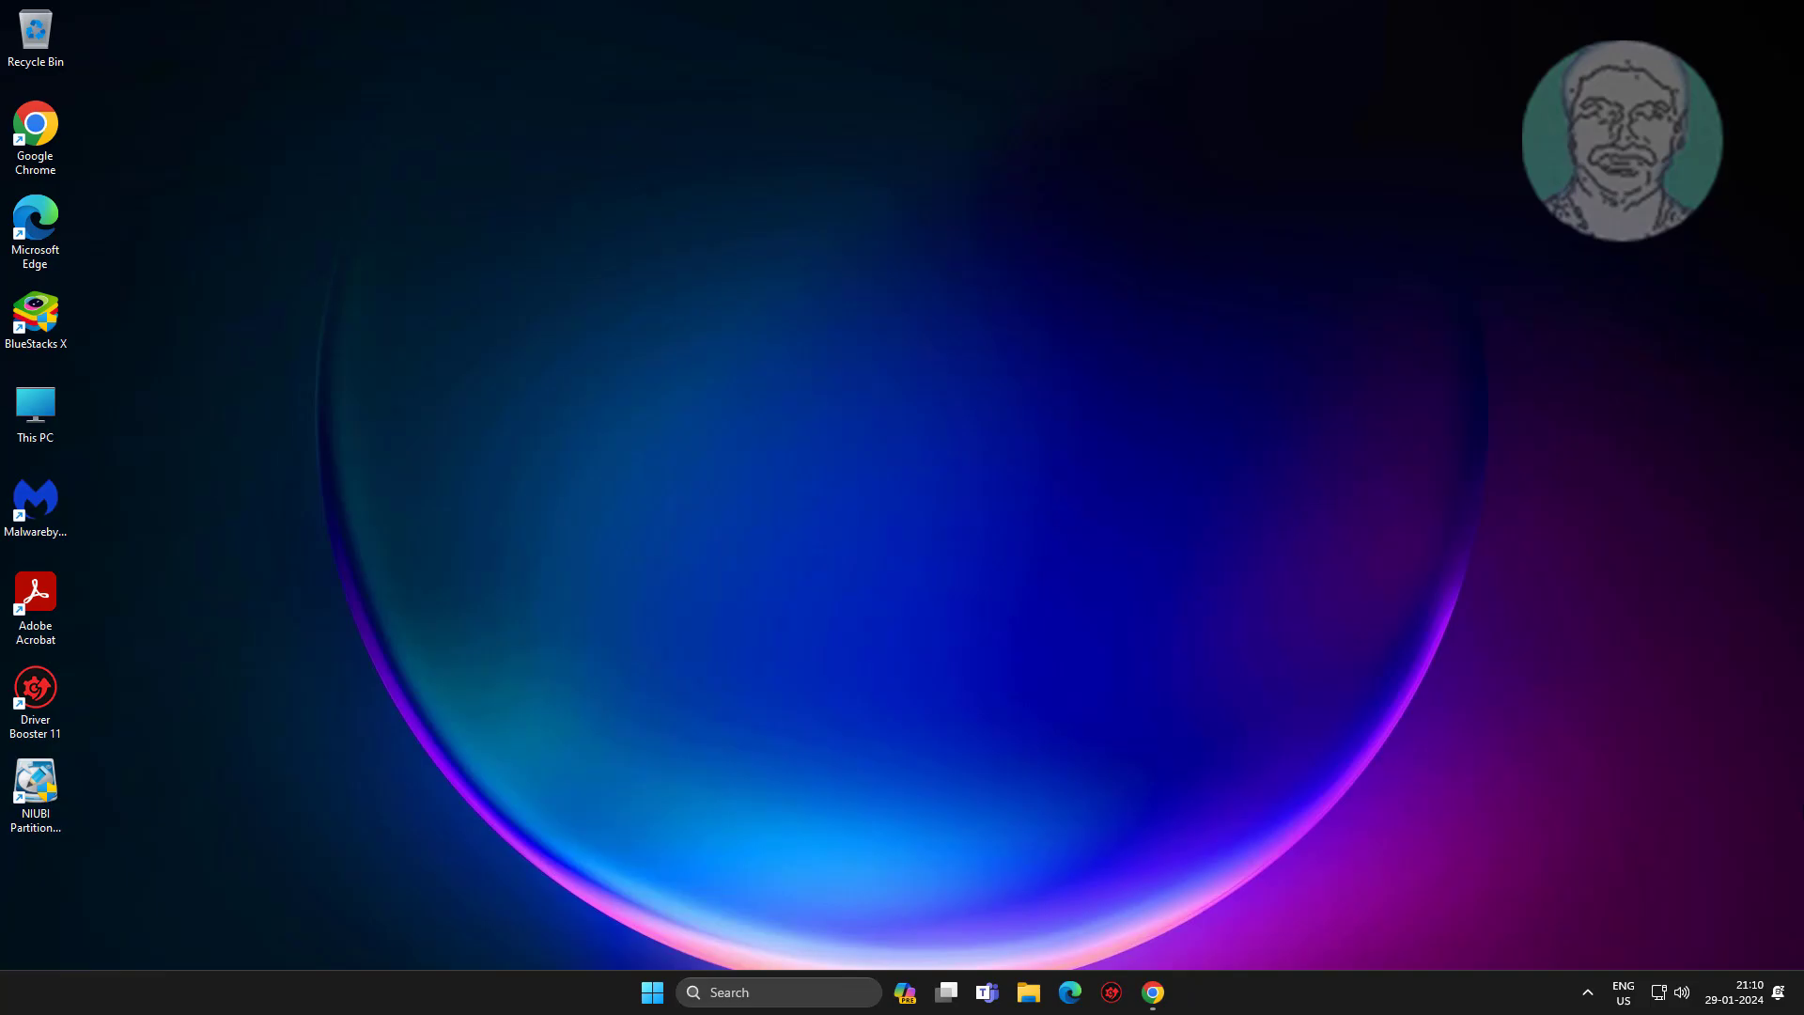
click(1150, 993)
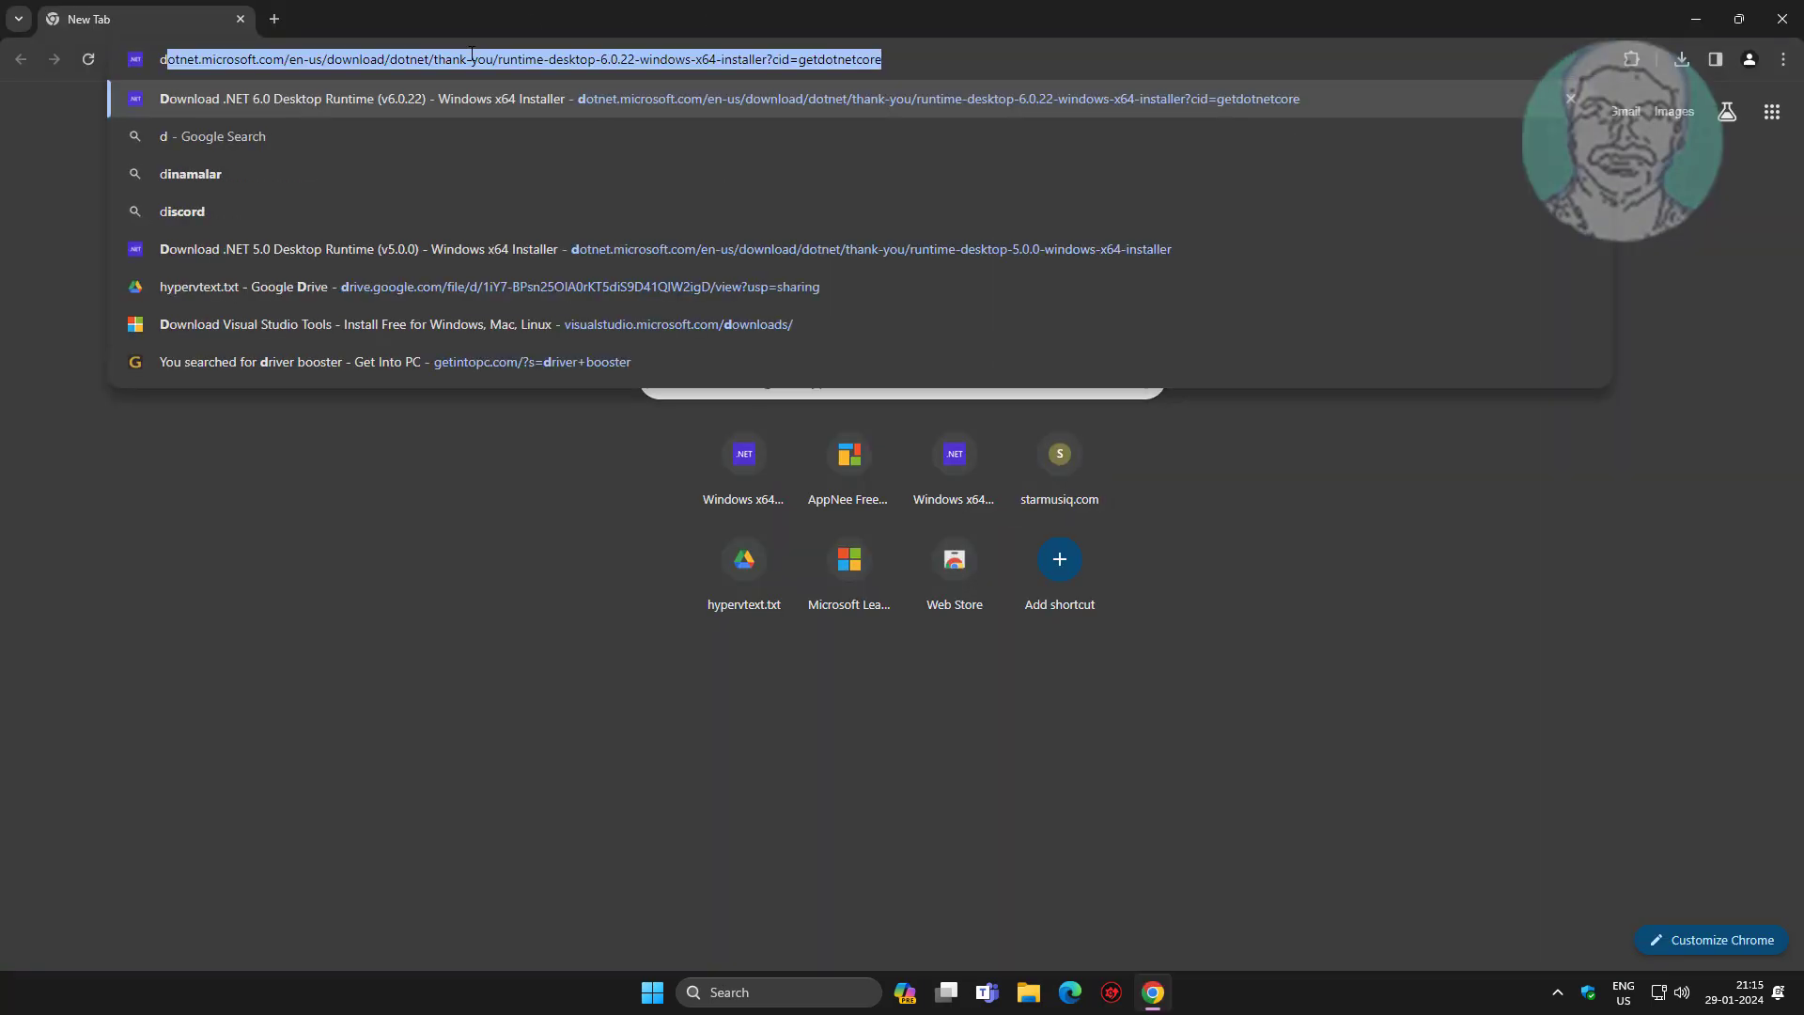
- Search 'direct' and download the DirectX End-User Runtime from Microsoft's page
text(directx end user runt)
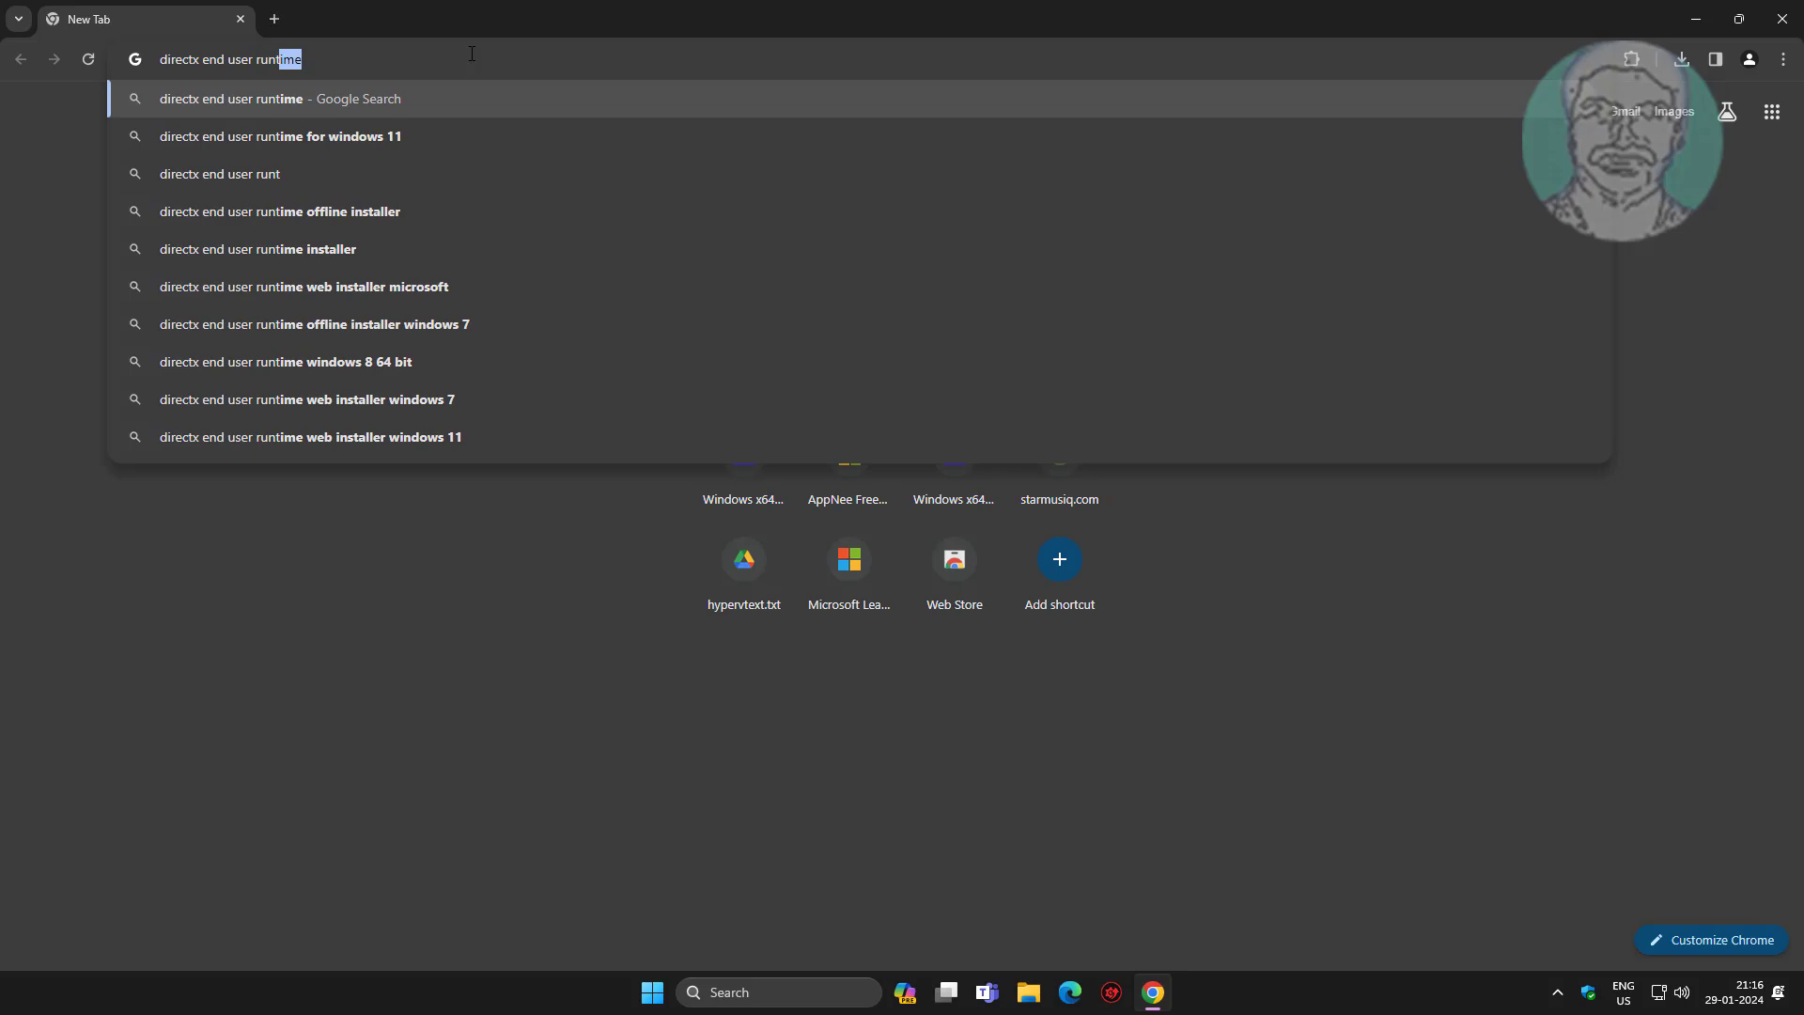
key(Return)
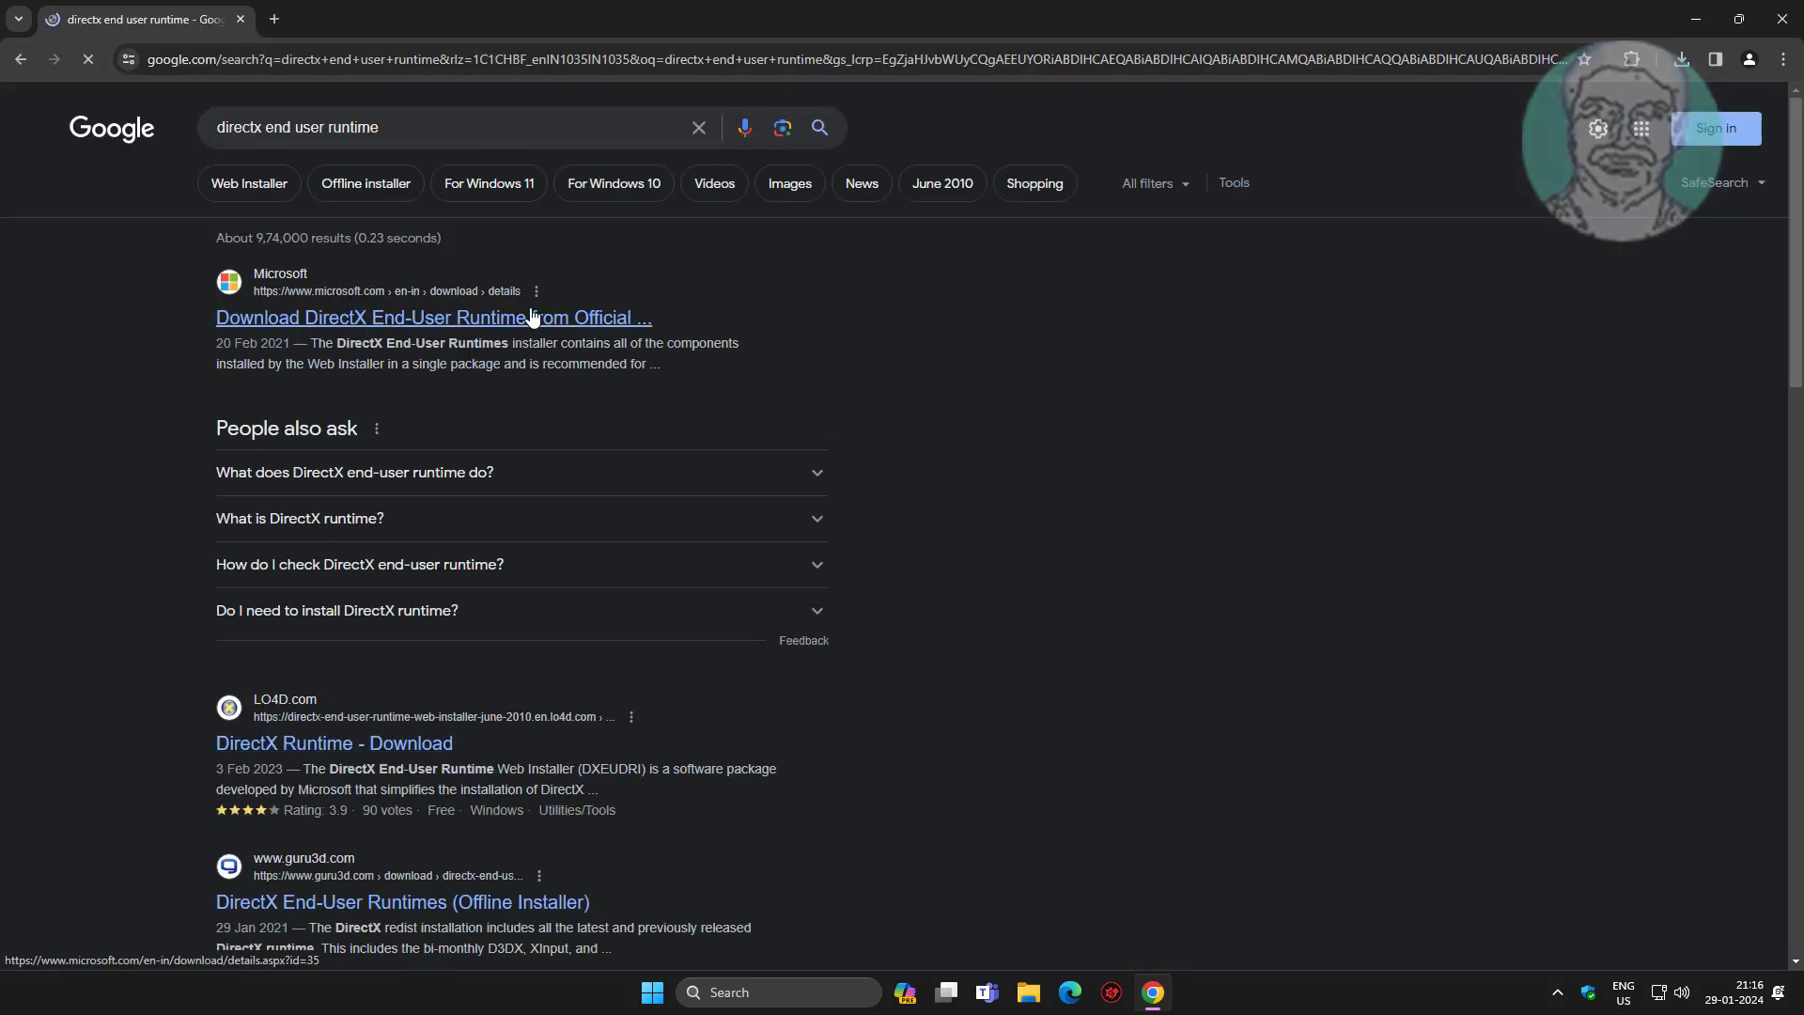
click(432, 317)
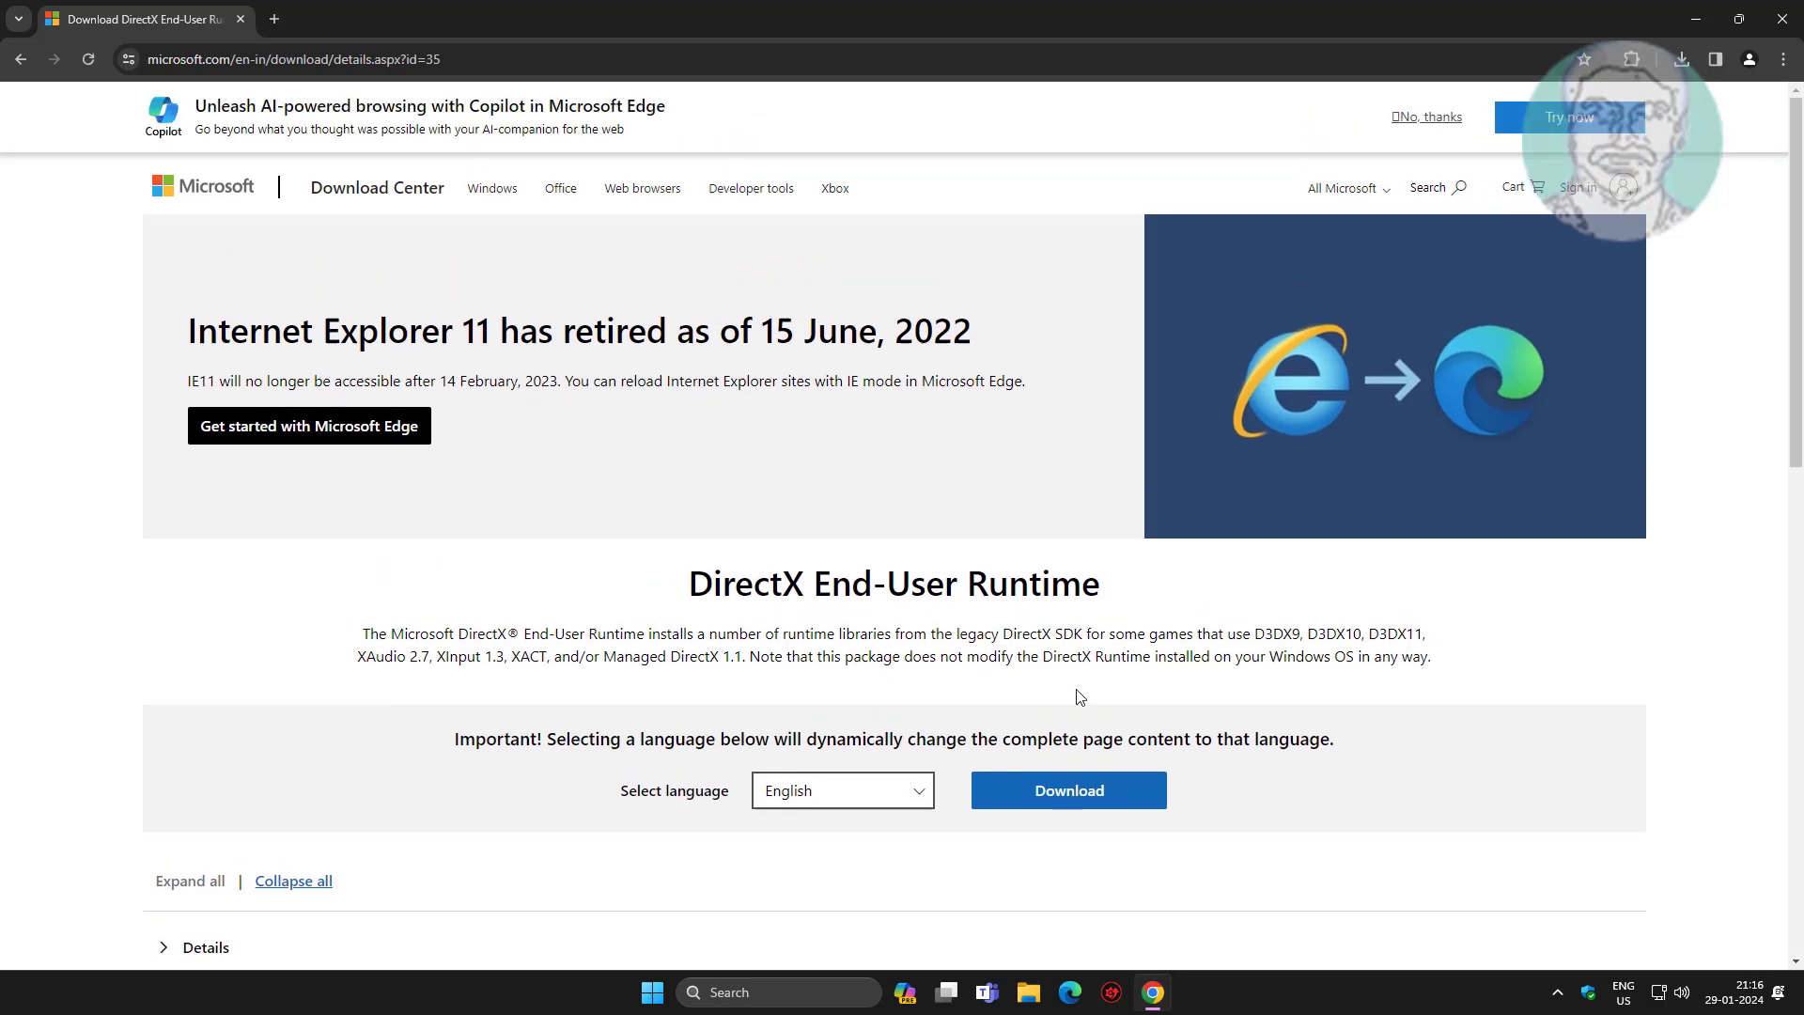
click(1067, 791)
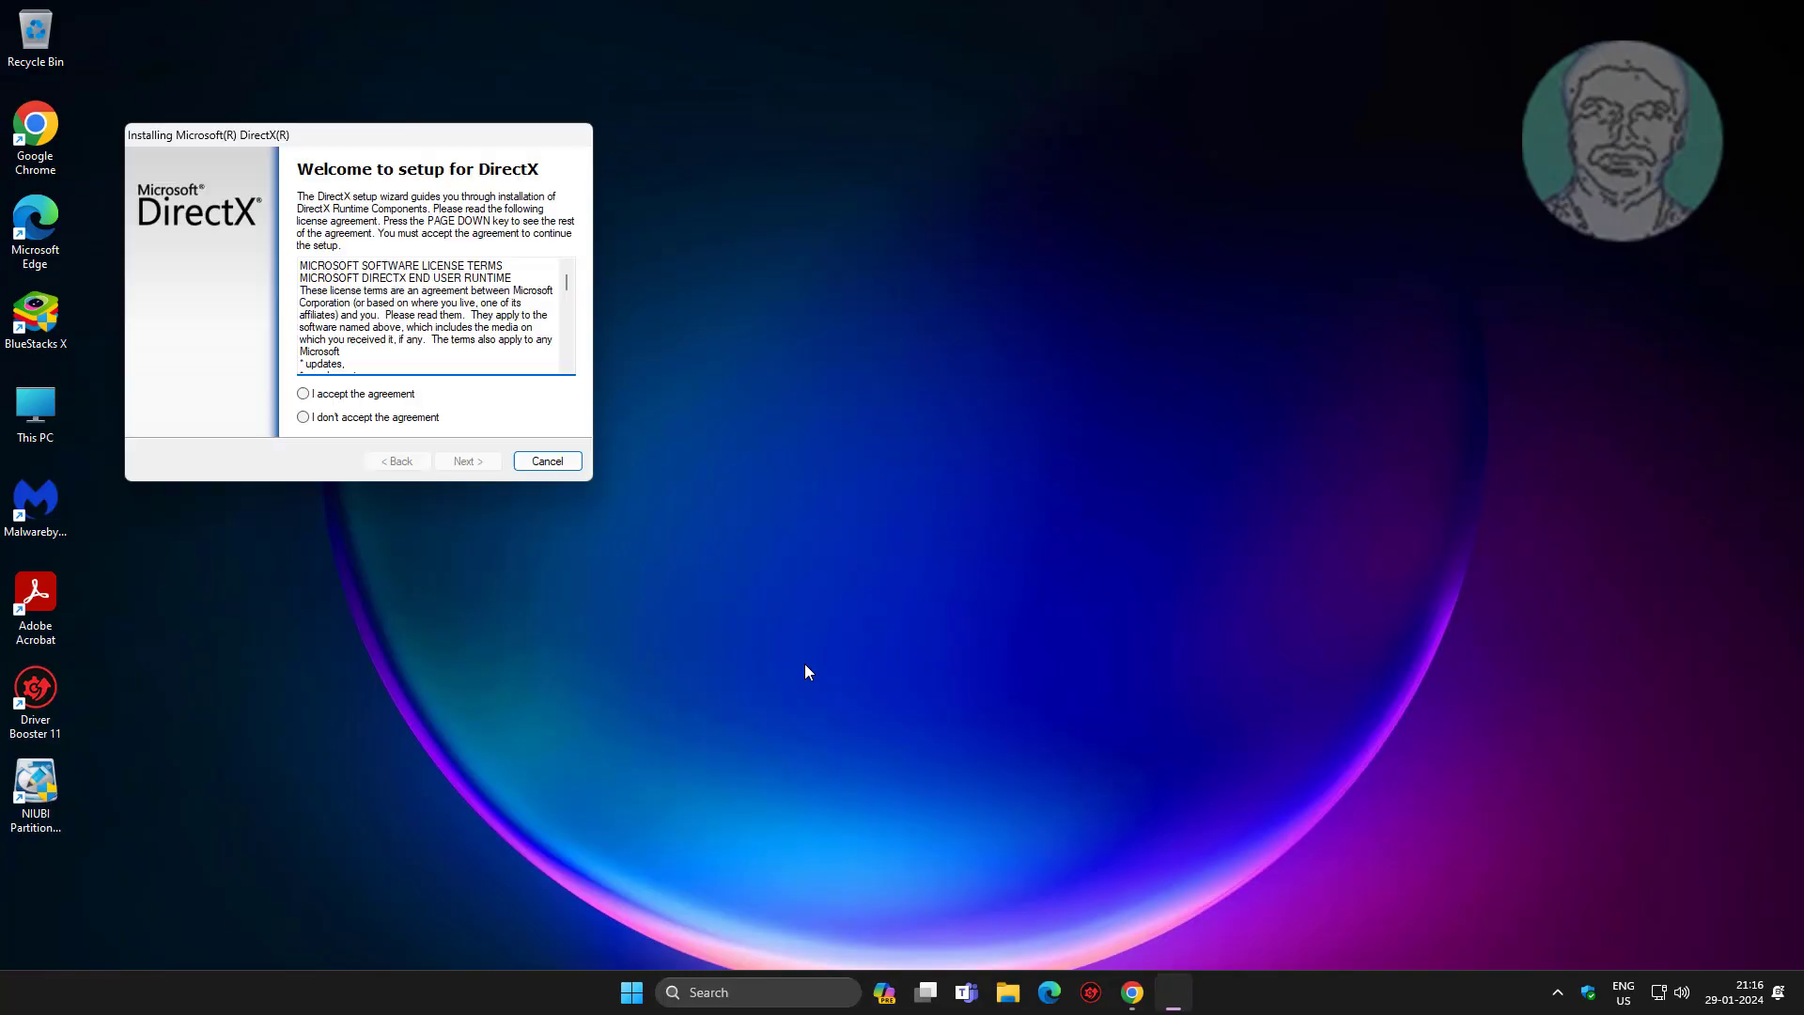
- Install DirectX accepting the agreement without Bing Bar, finish, then open Start's power options
click(302, 394)
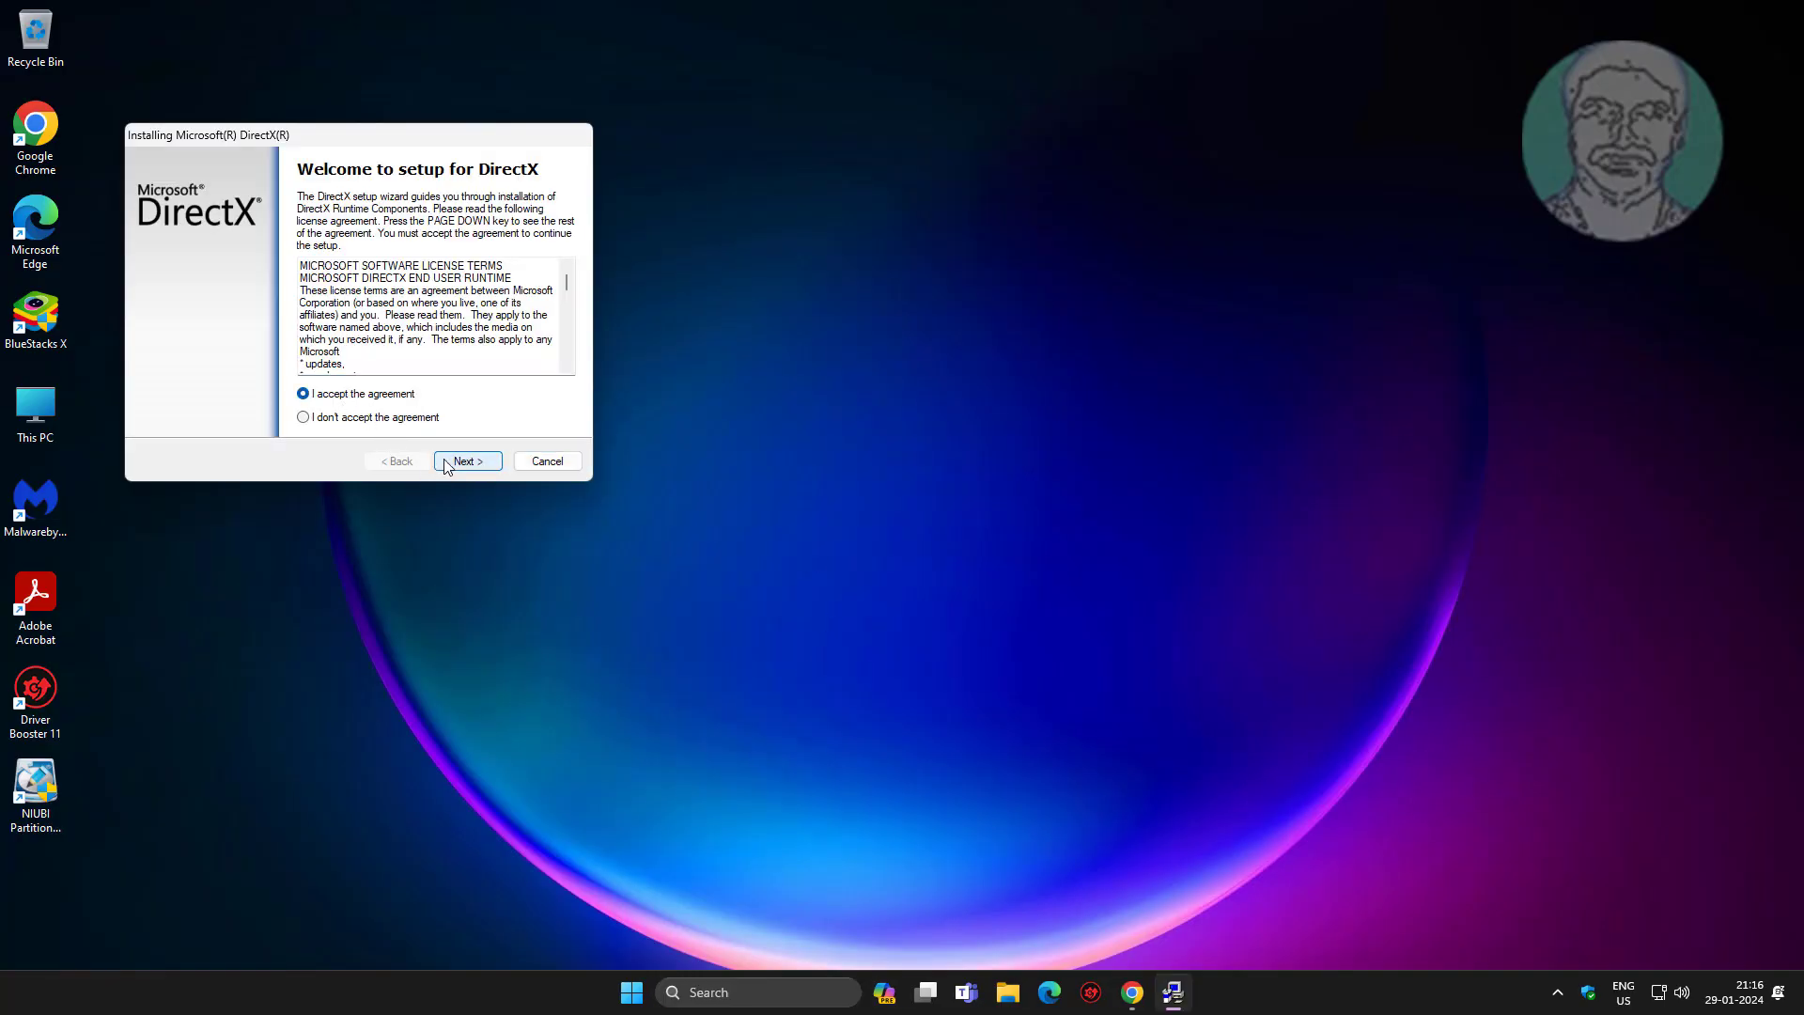
click(467, 460)
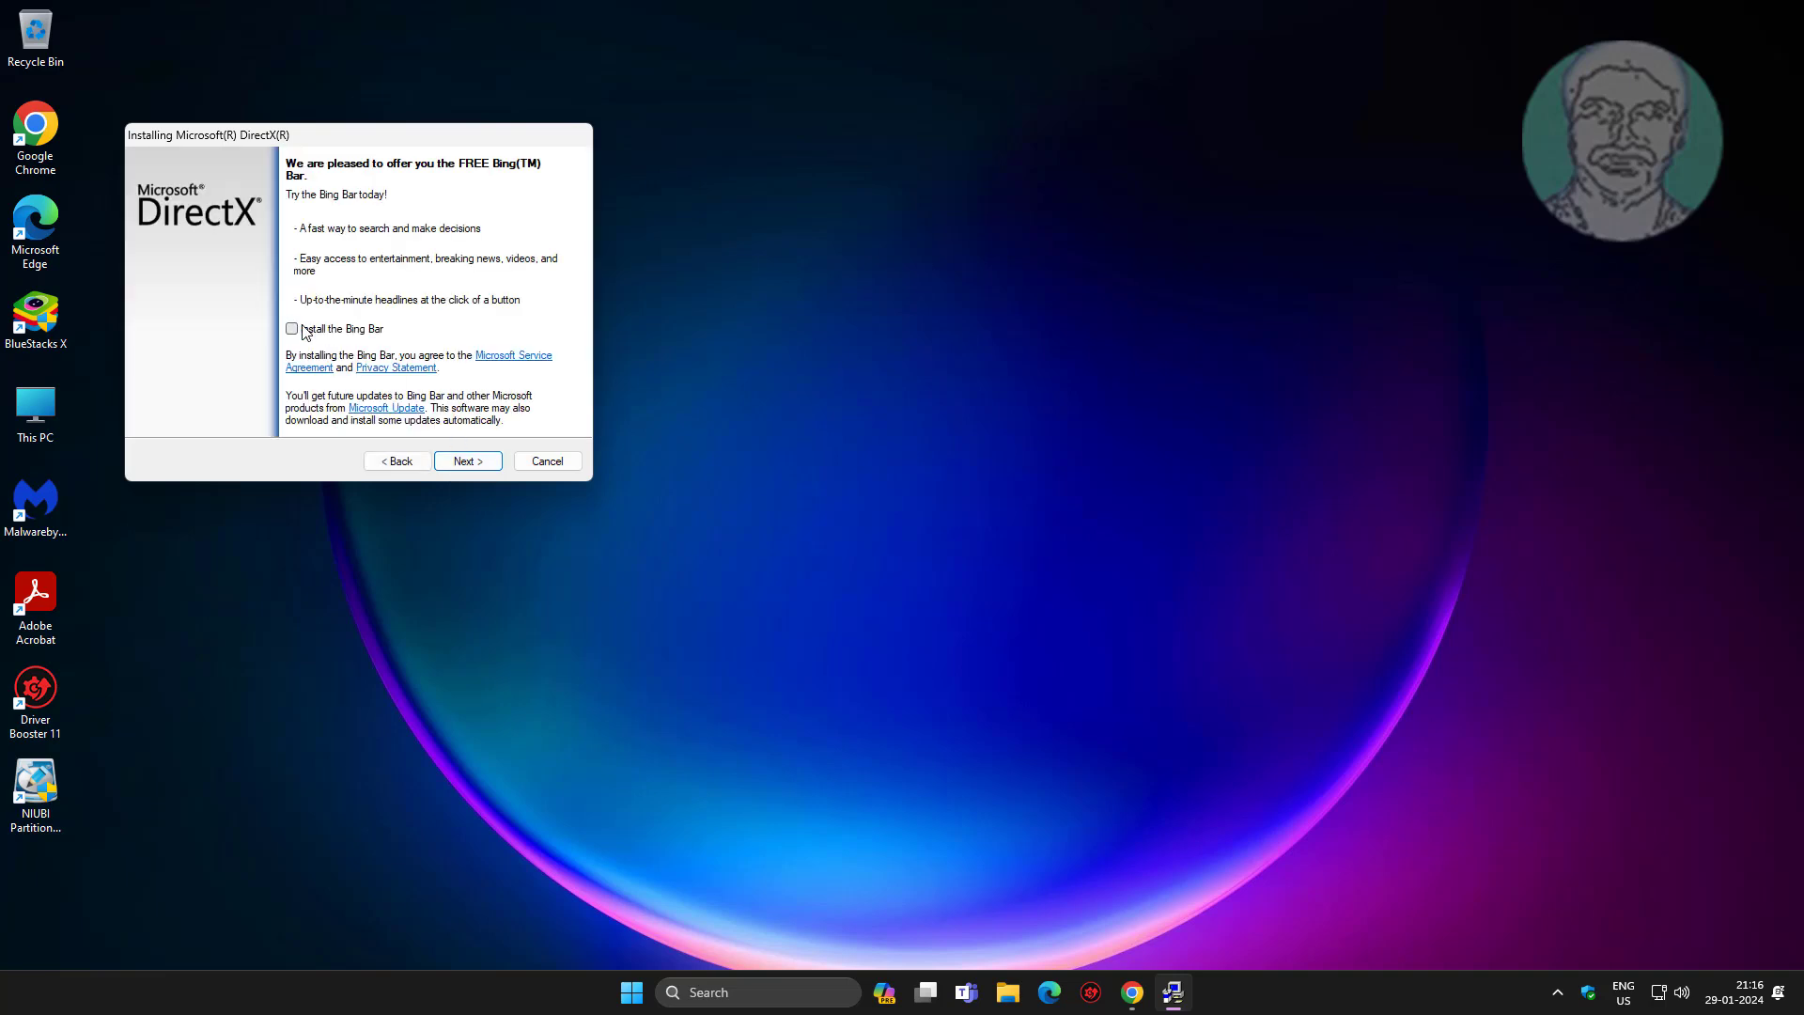
click(467, 460)
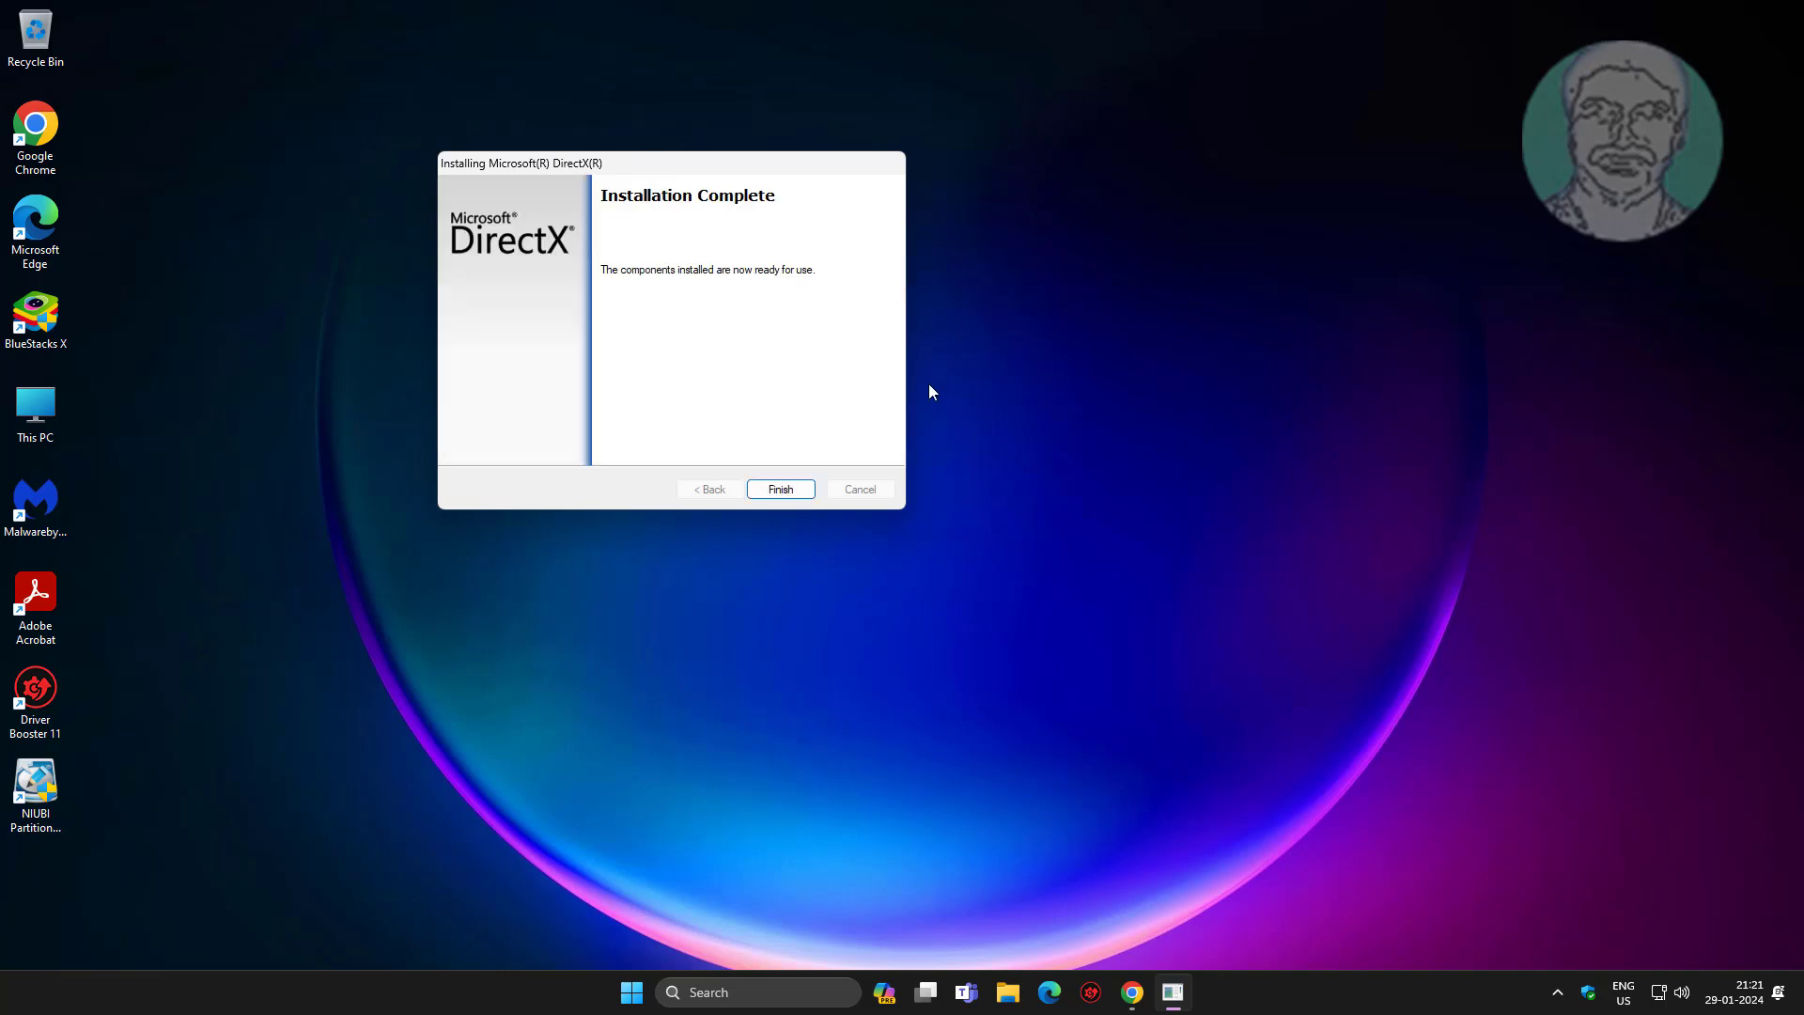
click(779, 488)
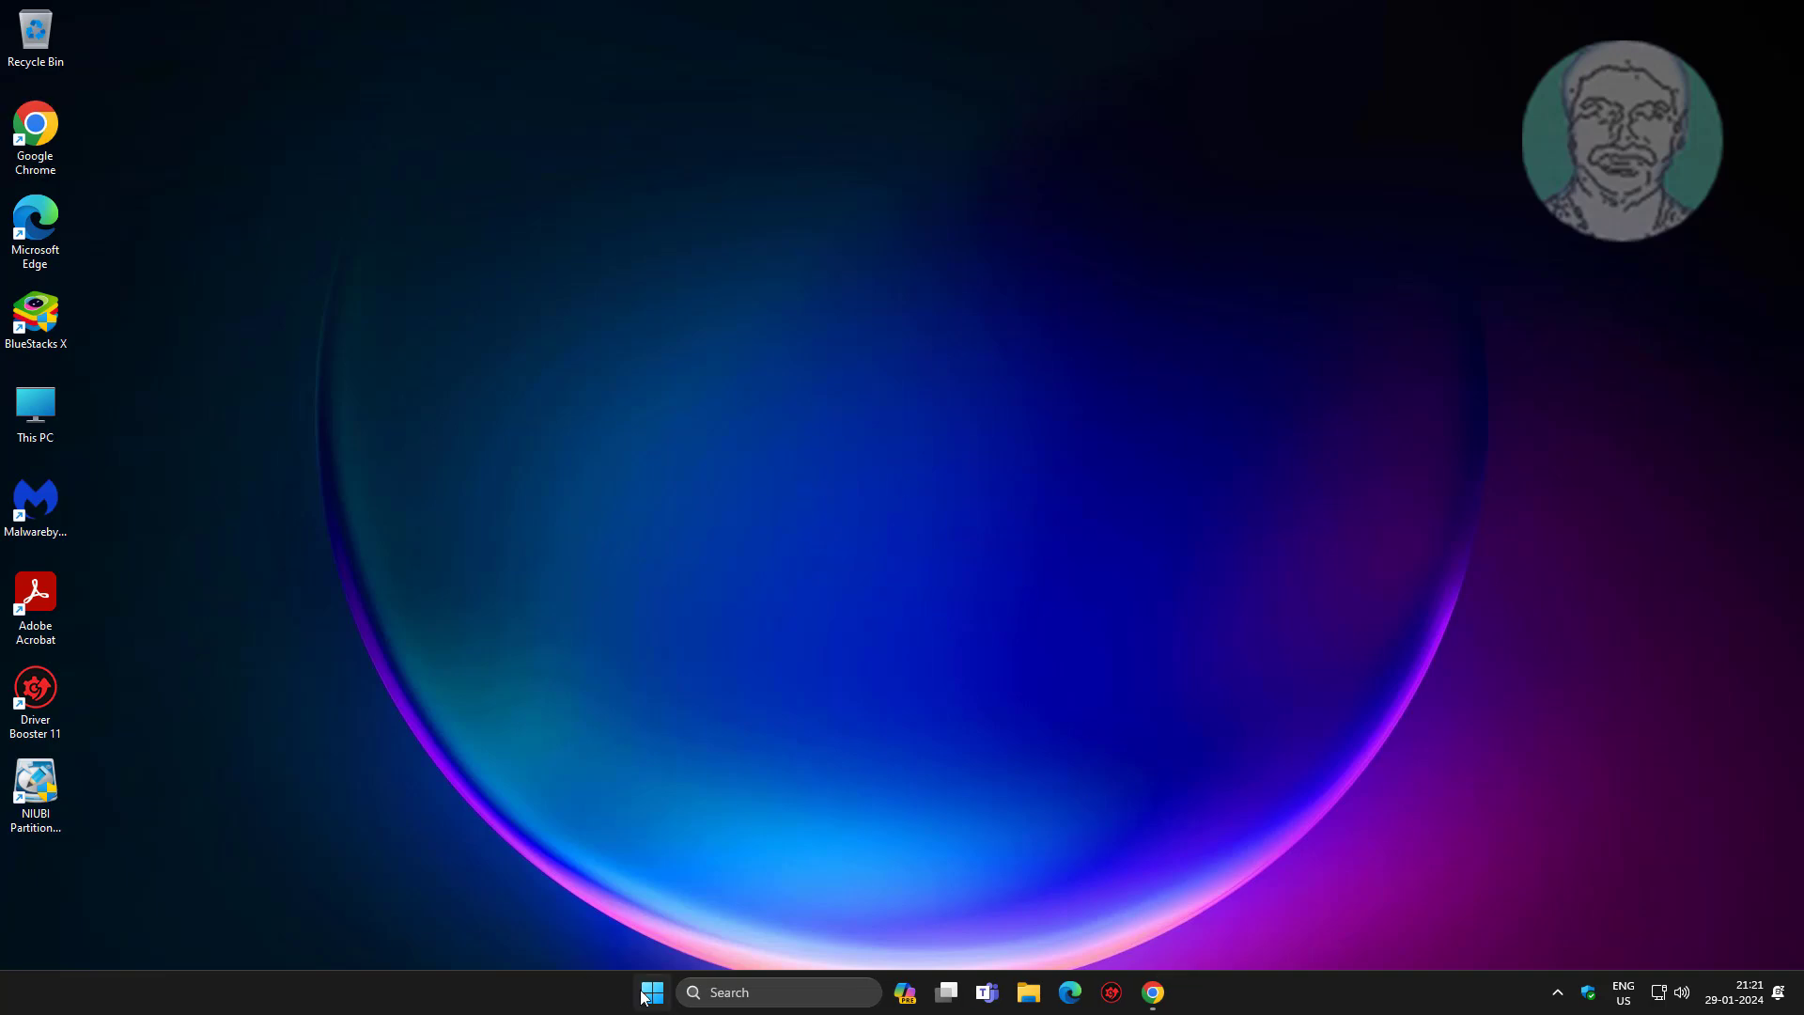
click(651, 992)
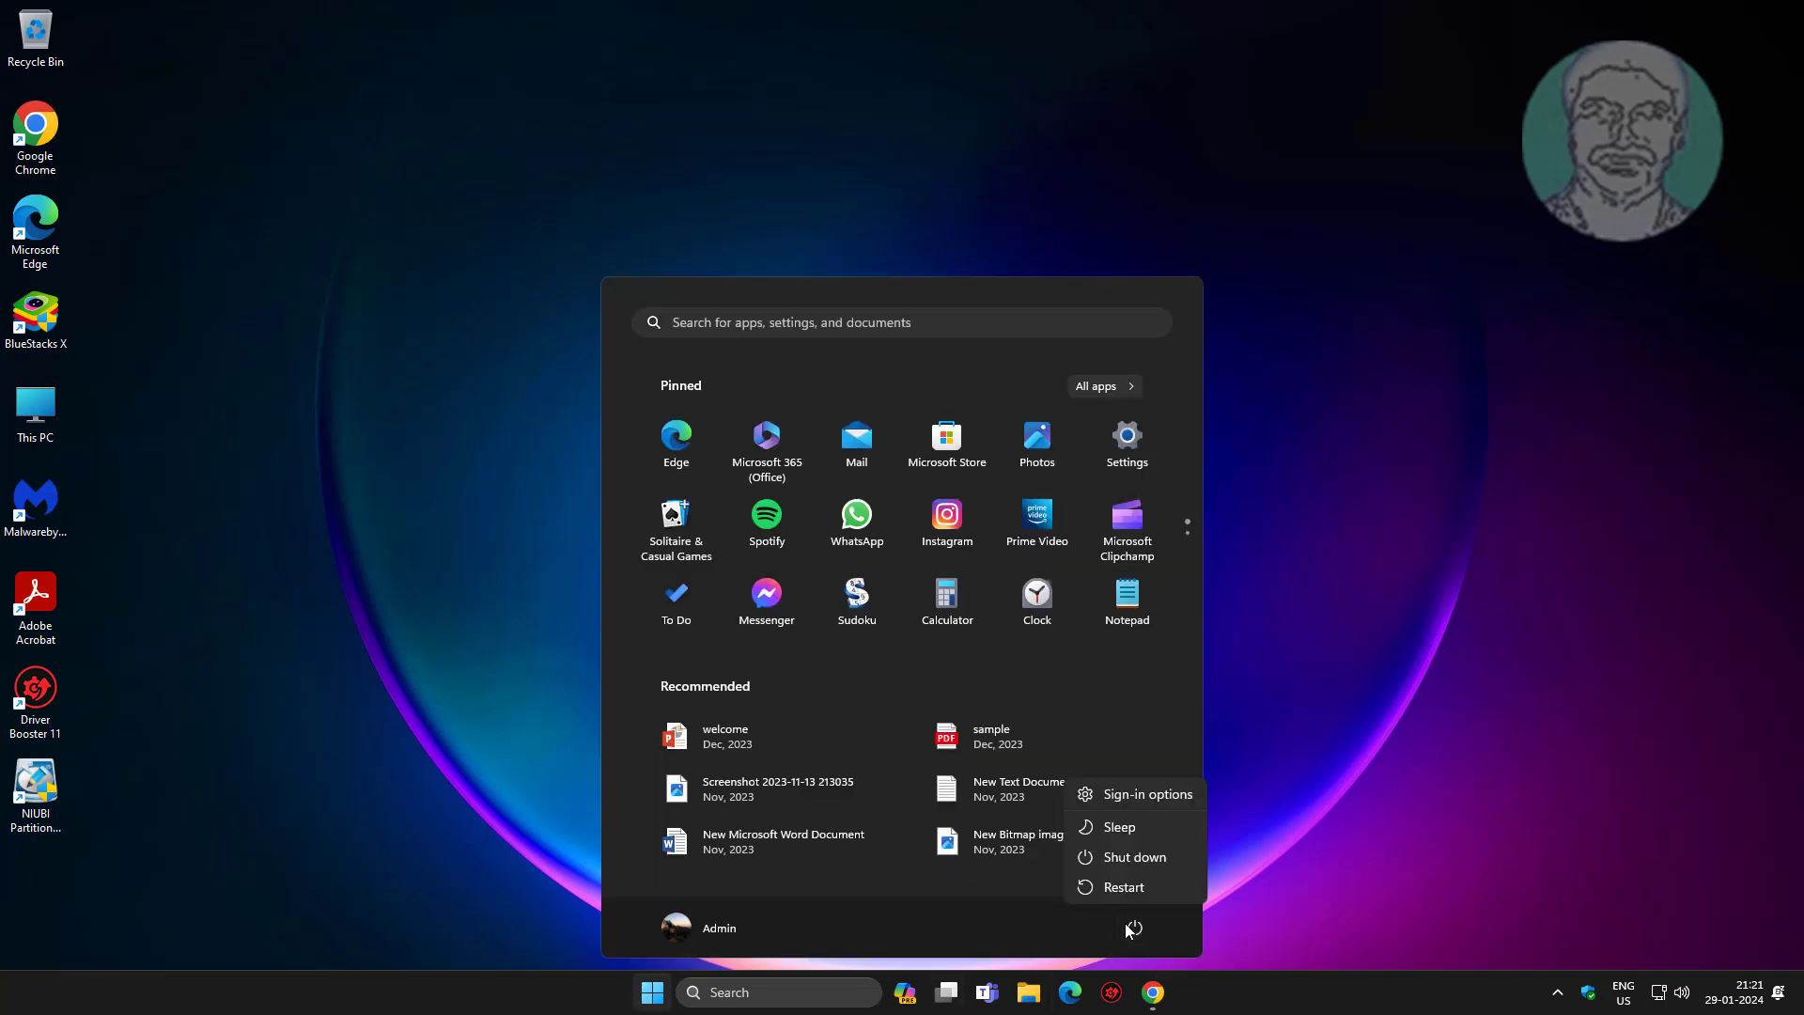